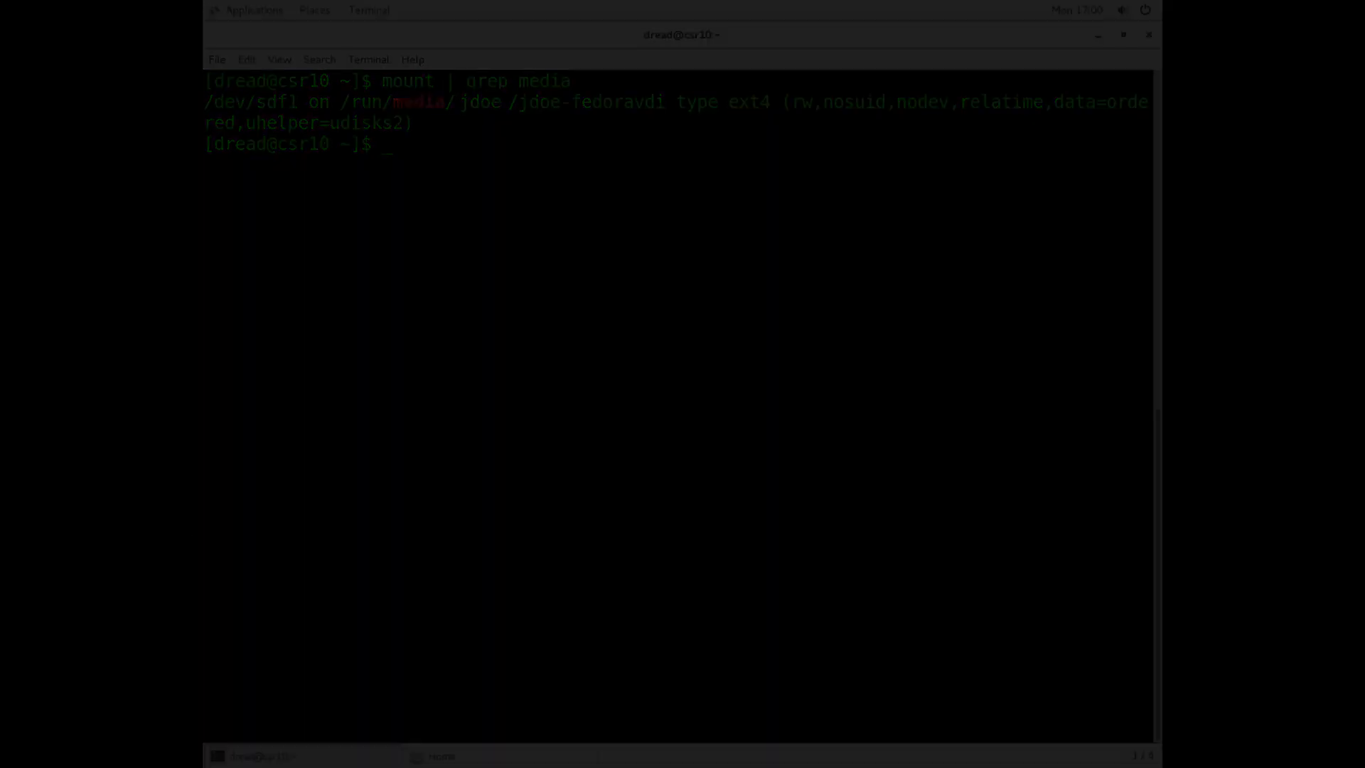
Launch Oracle VM VirtualBox from Applications > System Tools
{"action": "left_click", "coordinate": [253, 10]}
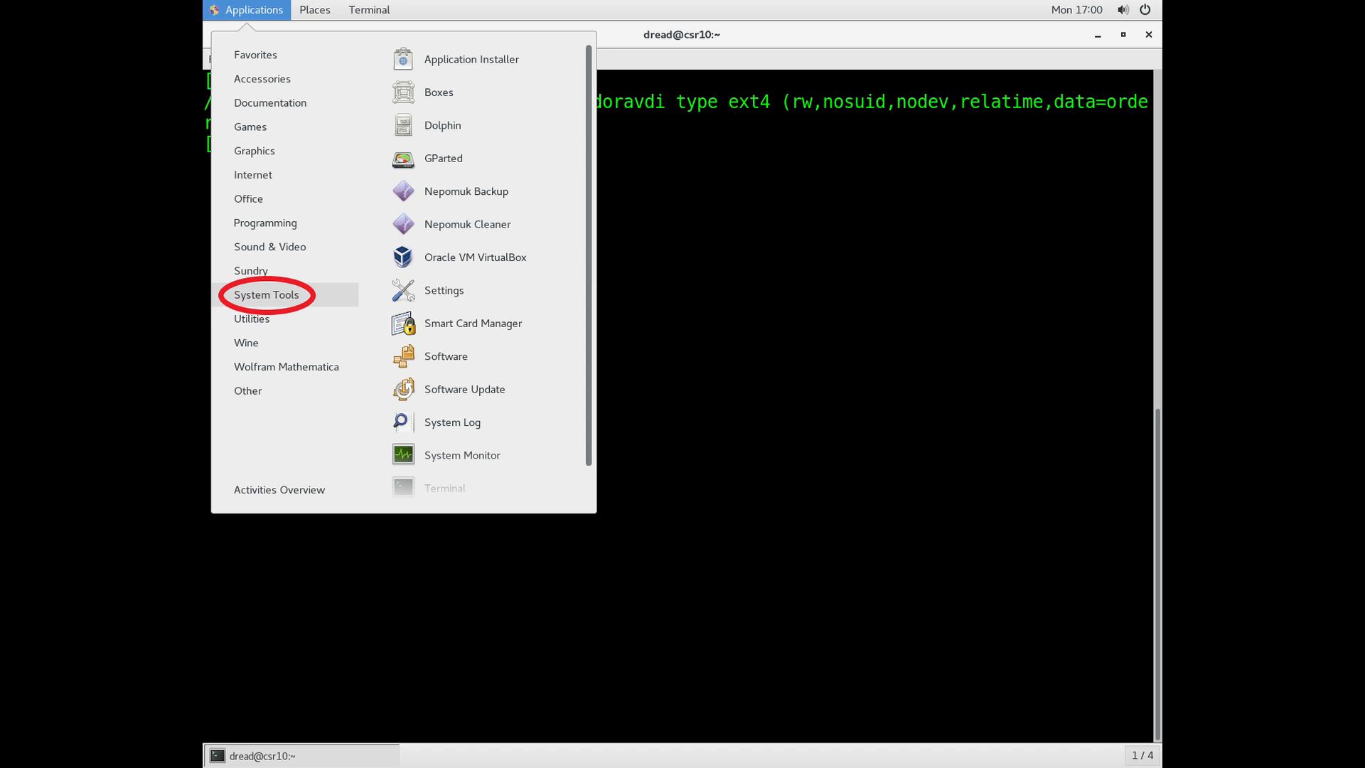
{"action": "mouse_move", "coordinate": [475, 257]}
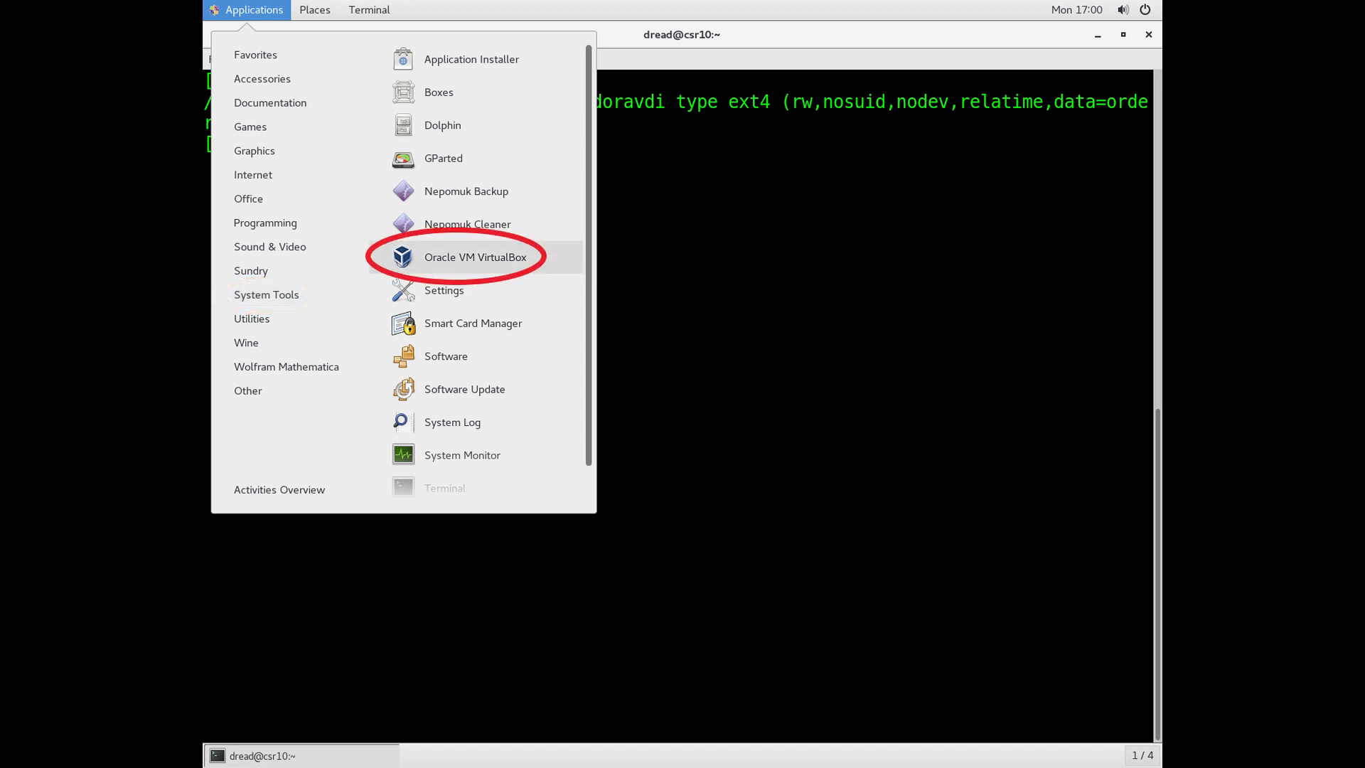
{"action": "left_click", "coordinate": [475, 258]}
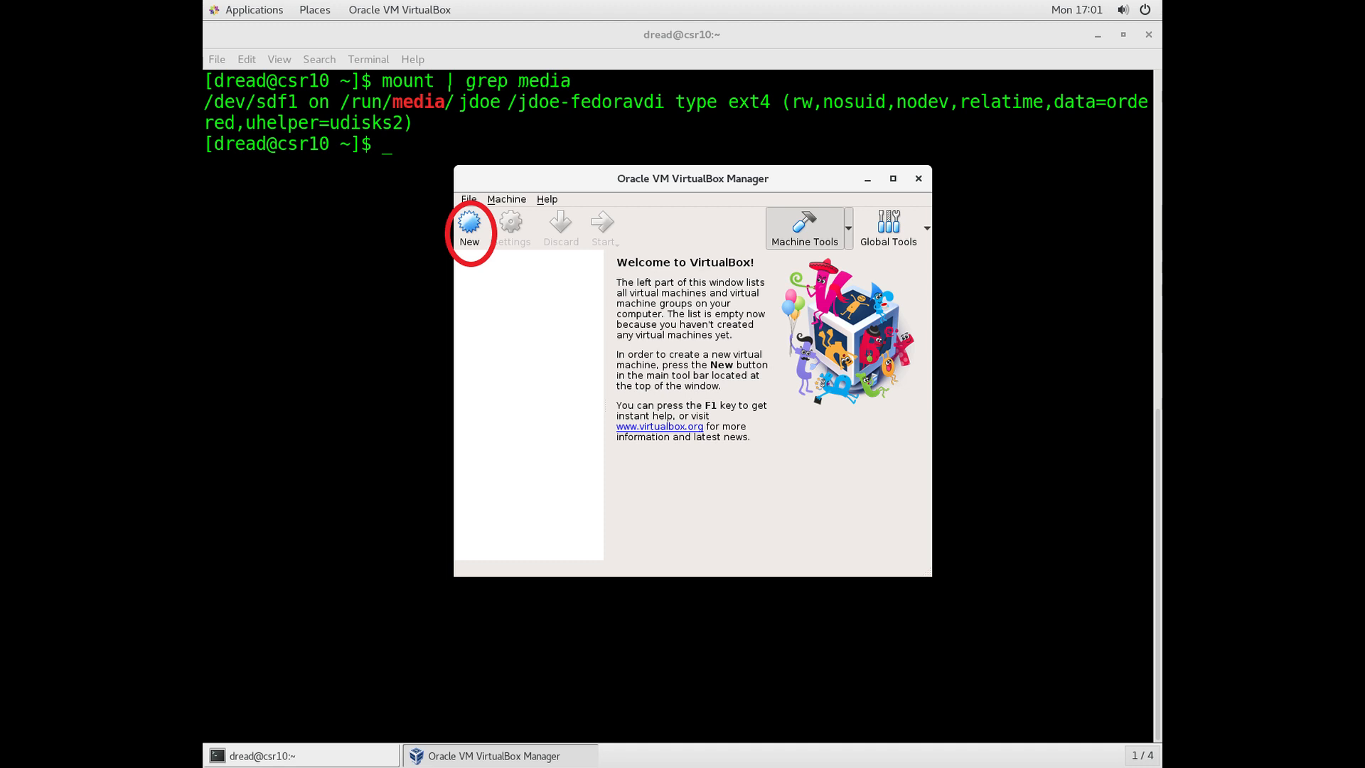
Create new VM jdoe-fedora64 as Linux Fedora (64-bit) with 4096 MB memory and a new virtual hard disk
{"action": "left_click", "coordinate": [469, 228]}
{"action": "type", "text": "jdoe-fedora64"}
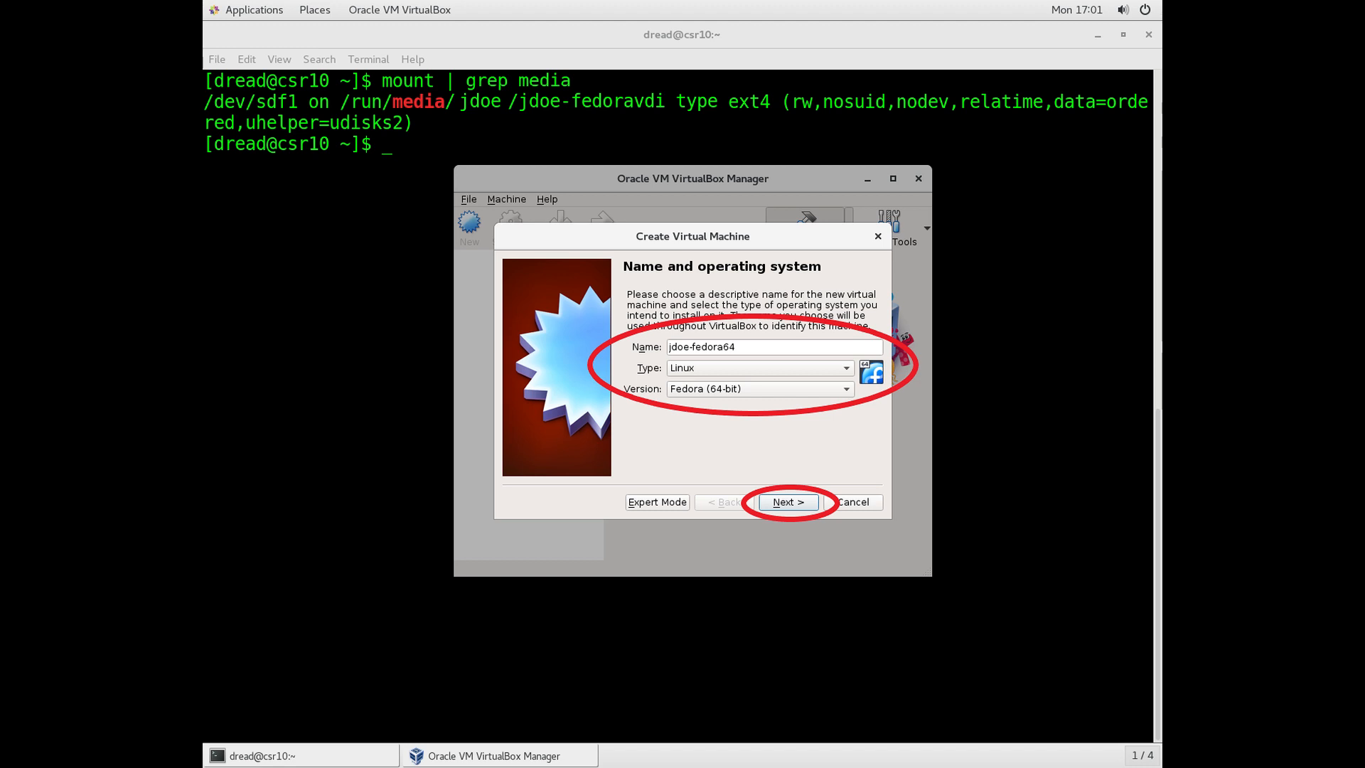
{"action": "left_click", "coordinate": [787, 502]}
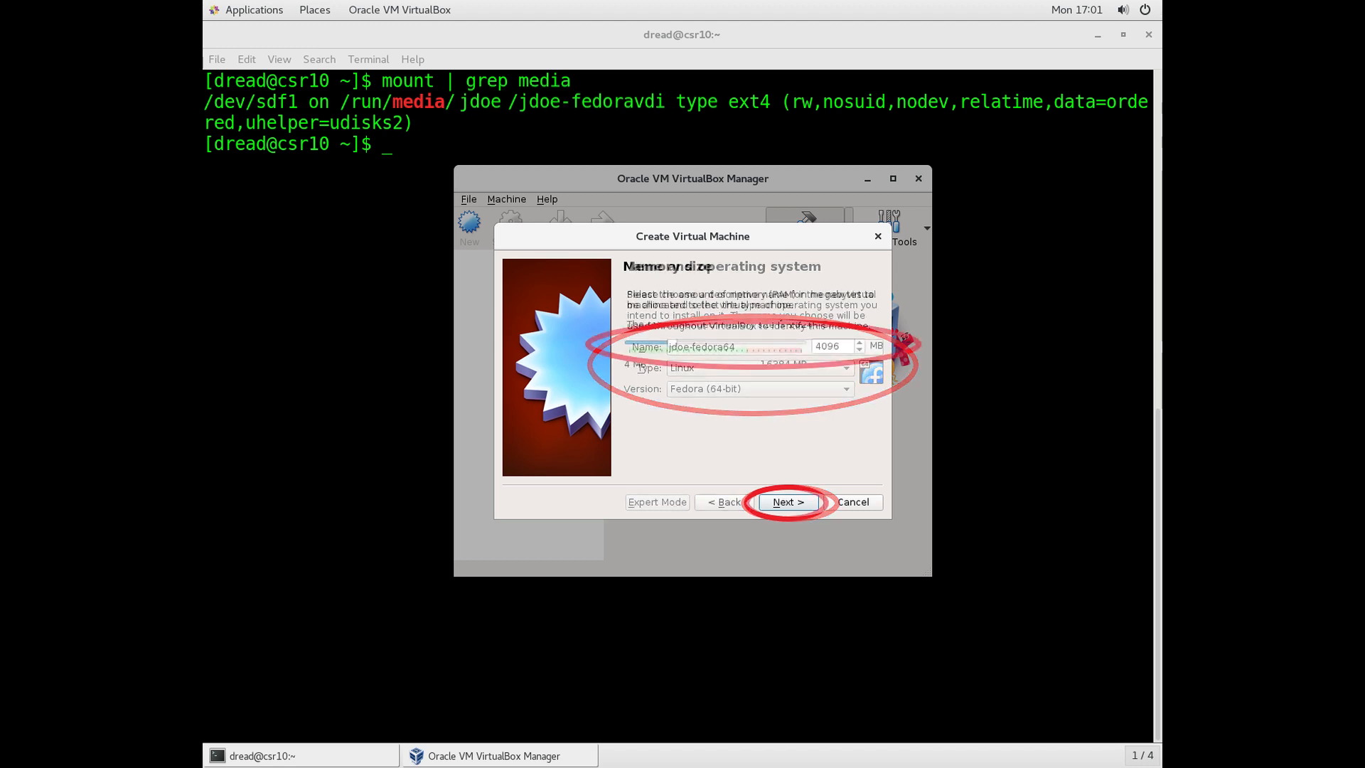
{"action": "left_click", "coordinate": [787, 502]}
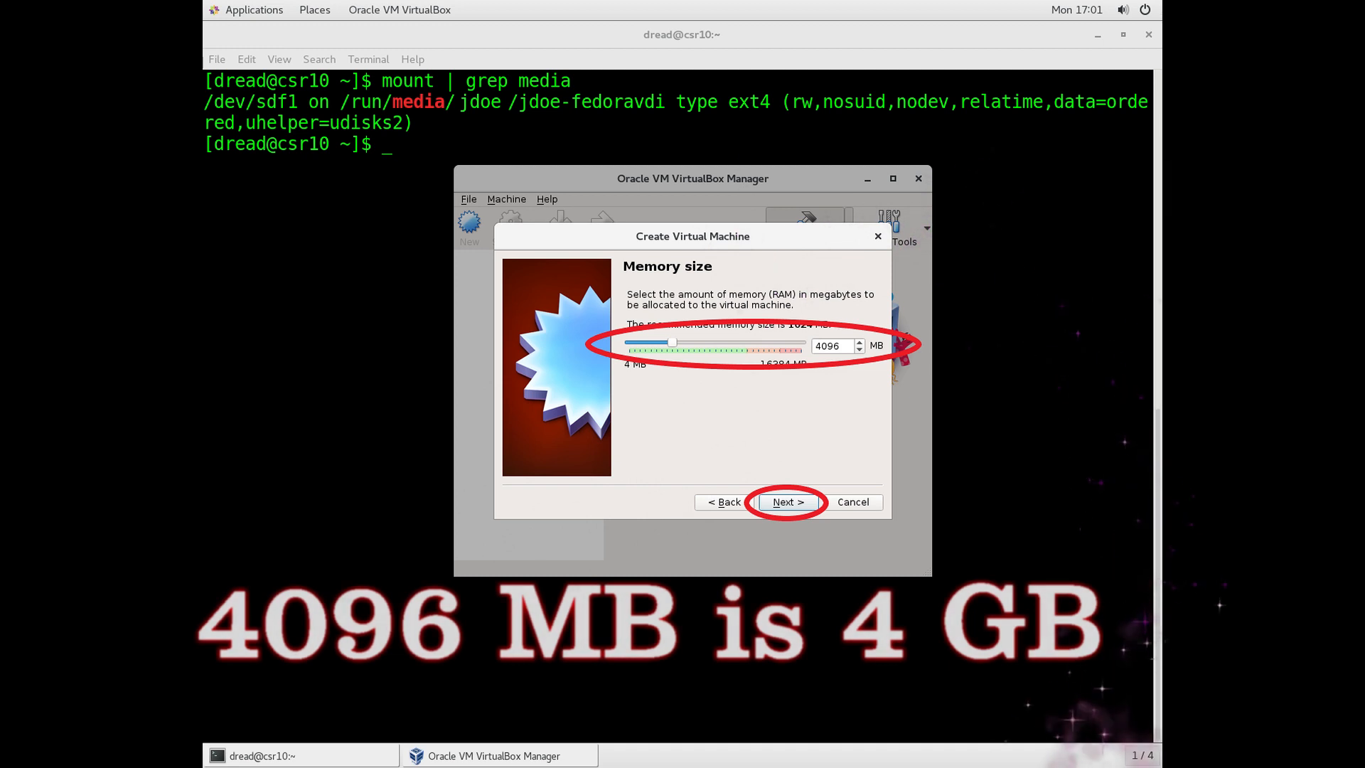
{"action": "left_click", "coordinate": [787, 502]}
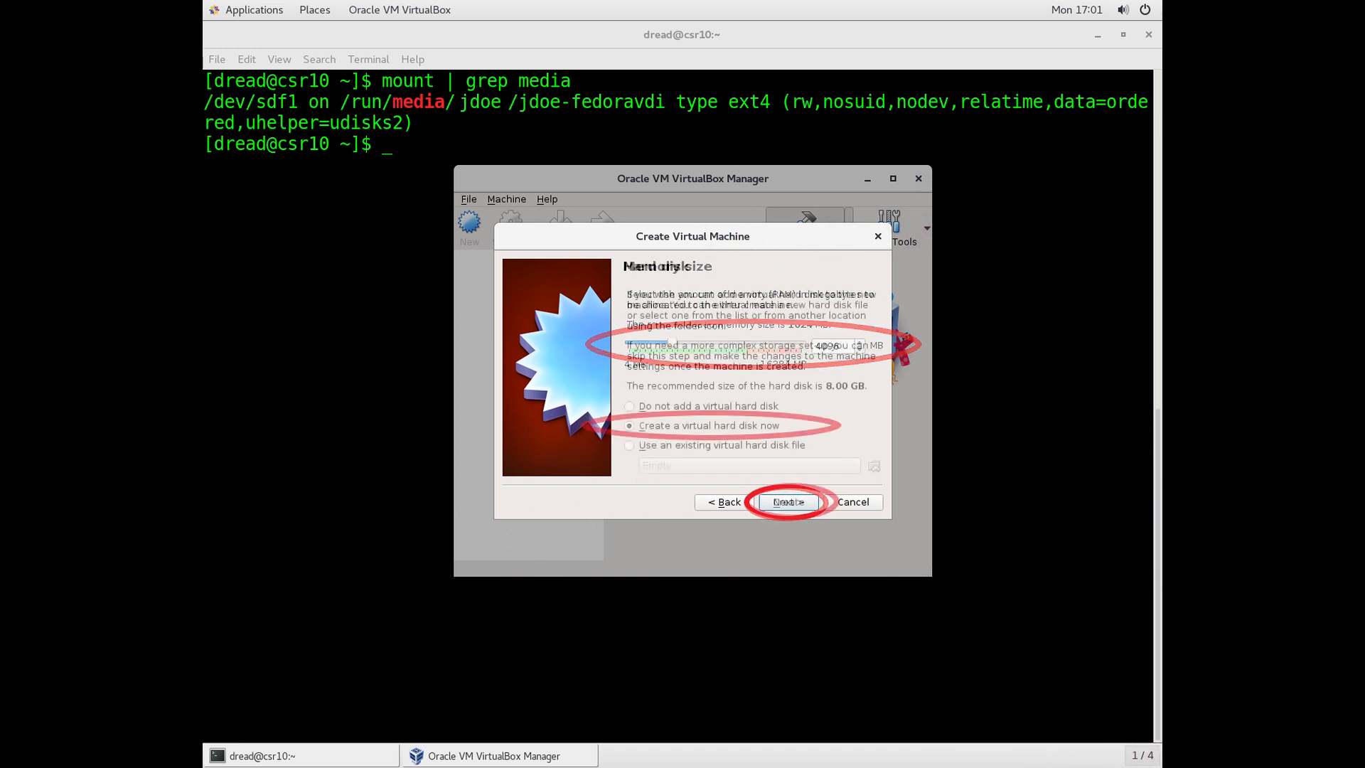
{"action": "left_click", "coordinate": [787, 502]}
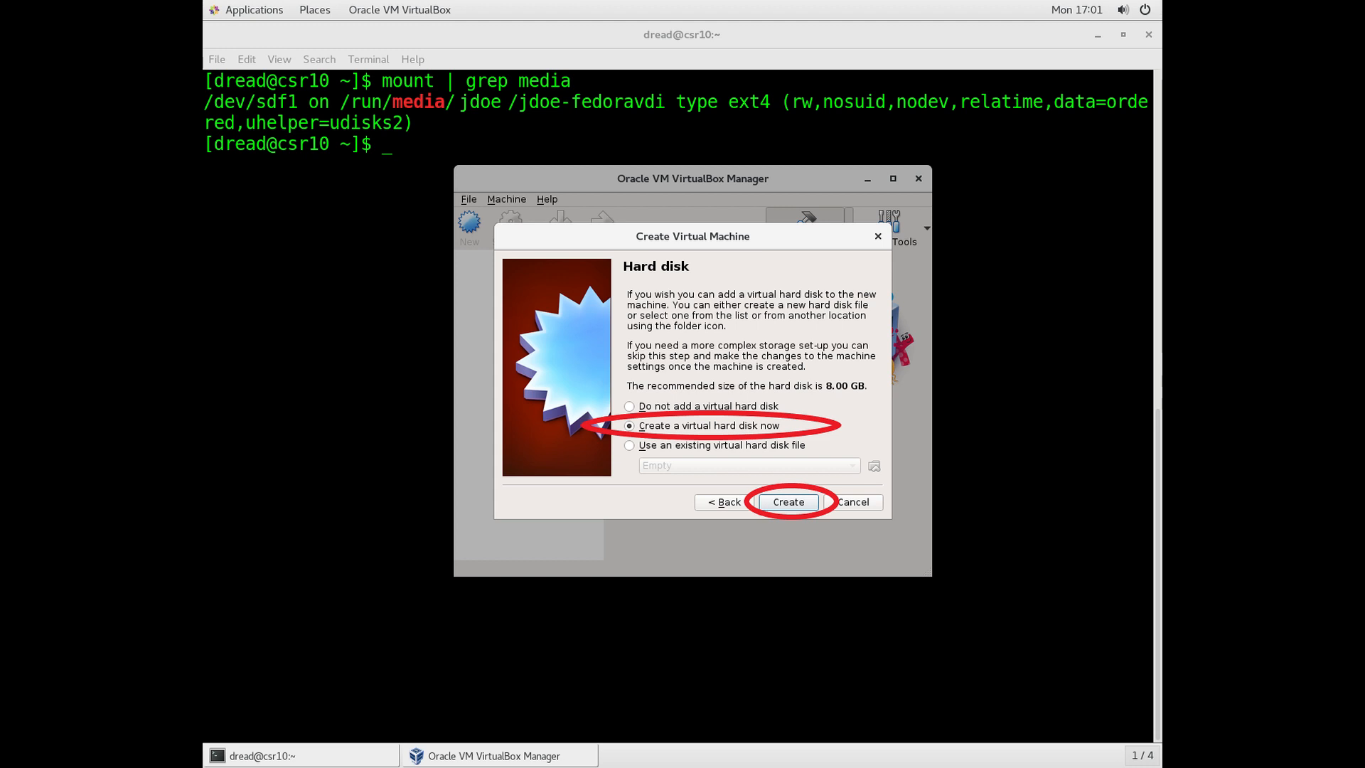
Make the new virtual hard disk a fixed-size VDI (VirtualBox Disk Image)
{"action": "left_click", "coordinate": [787, 502]}
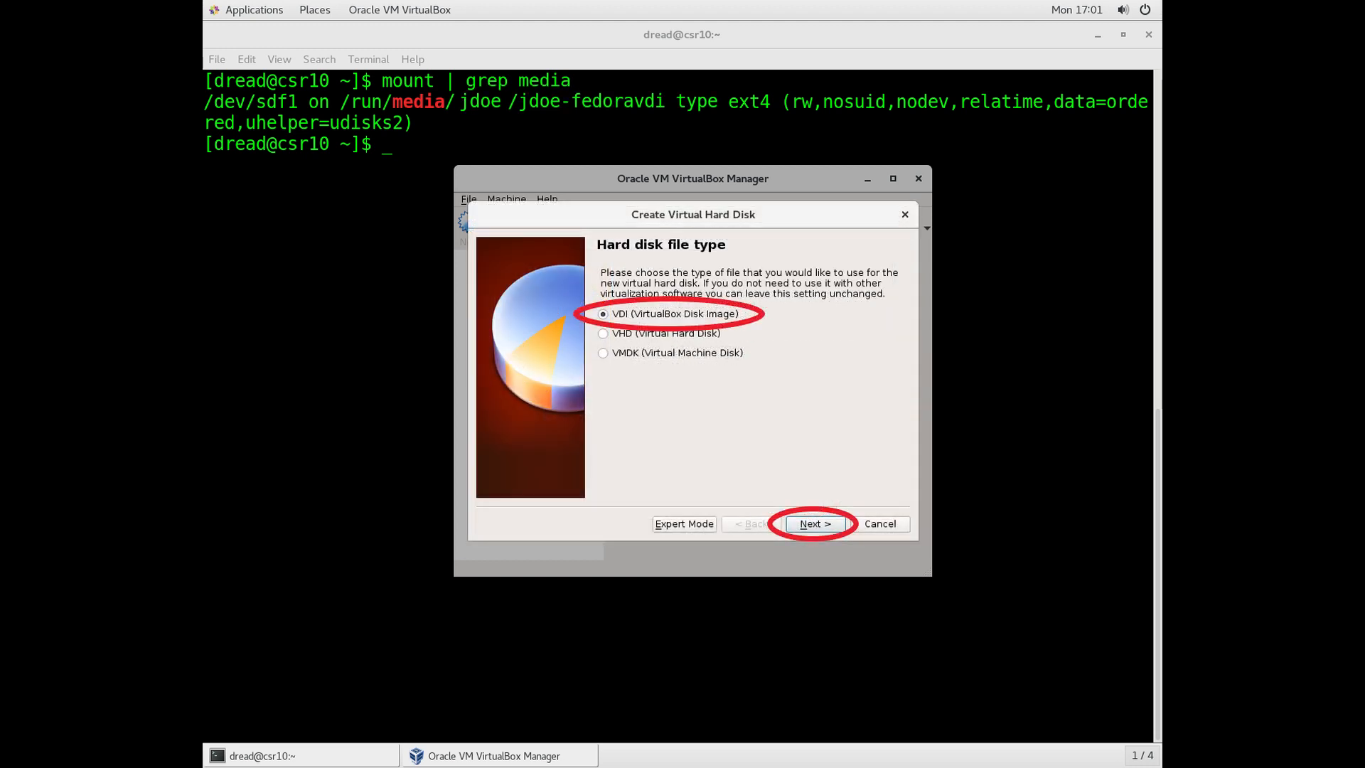
{"action": "left_click", "coordinate": [814, 523]}
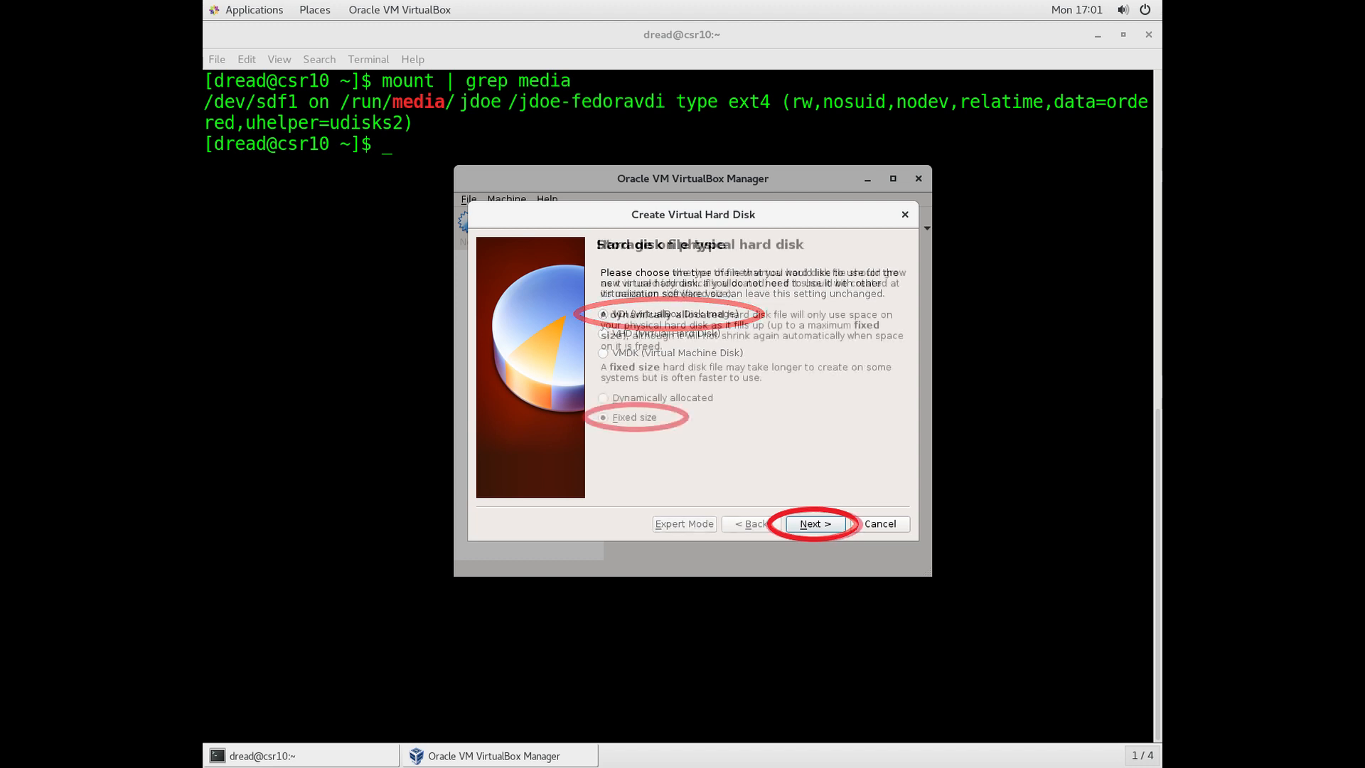
{"action": "left_click", "coordinate": [814, 523]}
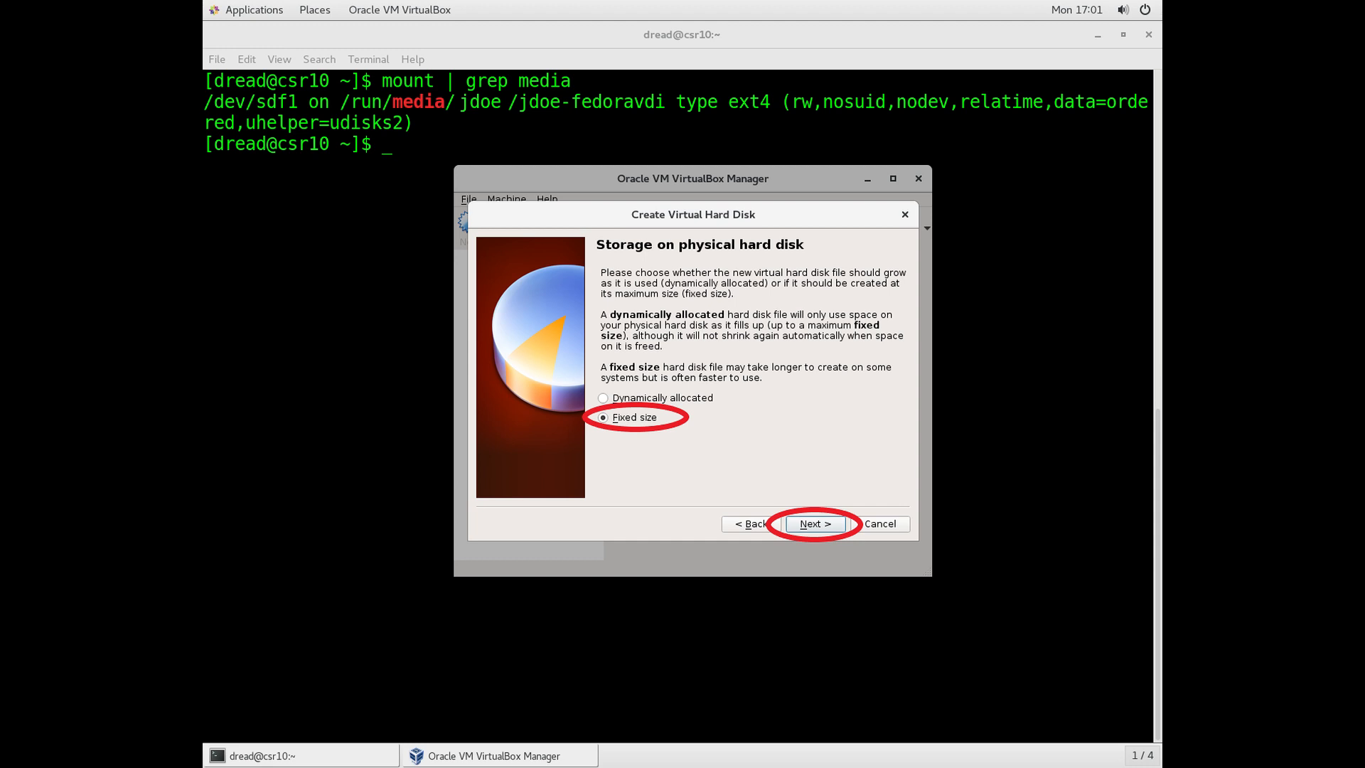
{"action": "left_click", "coordinate": [814, 523]}
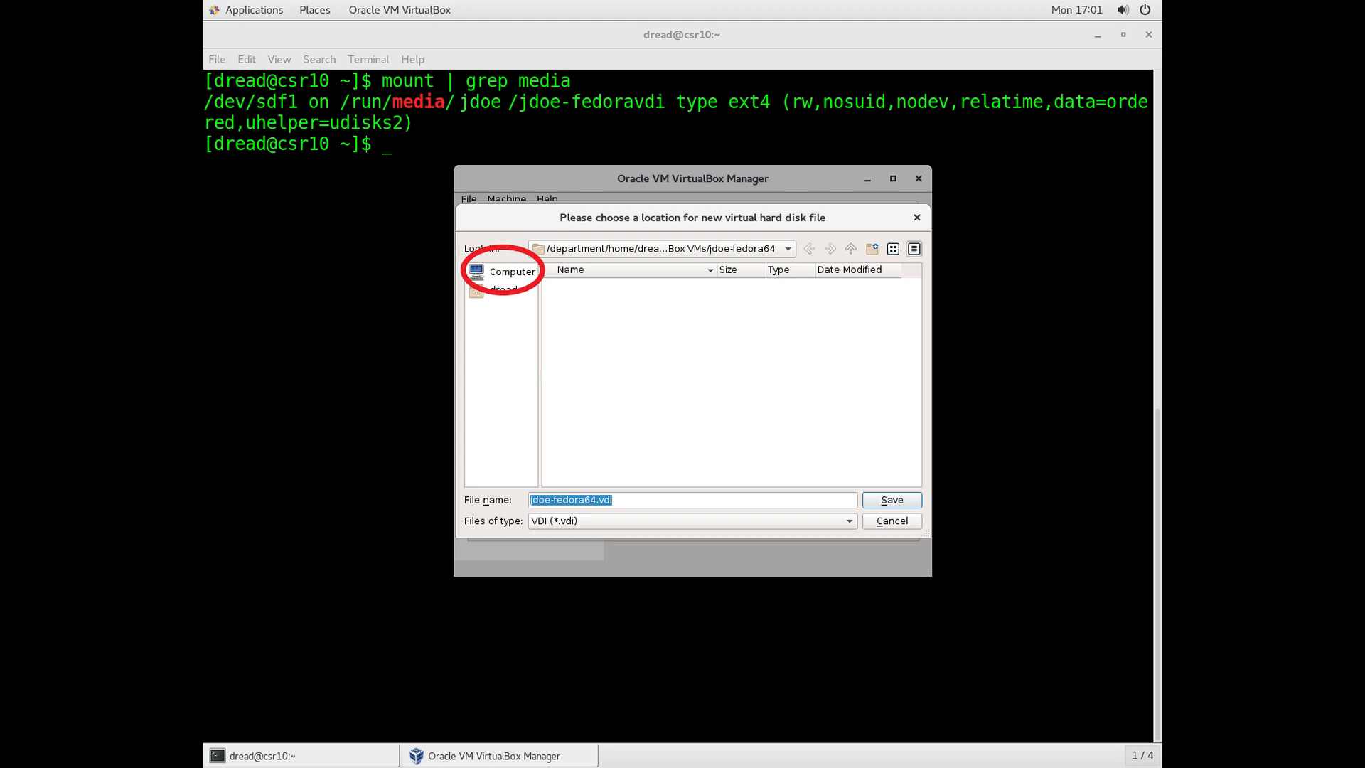
Save jdoe-fedora64.vdi in /run/media/jdoe/jdoe-fedoravdi/jdoe on the external drive
{"action": "left_click", "coordinate": [512, 270]}
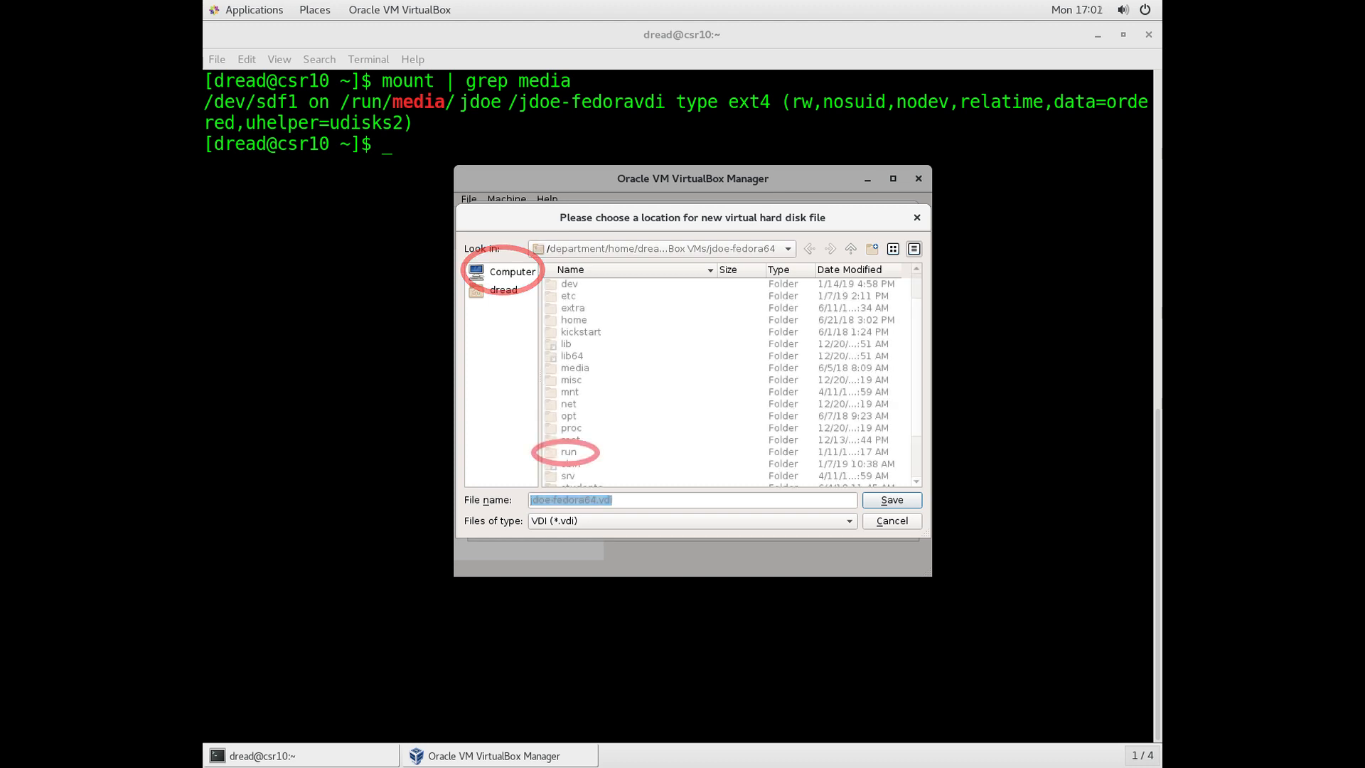
{"action": "left_click", "coordinate": [512, 270]}
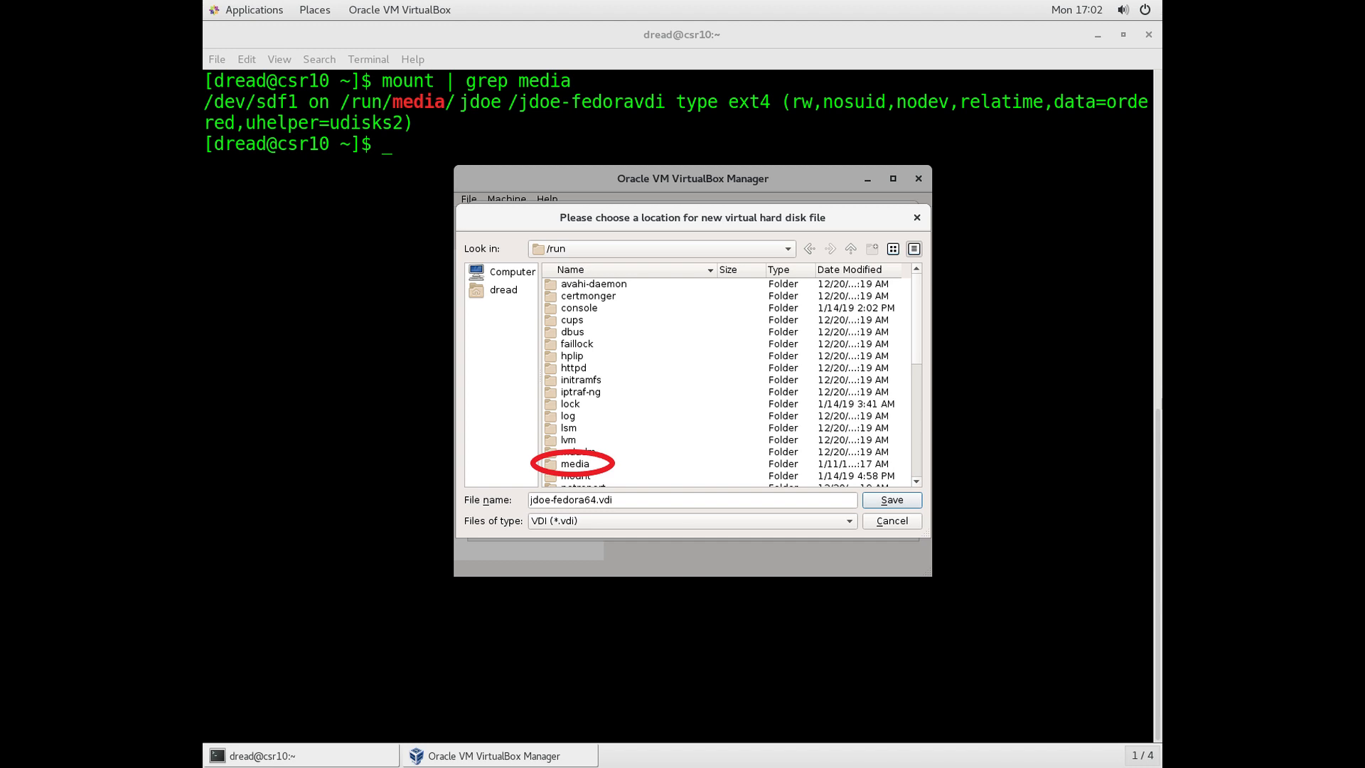
{"action": "double_click", "coordinate": [574, 463]}
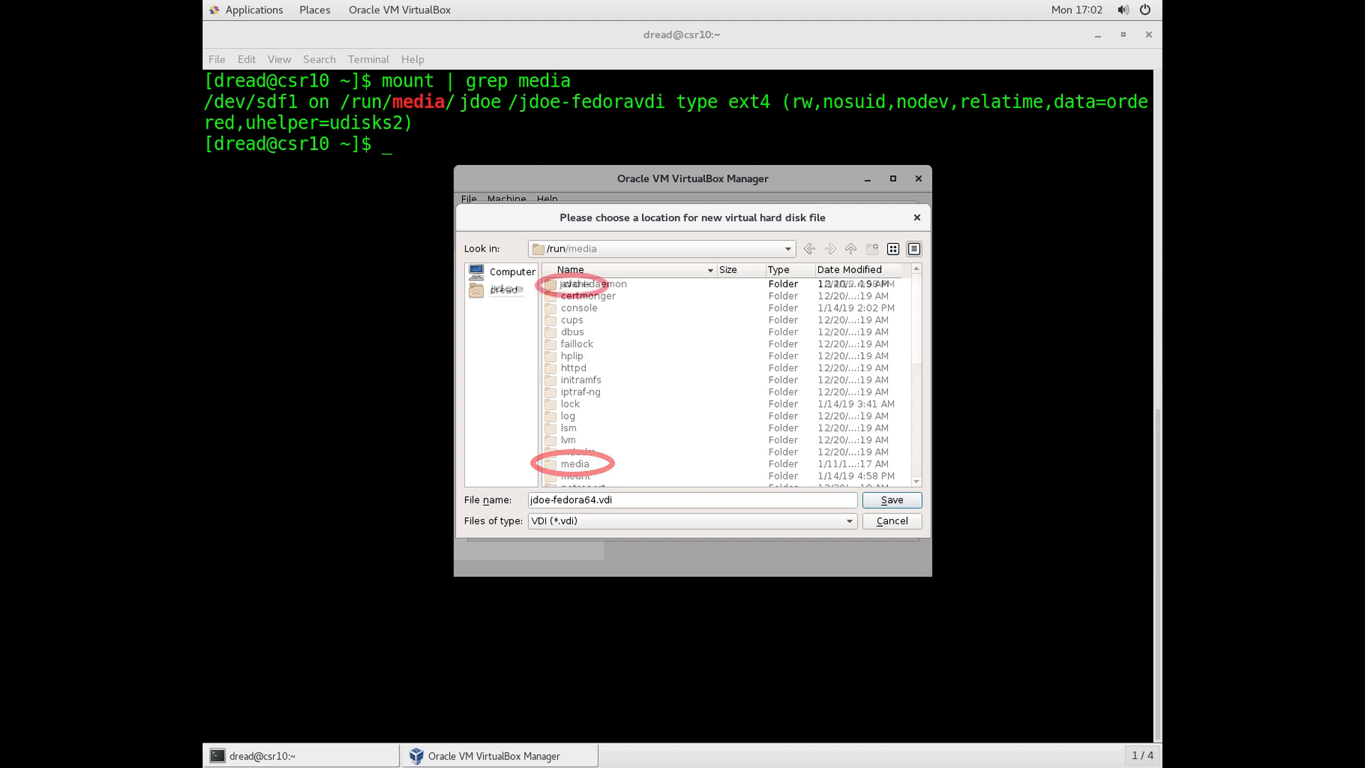
{"action": "double_click", "coordinate": [575, 464]}
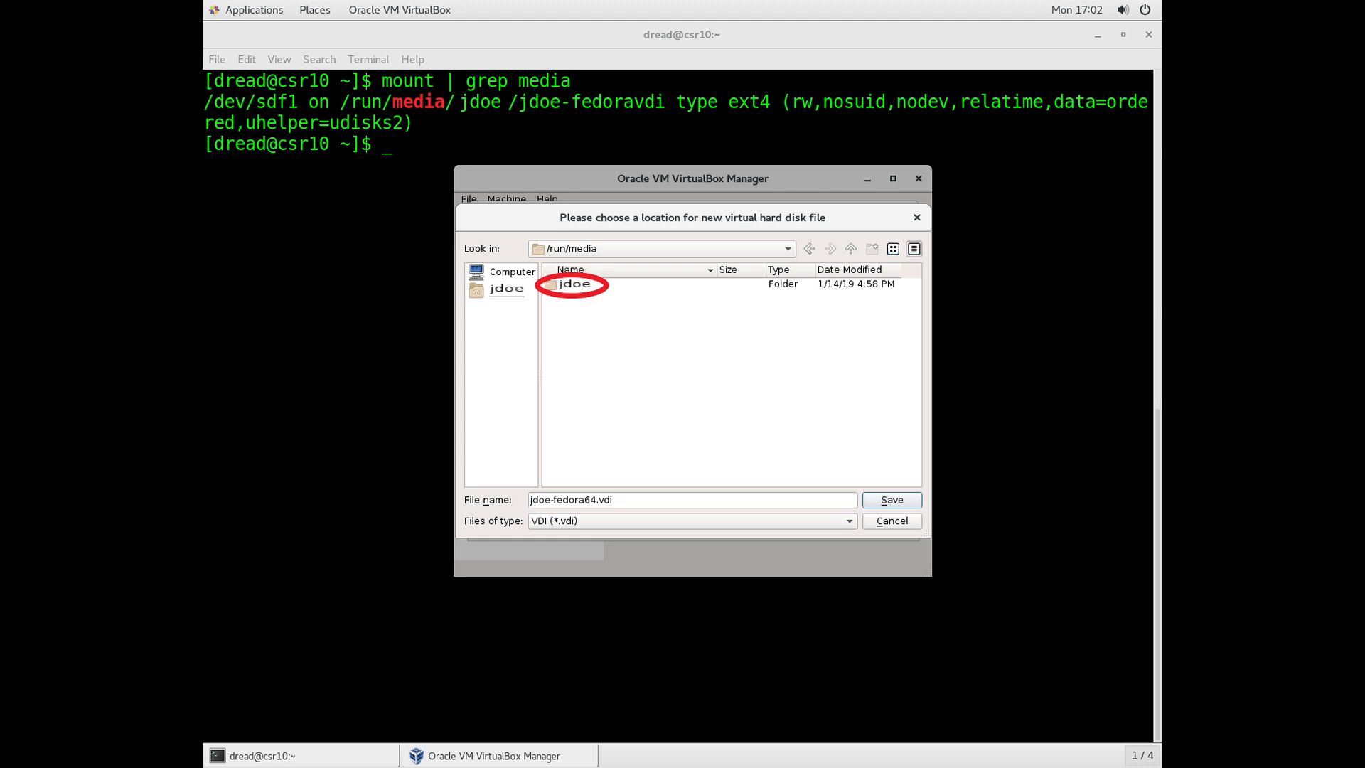
{"action": "double_click", "coordinate": [573, 283]}
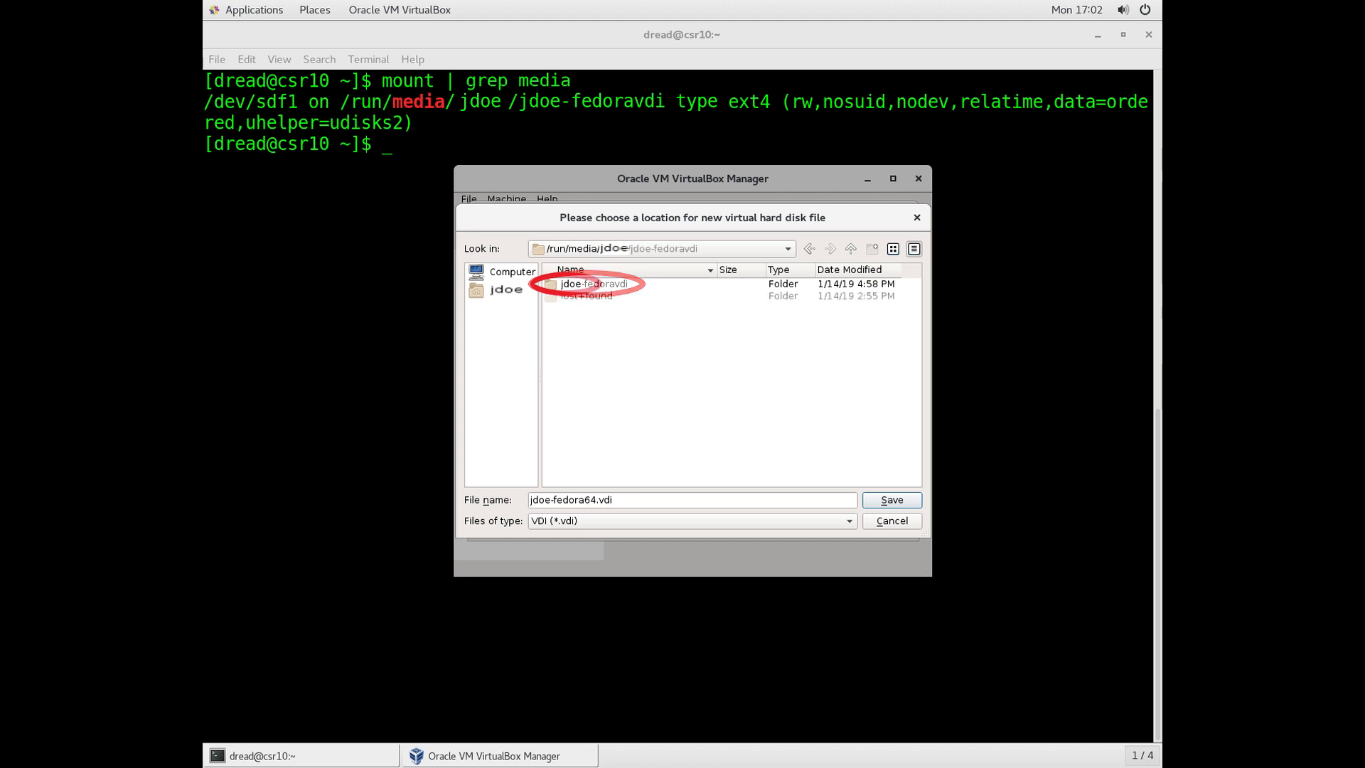
{"action": "double_click", "coordinate": [593, 284]}
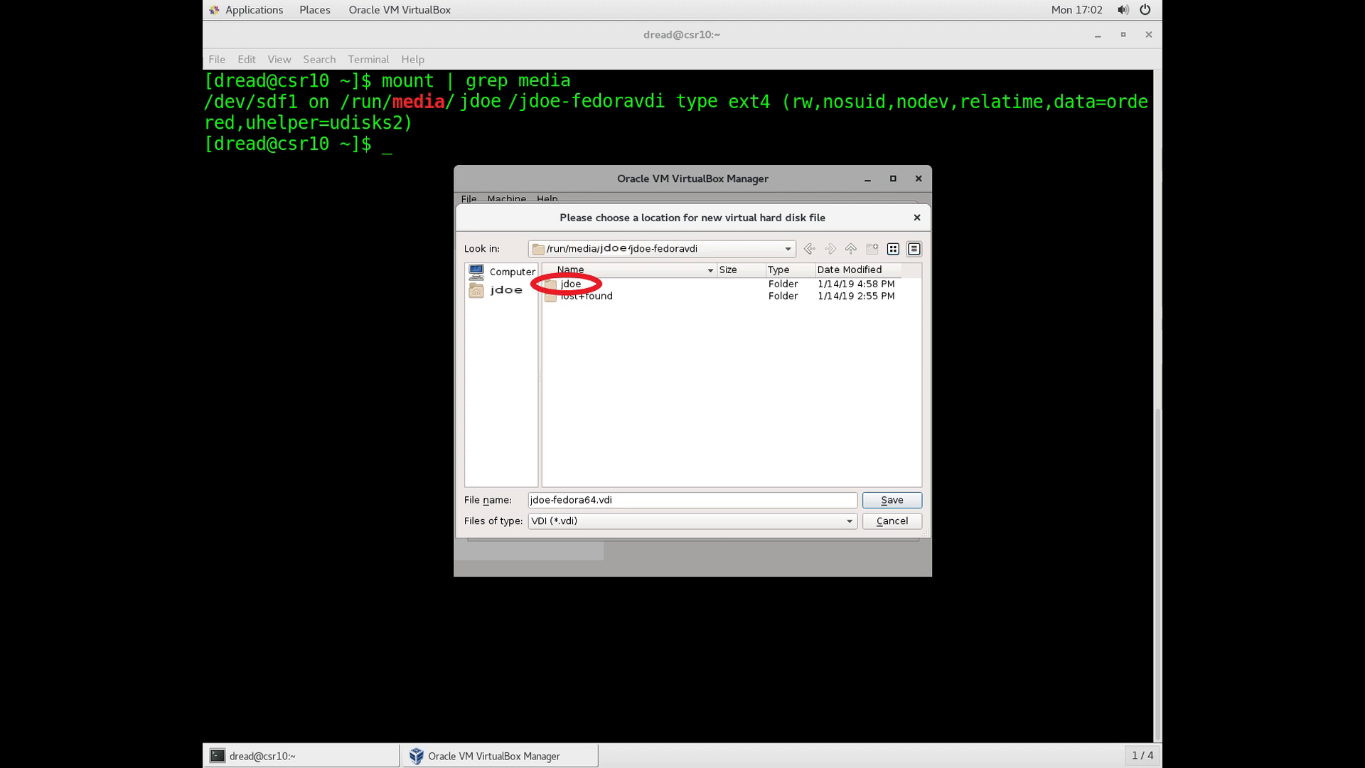
{"action": "double_click", "coordinate": [571, 285]}
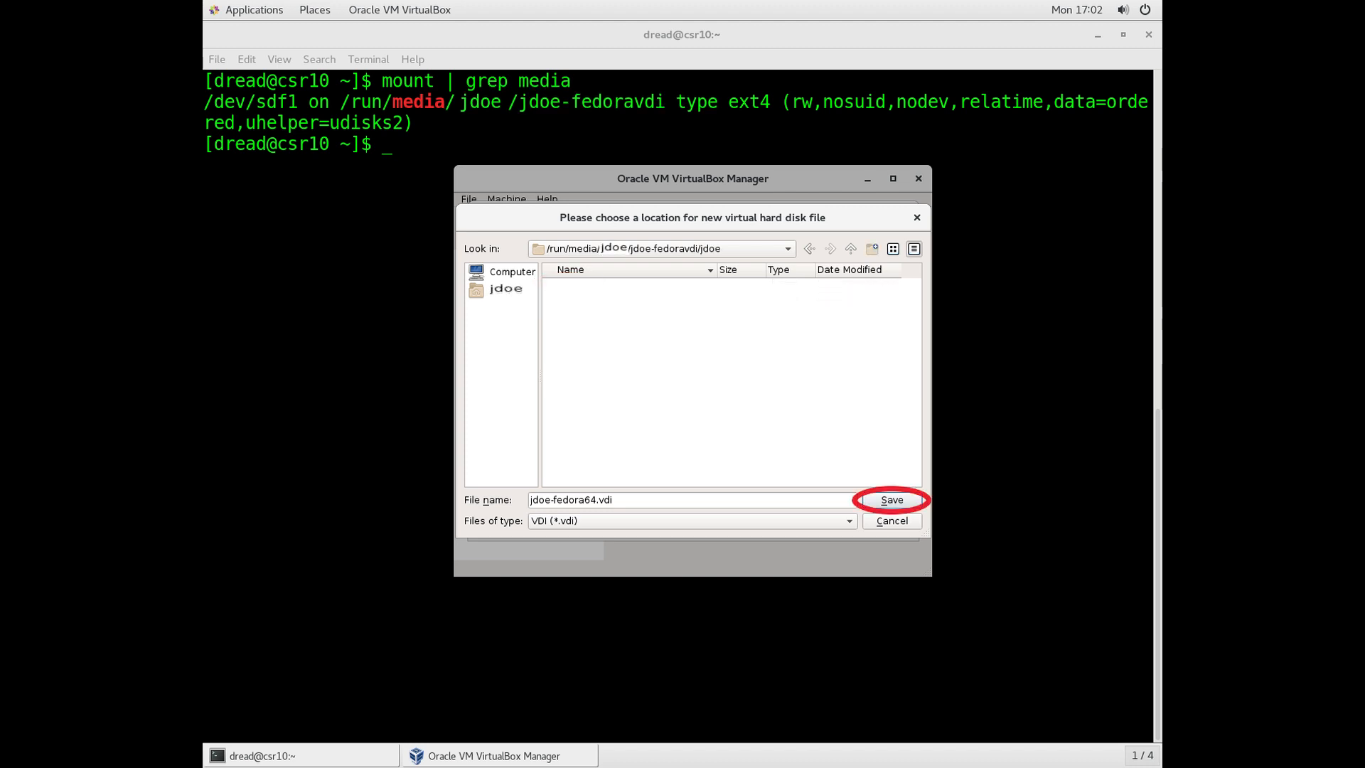
{"action": "left_click", "coordinate": [890, 499]}
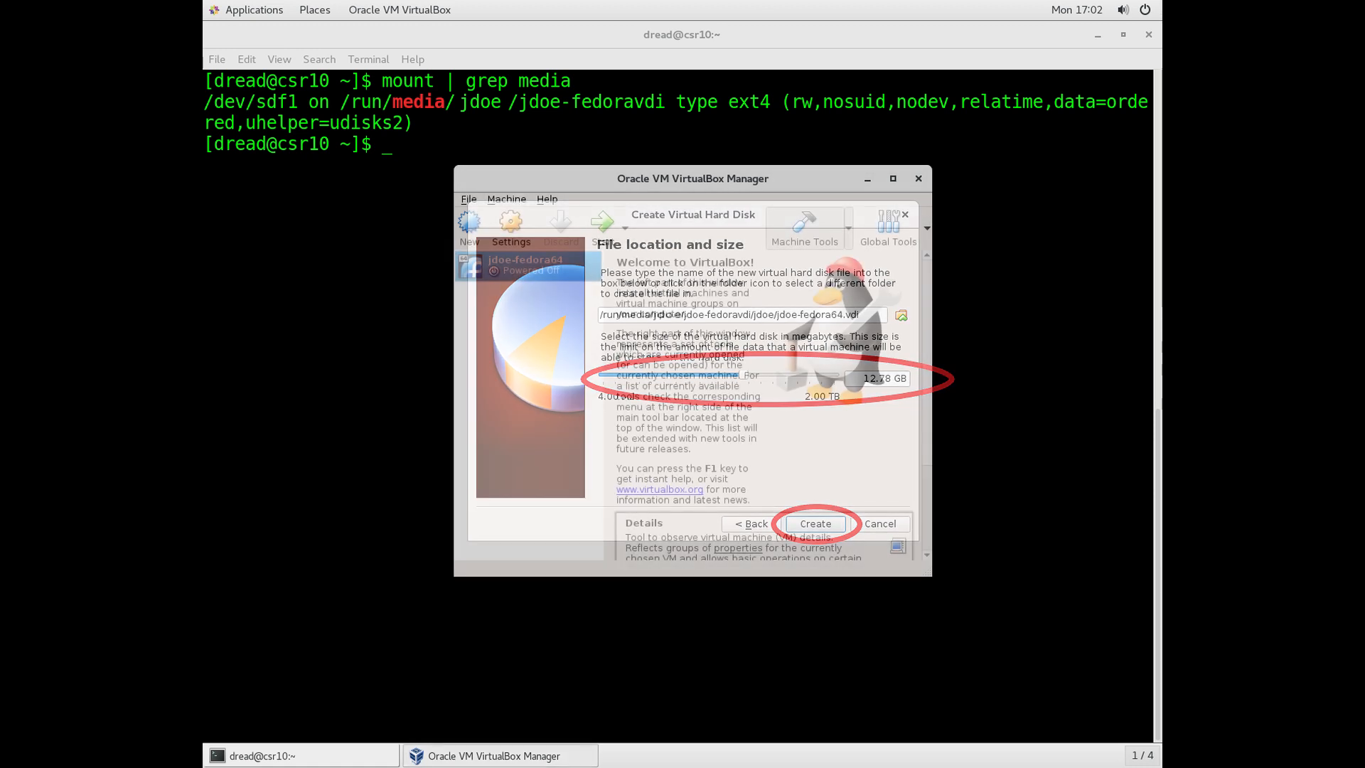
Create the 12.78 GB disk so jdoe-fedora64 appears in the machine list, powered off
{"action": "left_click", "coordinate": [814, 524]}
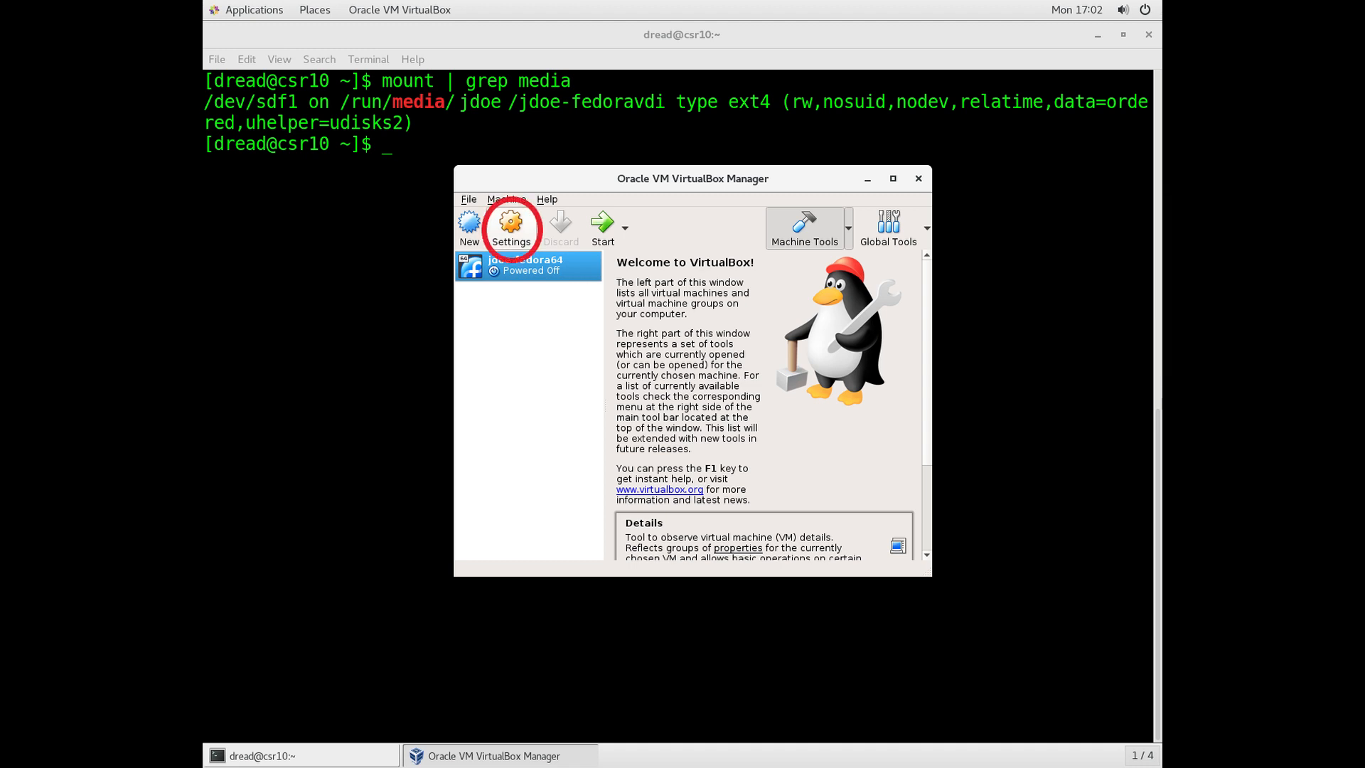
In jdoe-fedora64 Settings > Storage, select the empty IDE optical drive and browse for a disk image
{"action": "left_click", "coordinate": [510, 224]}
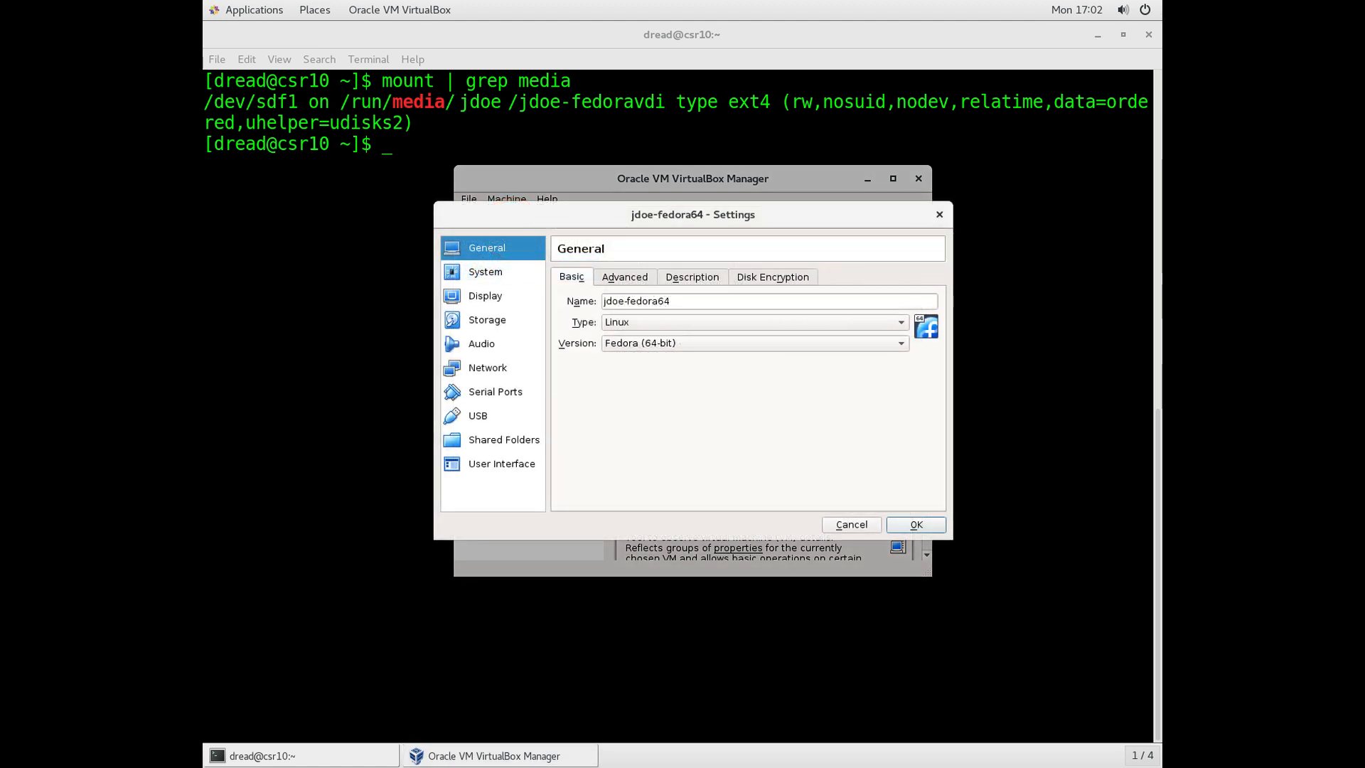
{"action": "left_click", "coordinate": [487, 320]}
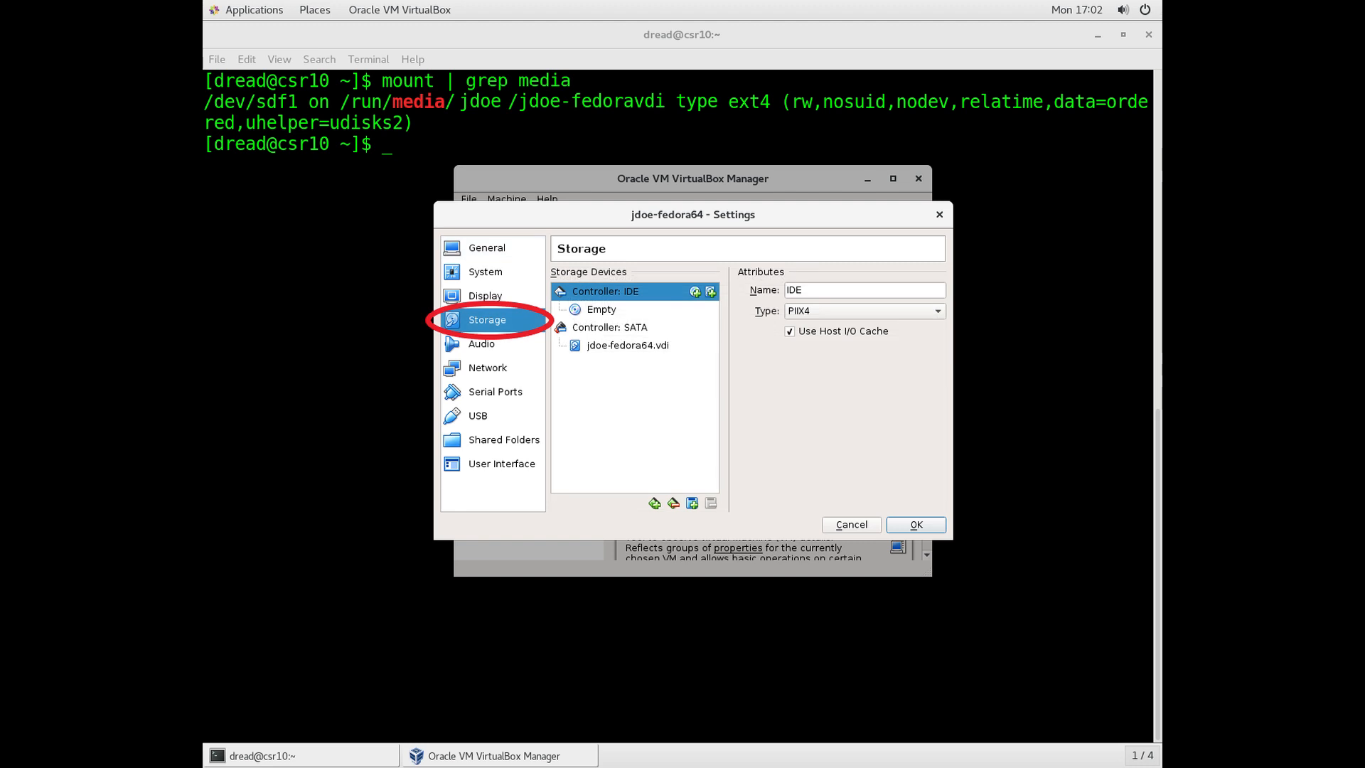
{"action": "left_click", "coordinate": [601, 309]}
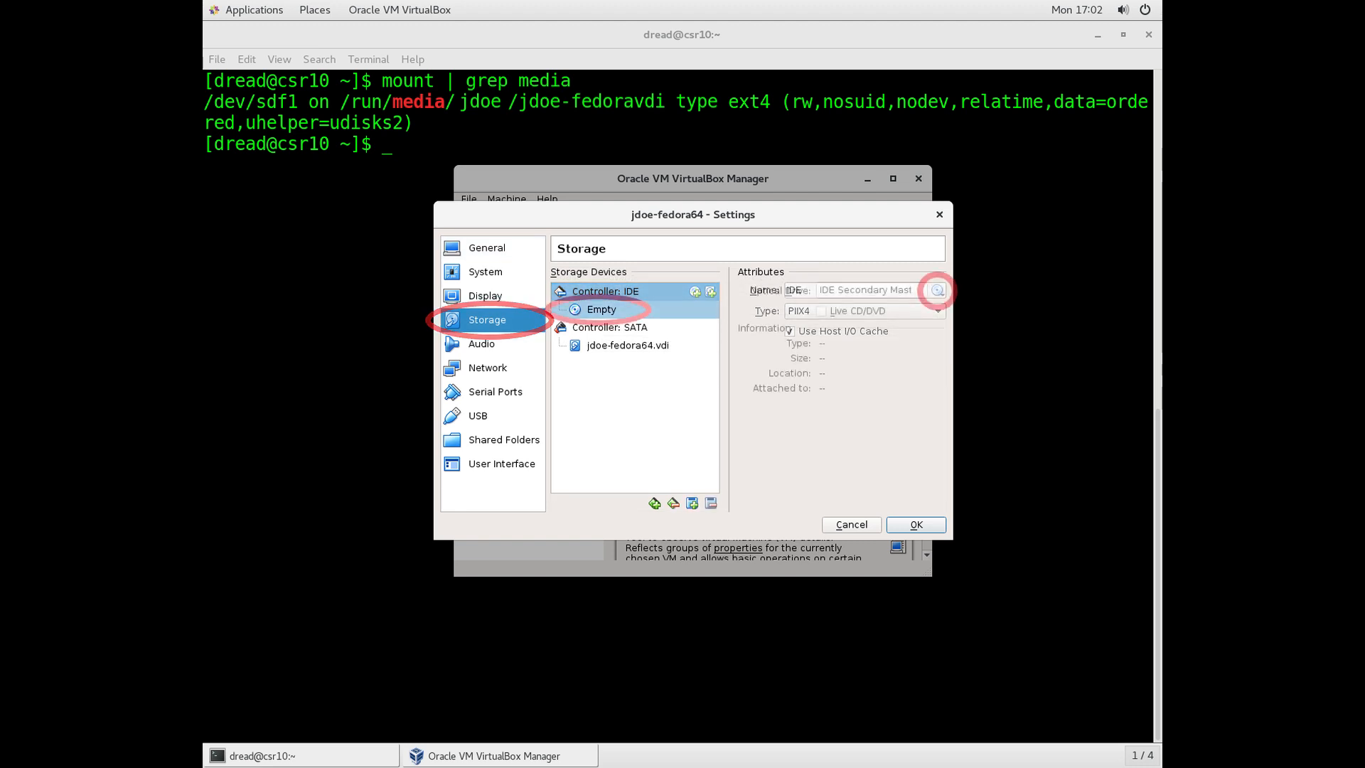
{"action": "left_click", "coordinate": [600, 309]}
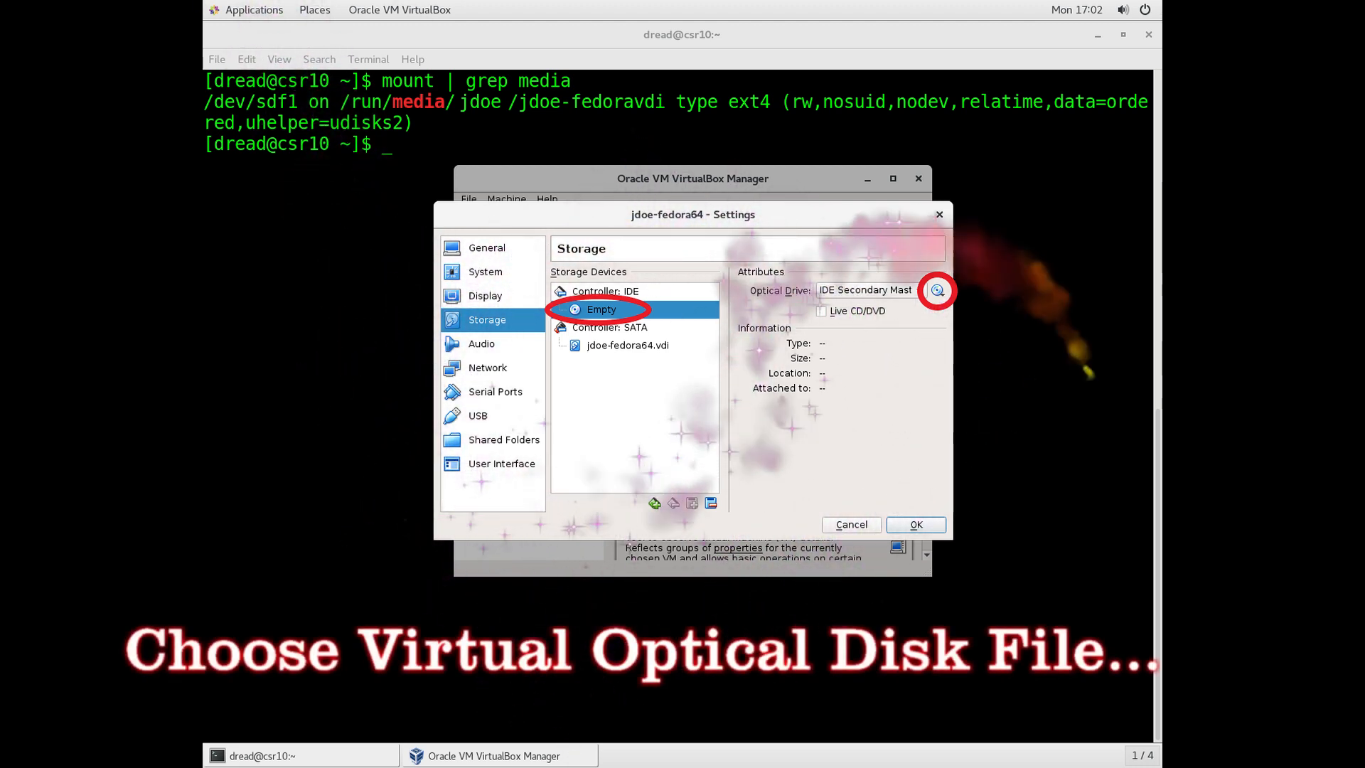
{"action": "left_click", "coordinate": [937, 290]}
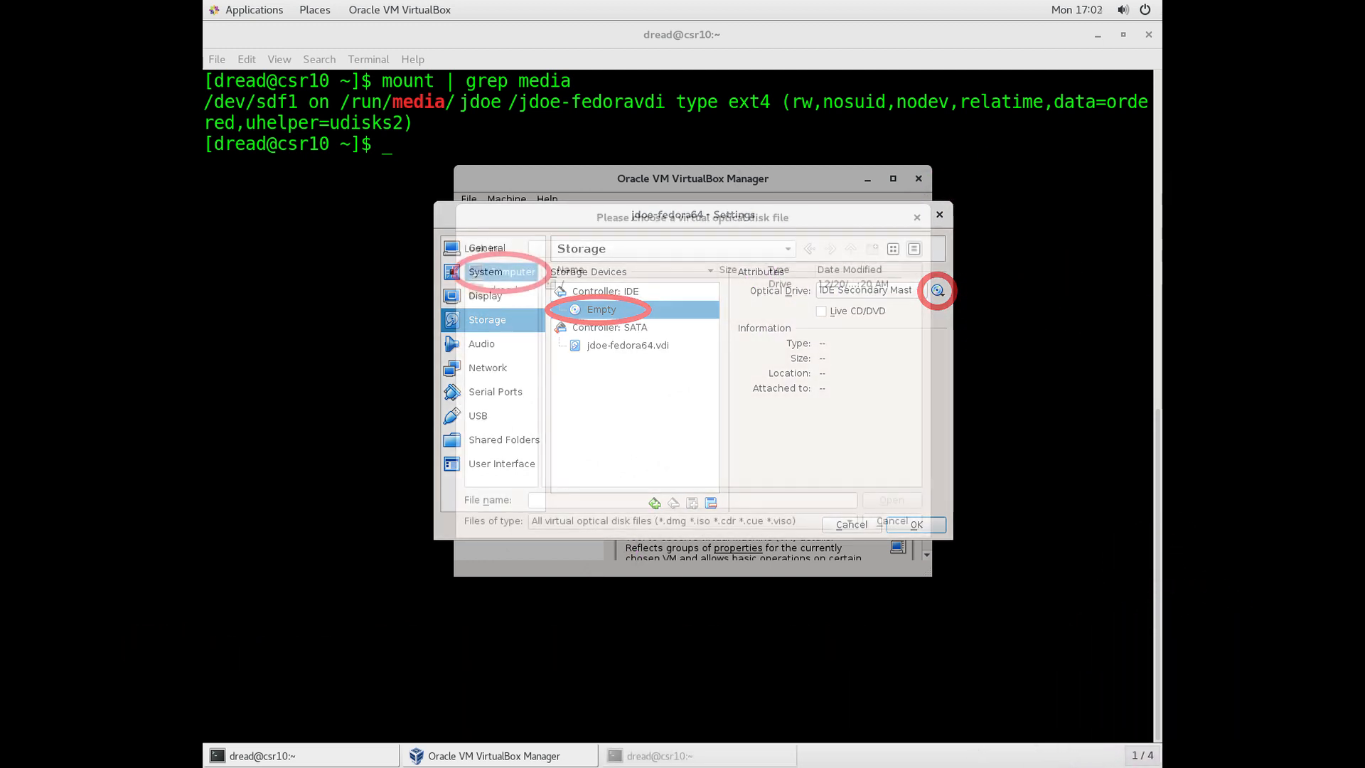
{"action": "left_click", "coordinate": [937, 291]}
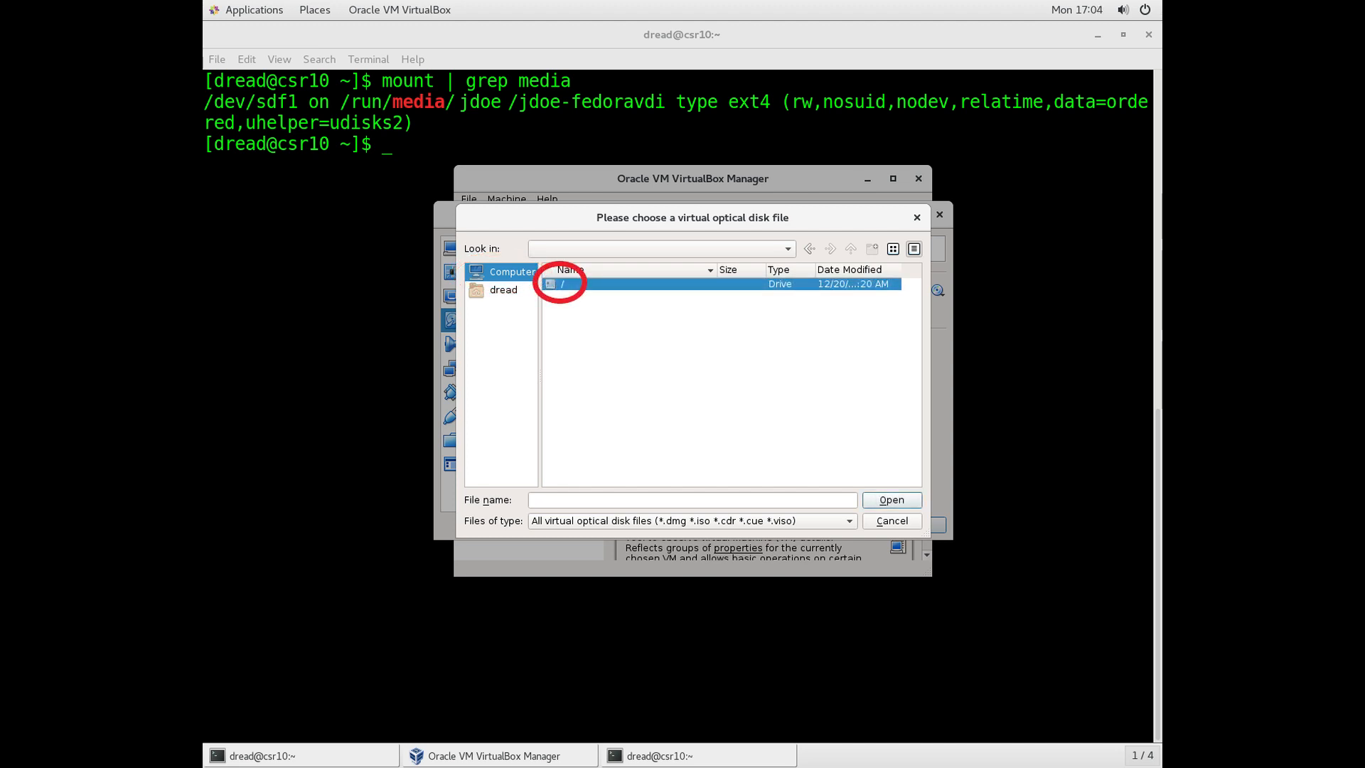
Choose the Fedora Workstation Live 29 ISO from /students/home/MCS-APPS/MISC/dread/VMImages
{"action": "double_click", "coordinate": [563, 283]}
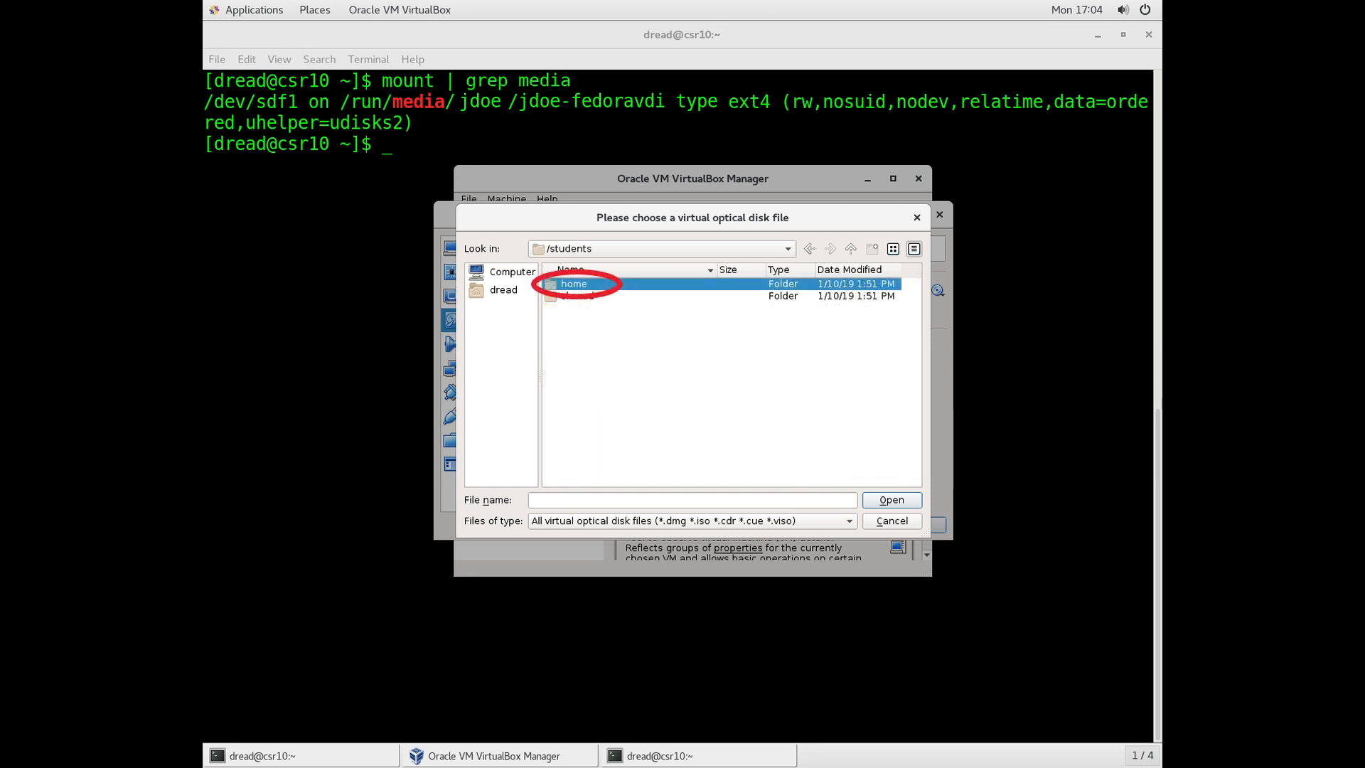
{"action": "double_click", "coordinate": [573, 283]}
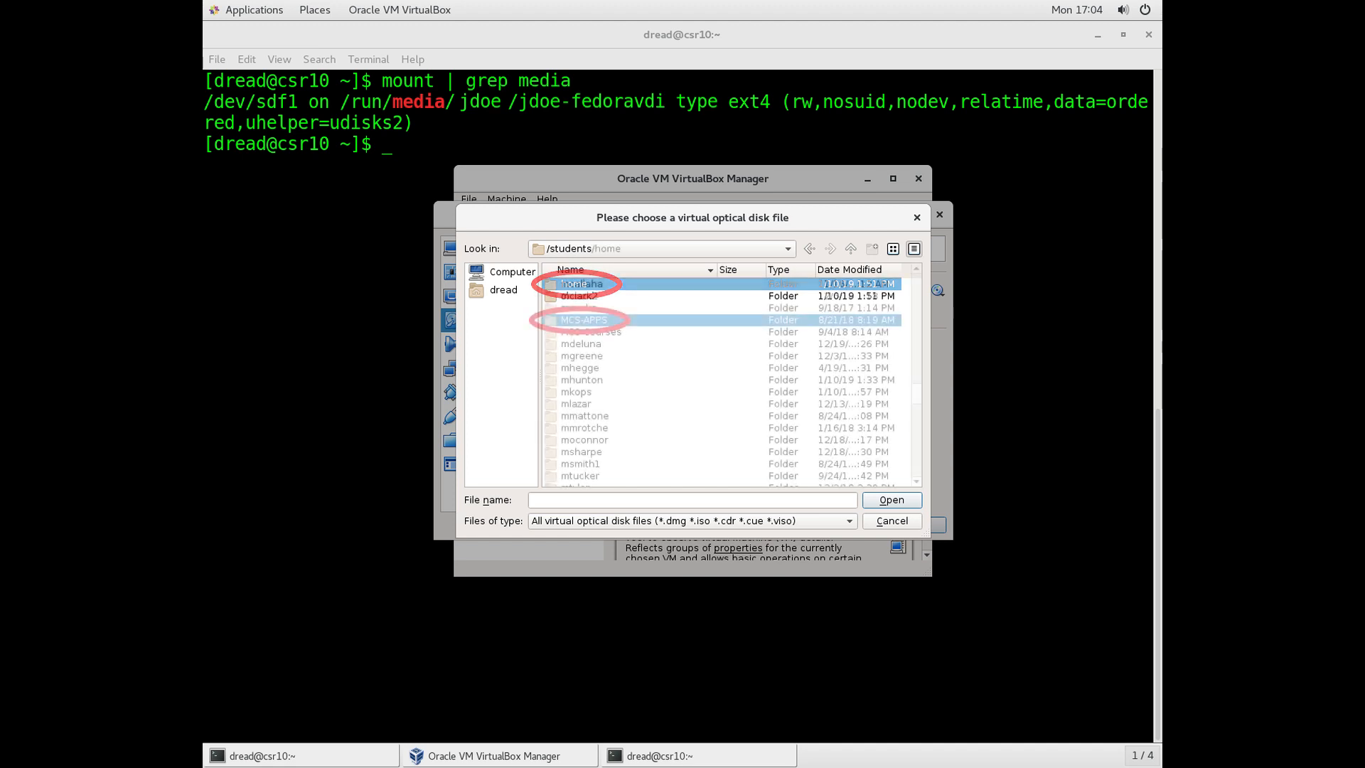
{"action": "left_click", "coordinate": [583, 320]}
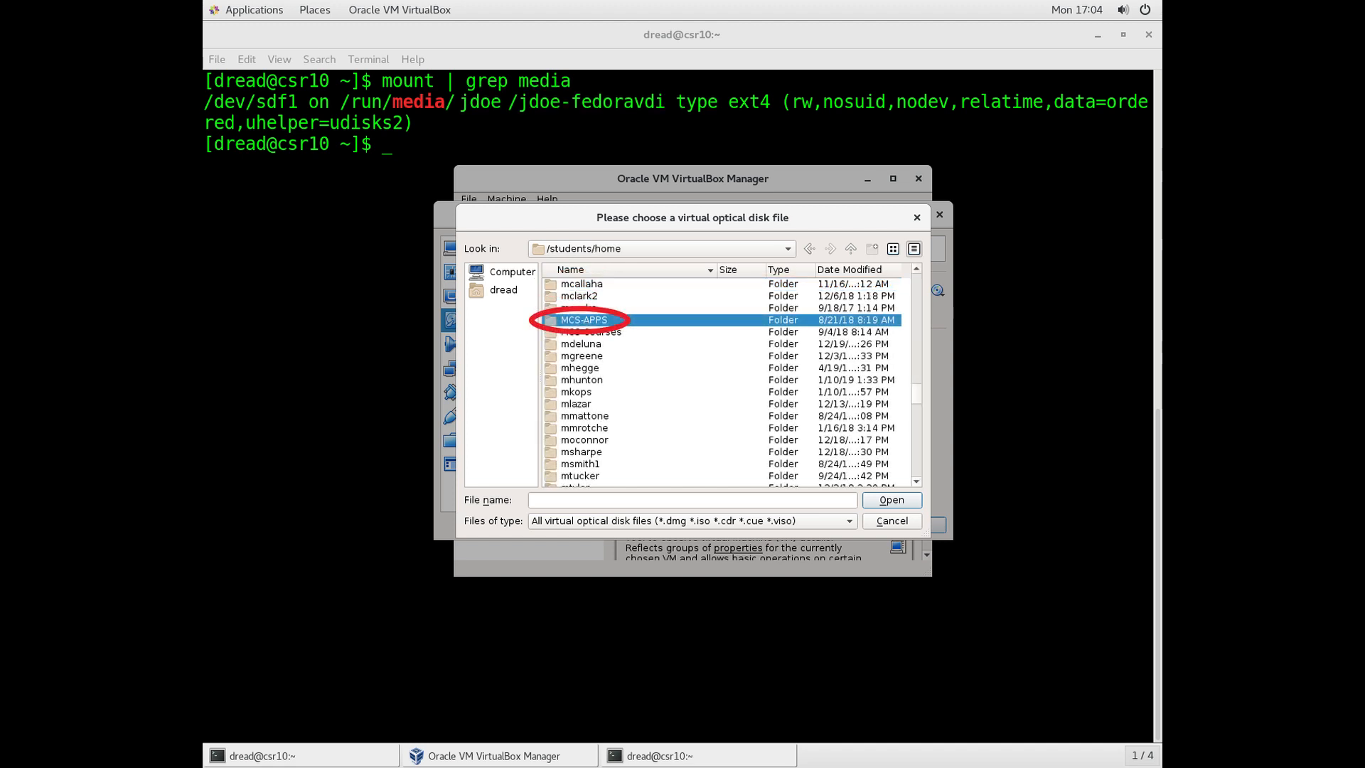
{"action": "double_click", "coordinate": [583, 320]}
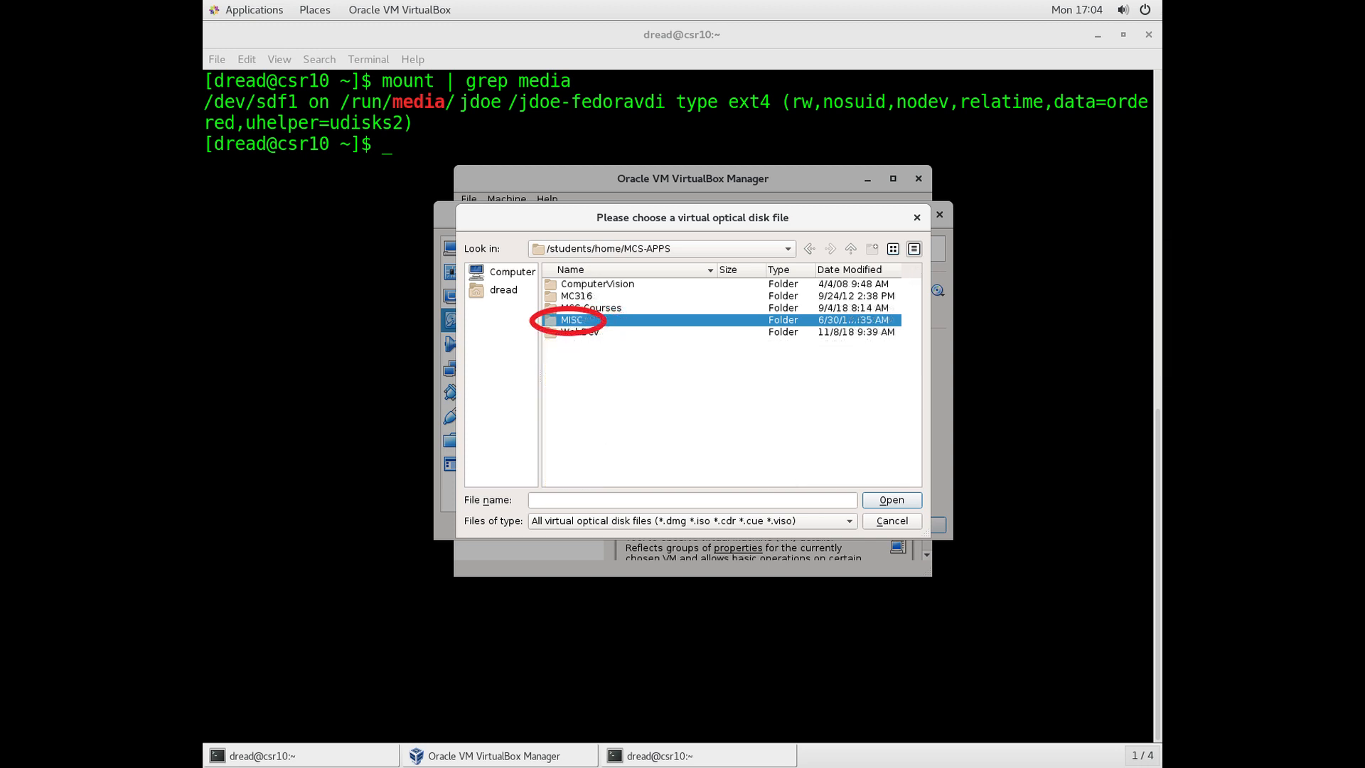
{"action": "double_click", "coordinate": [571, 320]}
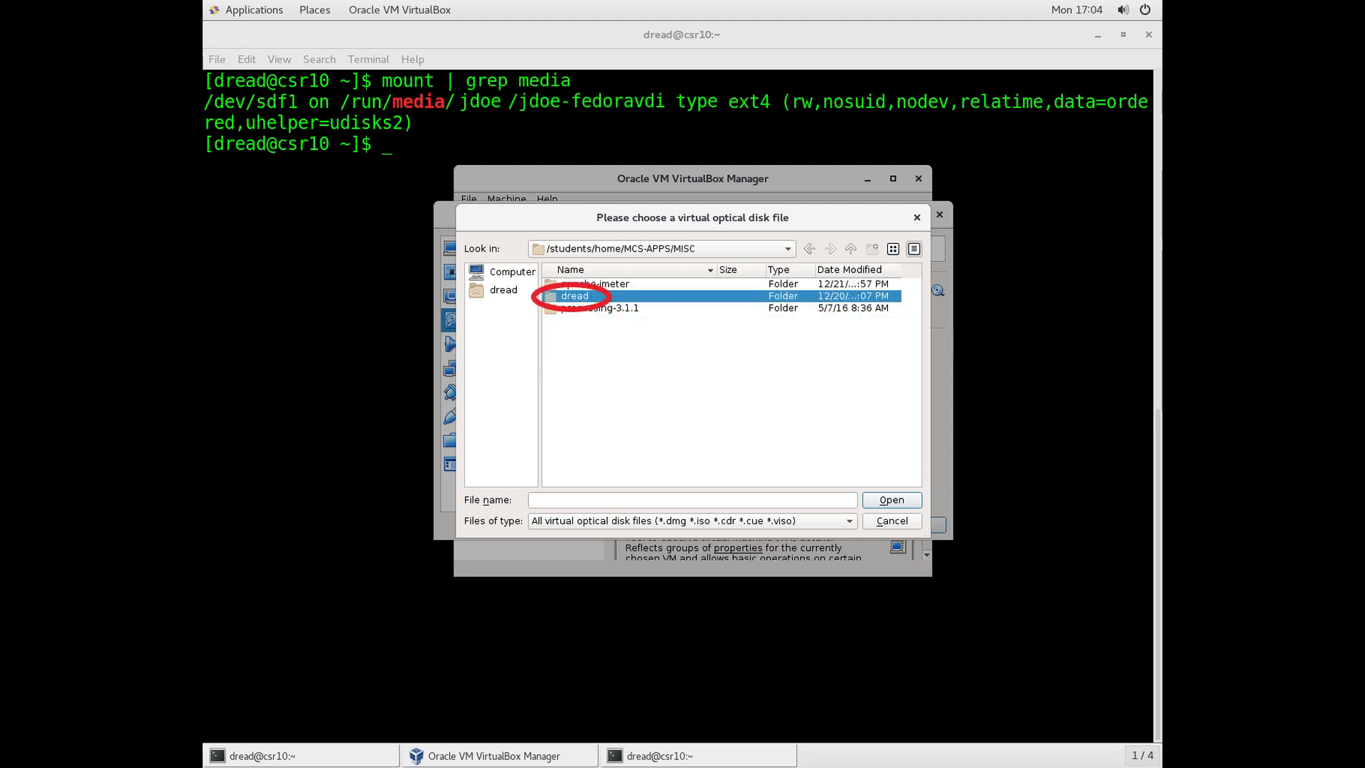
{"action": "double_click", "coordinate": [573, 296]}
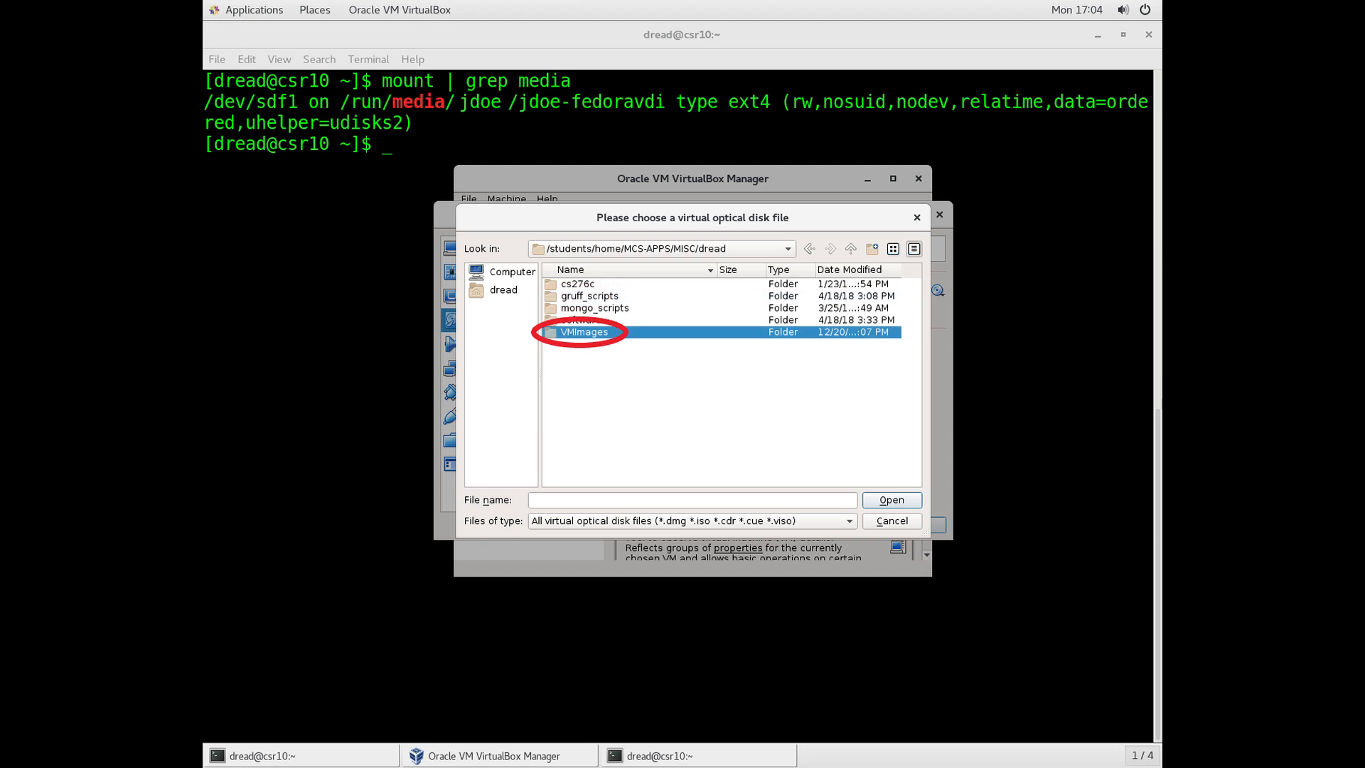
{"action": "double_click", "coordinate": [584, 331]}
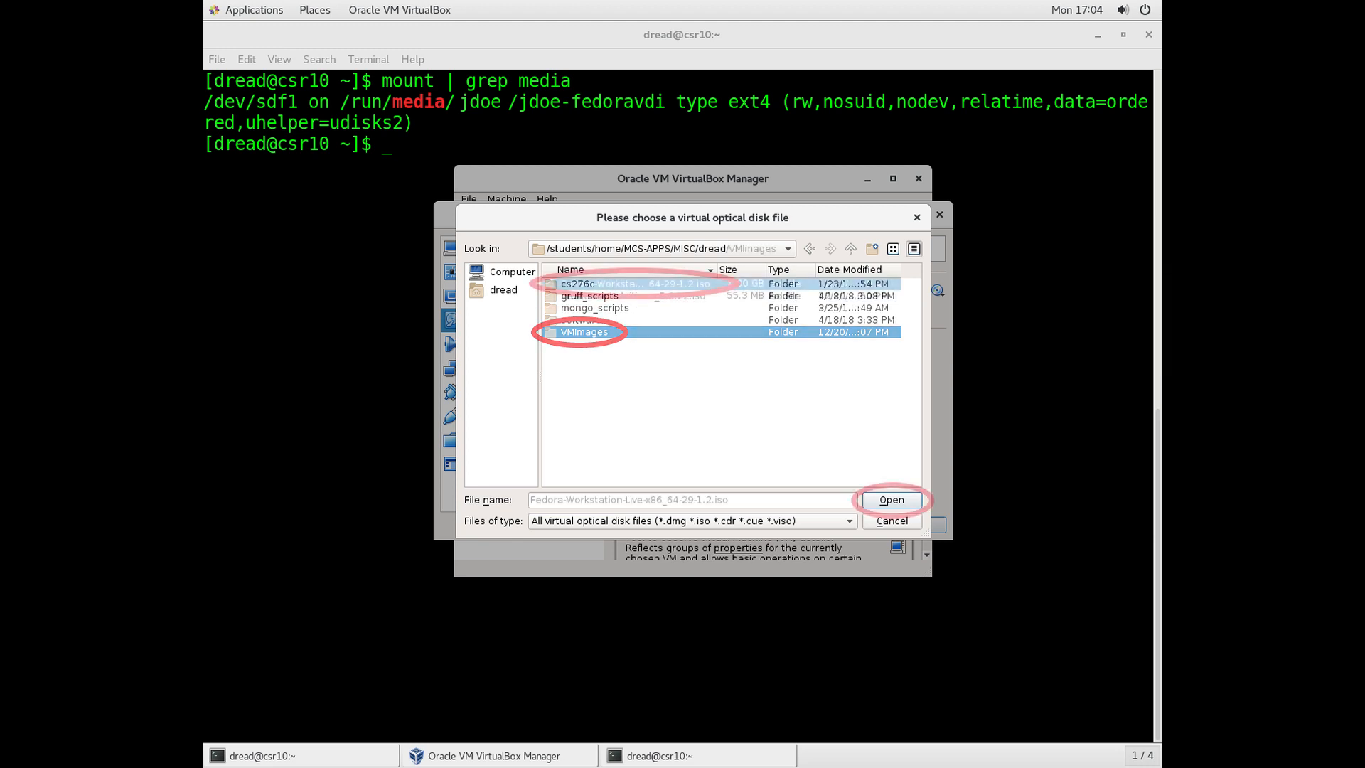
{"action": "double_click", "coordinate": [583, 331]}
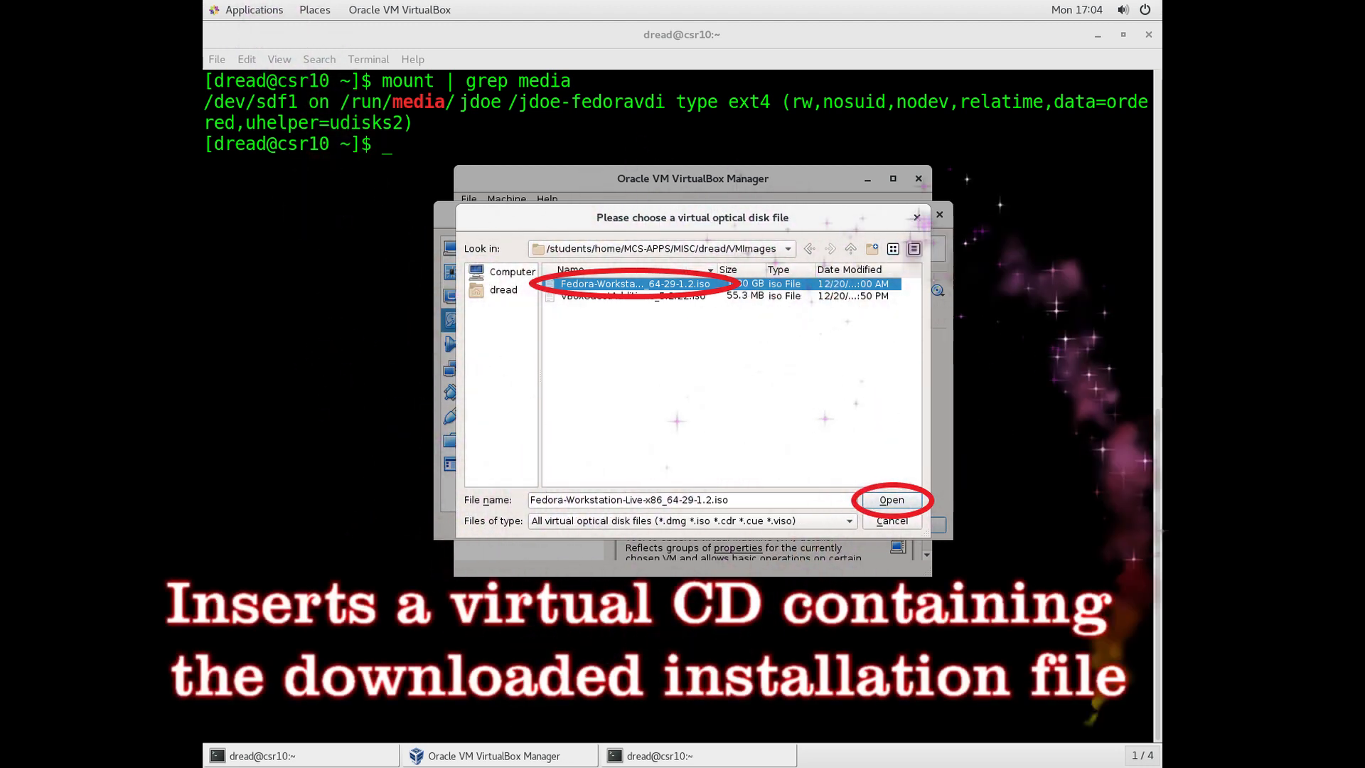
Insert the ISO as a Live CD/DVD and save the VM's storage settings
{"action": "left_click", "coordinate": [891, 500]}
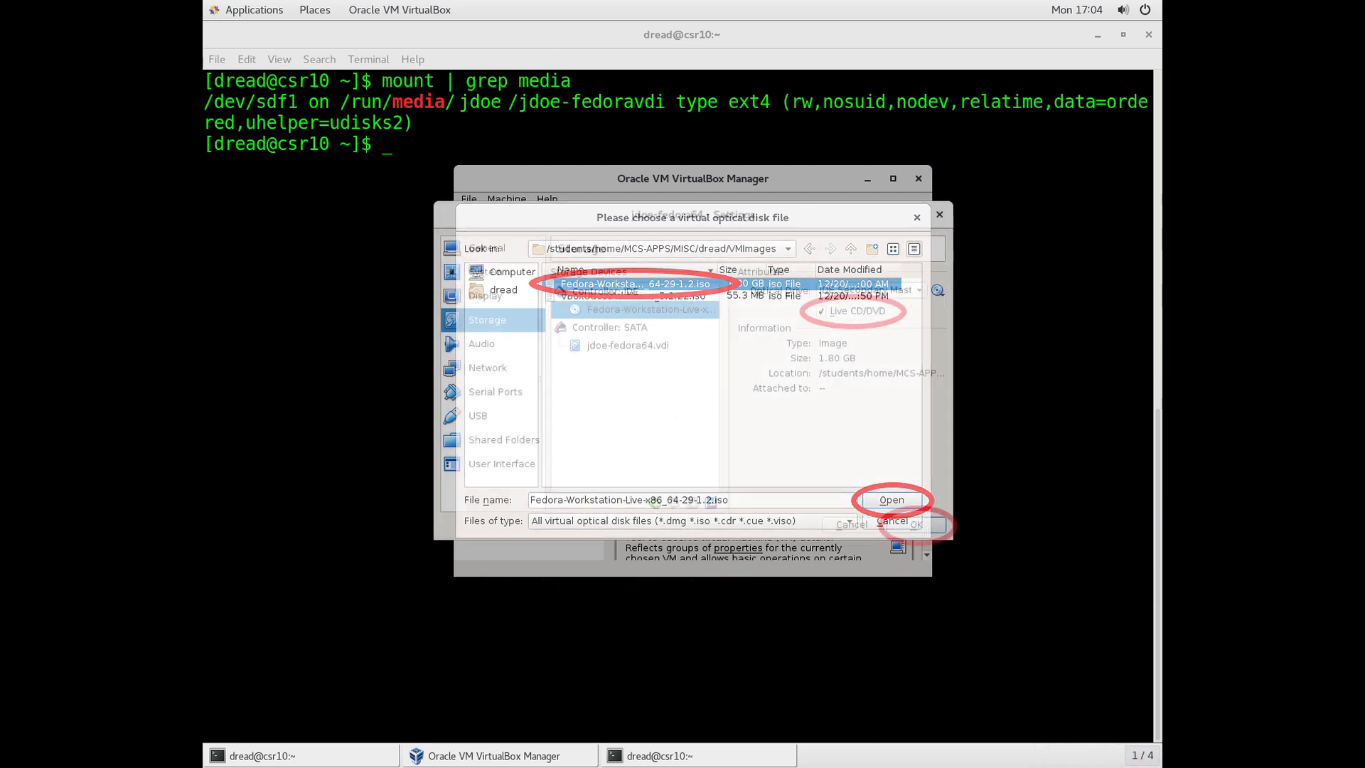
{"action": "left_click", "coordinate": [891, 499]}
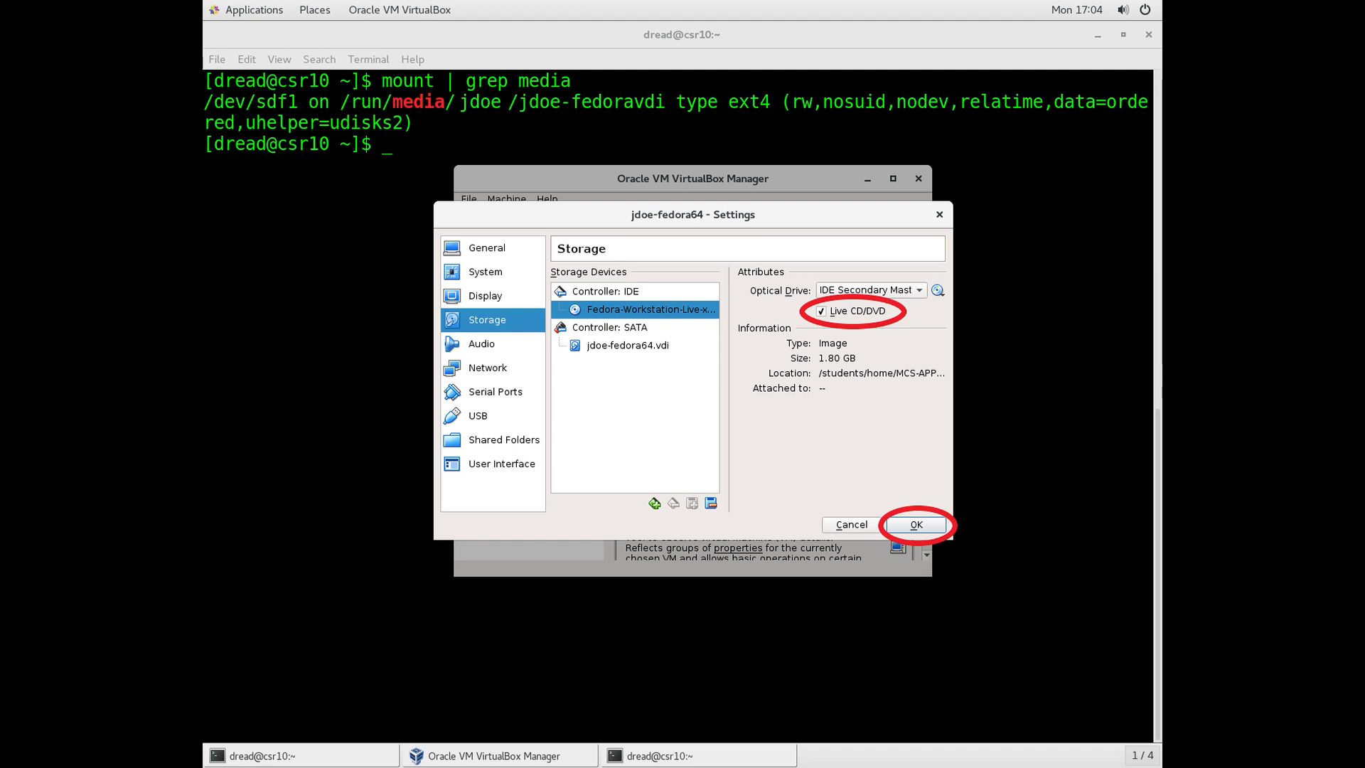
{"action": "left_click", "coordinate": [915, 525]}
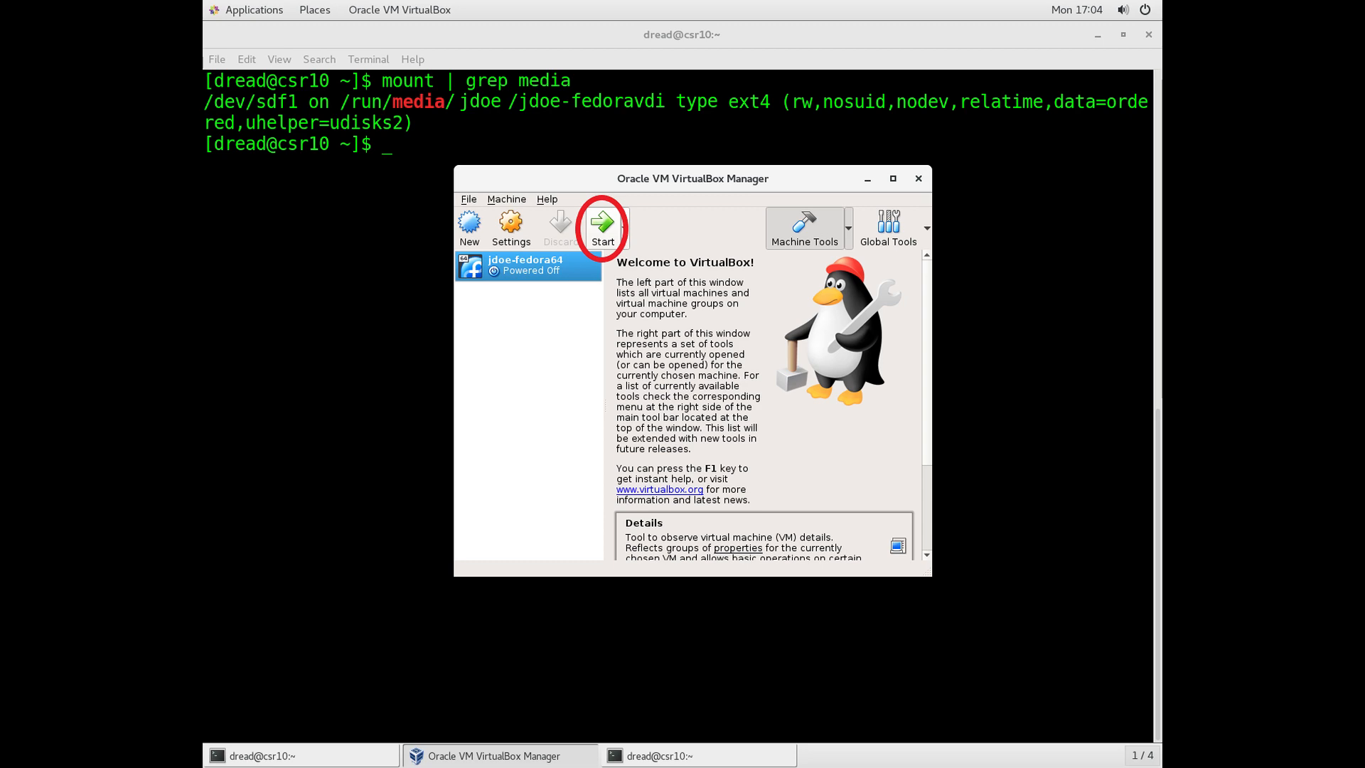
Boot jdoe-fedora64, start Install to Hard Drive and continue with English (United States)
{"action": "left_click", "coordinate": [602, 226]}
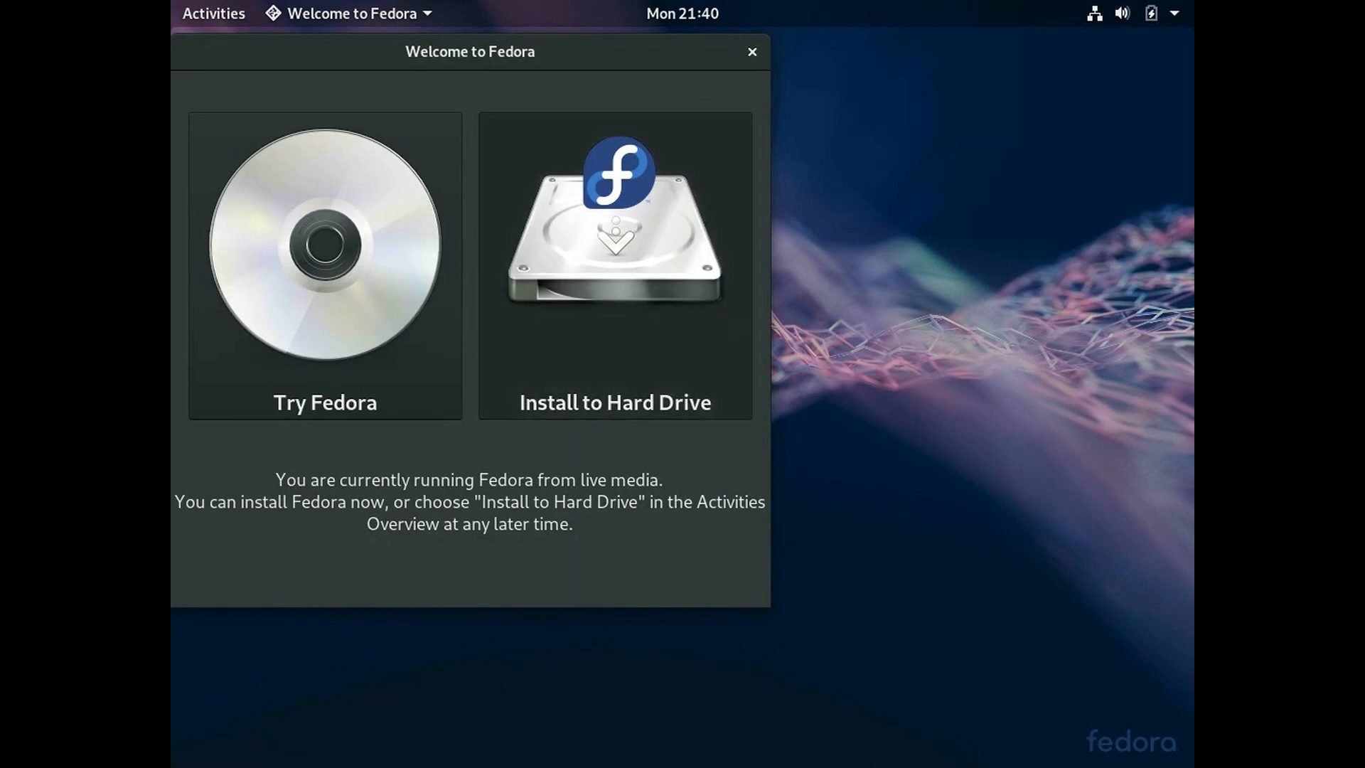
{"action": "left_click", "coordinate": [751, 51]}
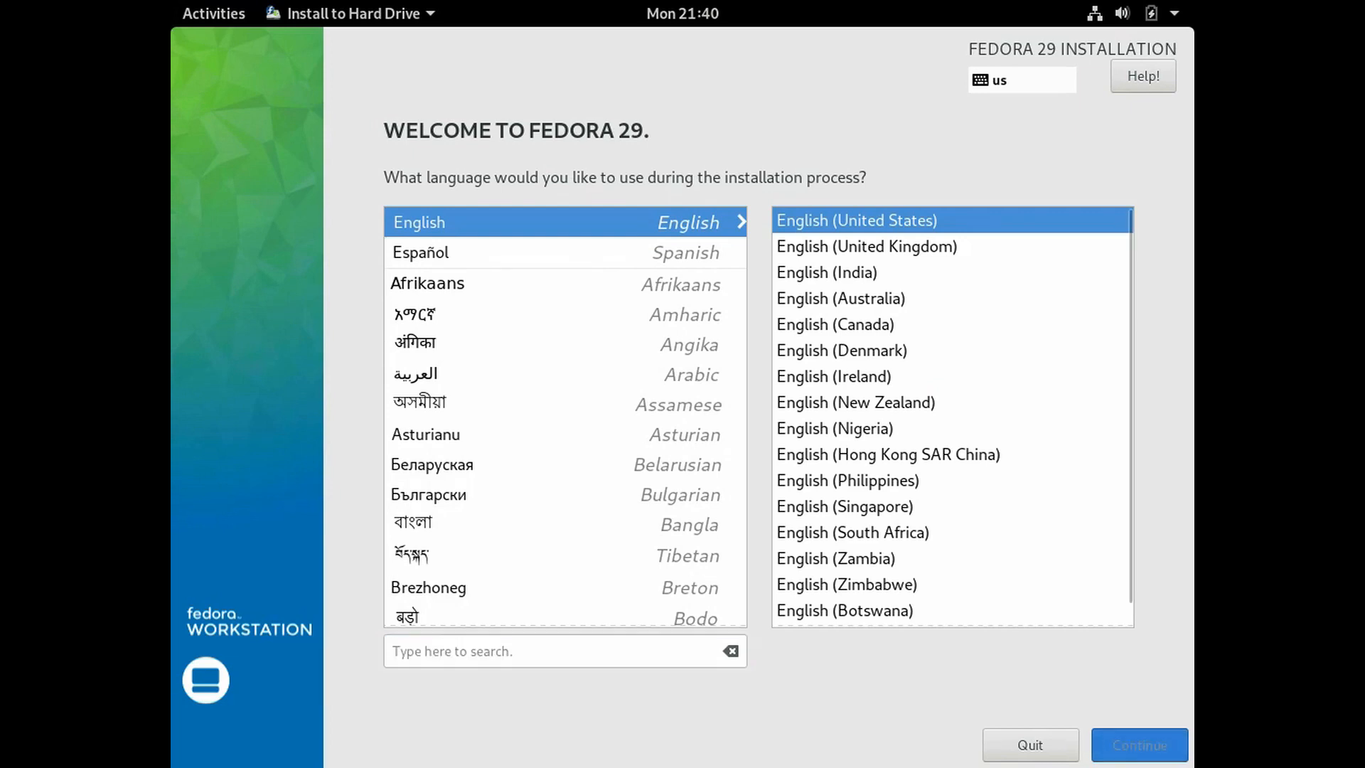
{"action": "left_click", "coordinate": [1138, 744]}
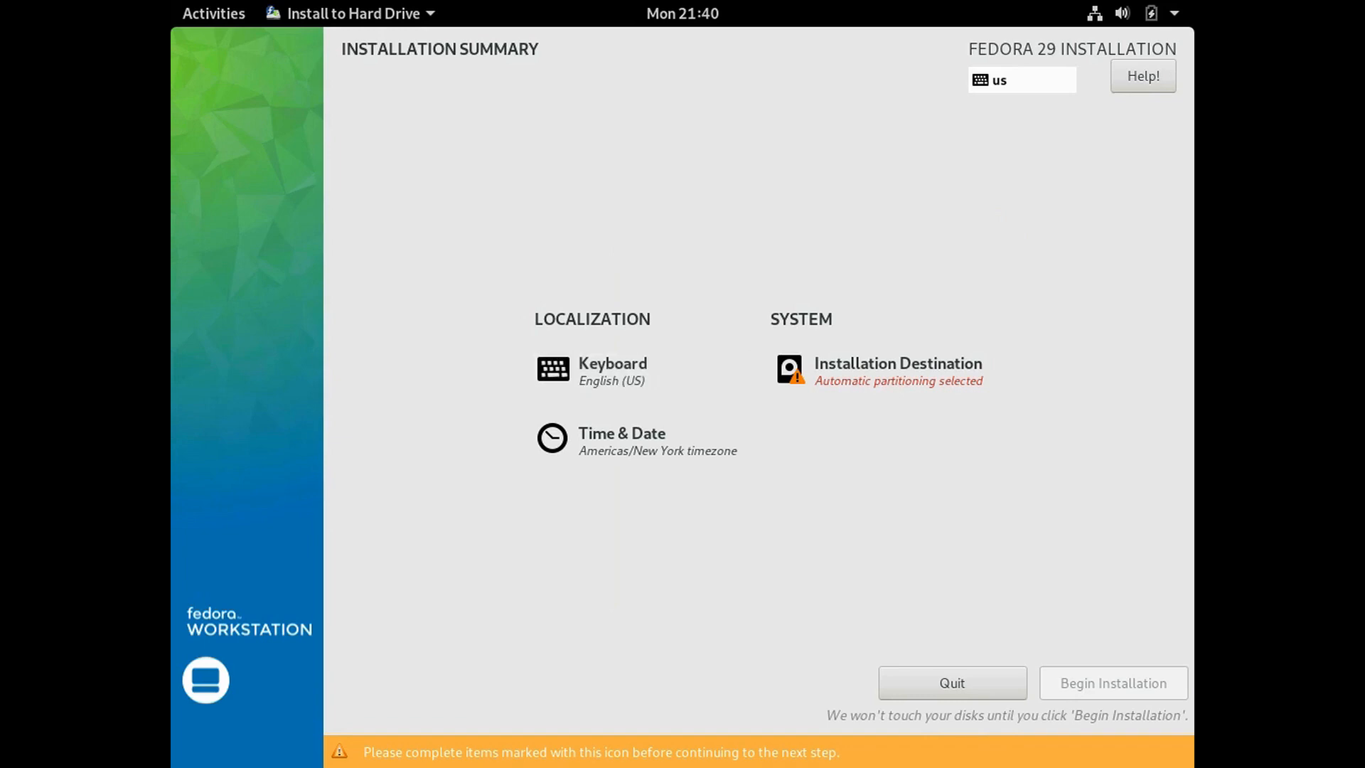
Set the VBOX hard disk as destination with automatic partitioning and a saved encryption passphrase
{"action": "left_click", "coordinate": [898, 370]}
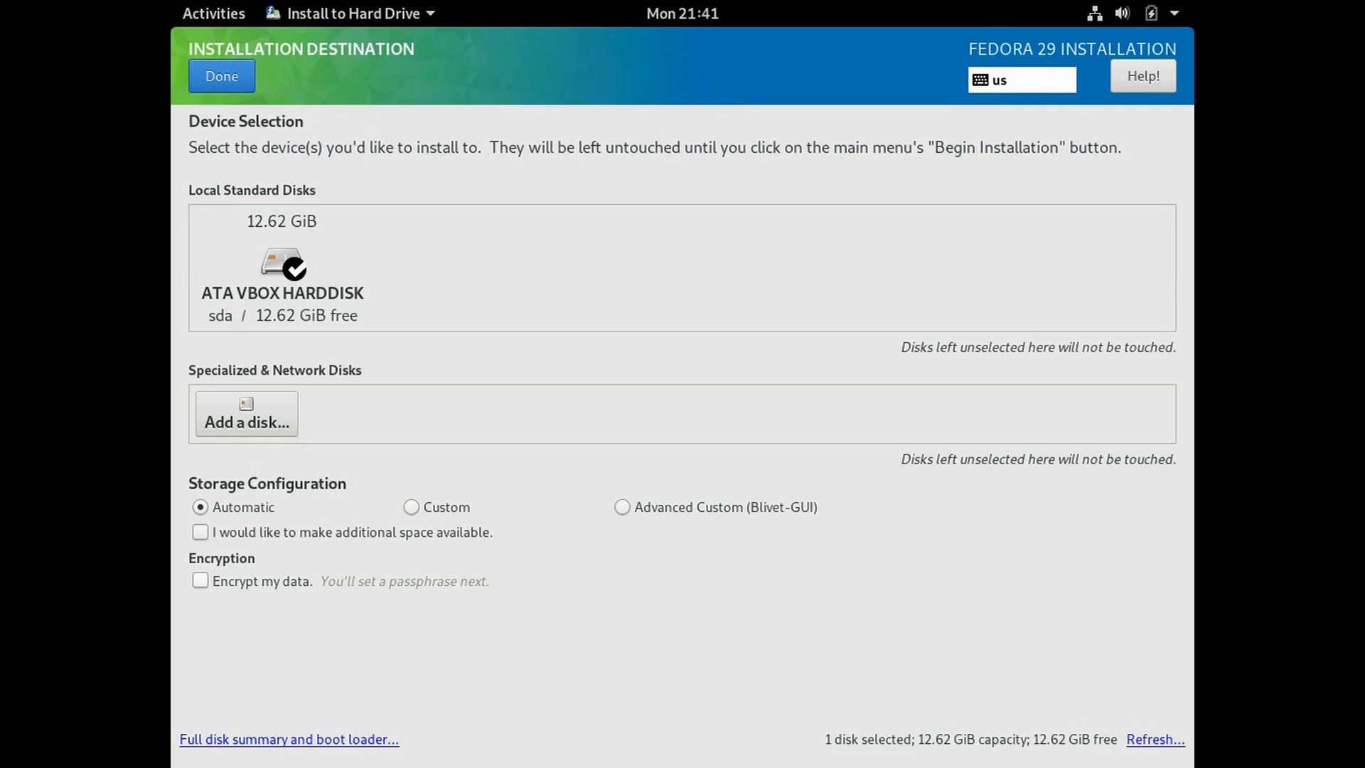
{"action": "left_click", "coordinate": [200, 580]}
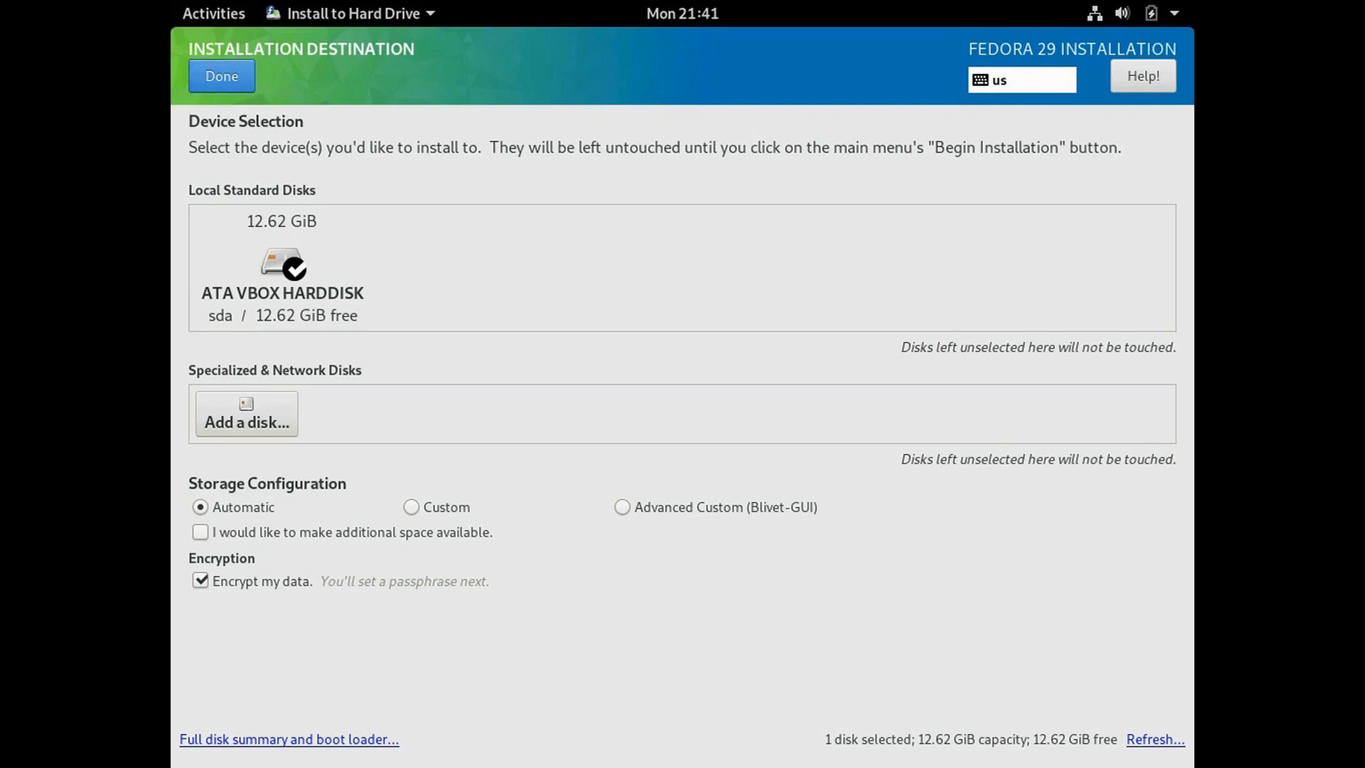
{"action": "left_click", "coordinate": [221, 75]}
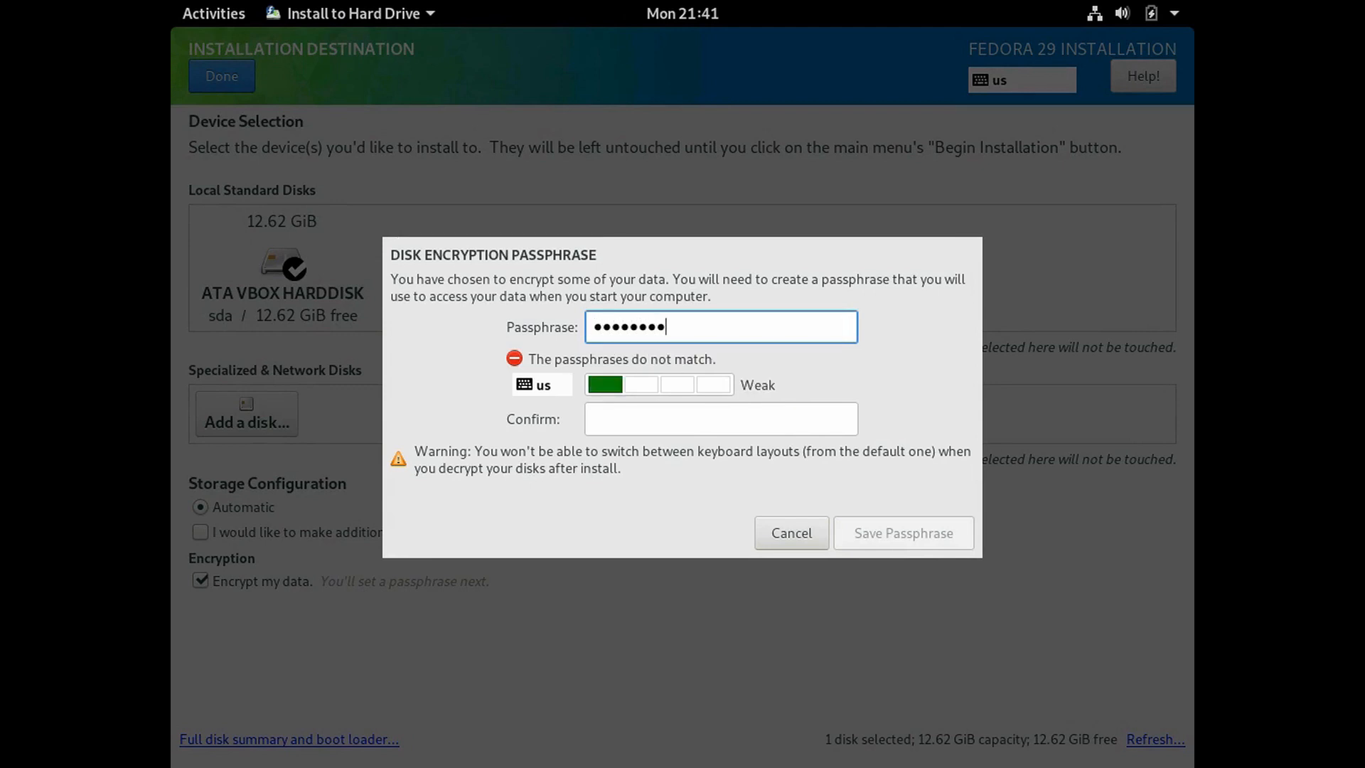
{"action": "left_click", "coordinate": [719, 418]}
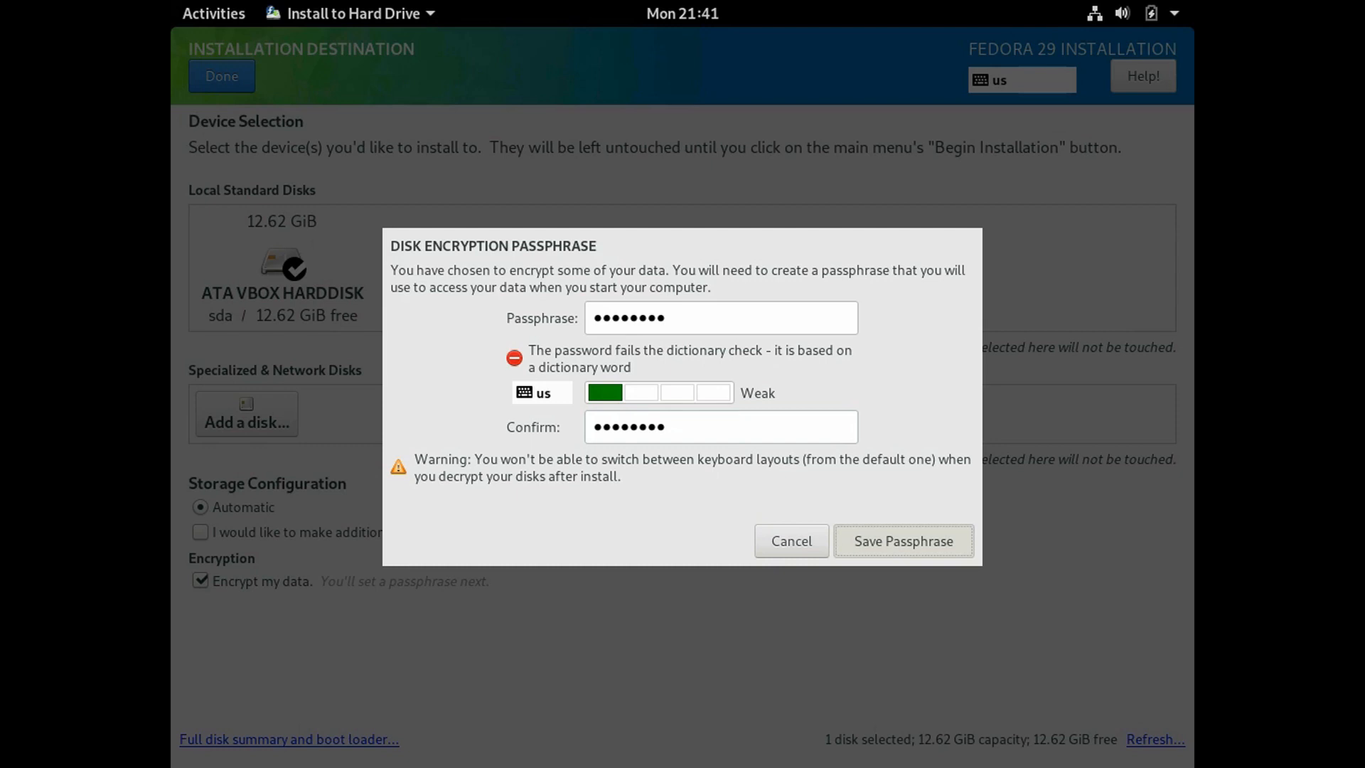
{"action": "left_click", "coordinate": [903, 541]}
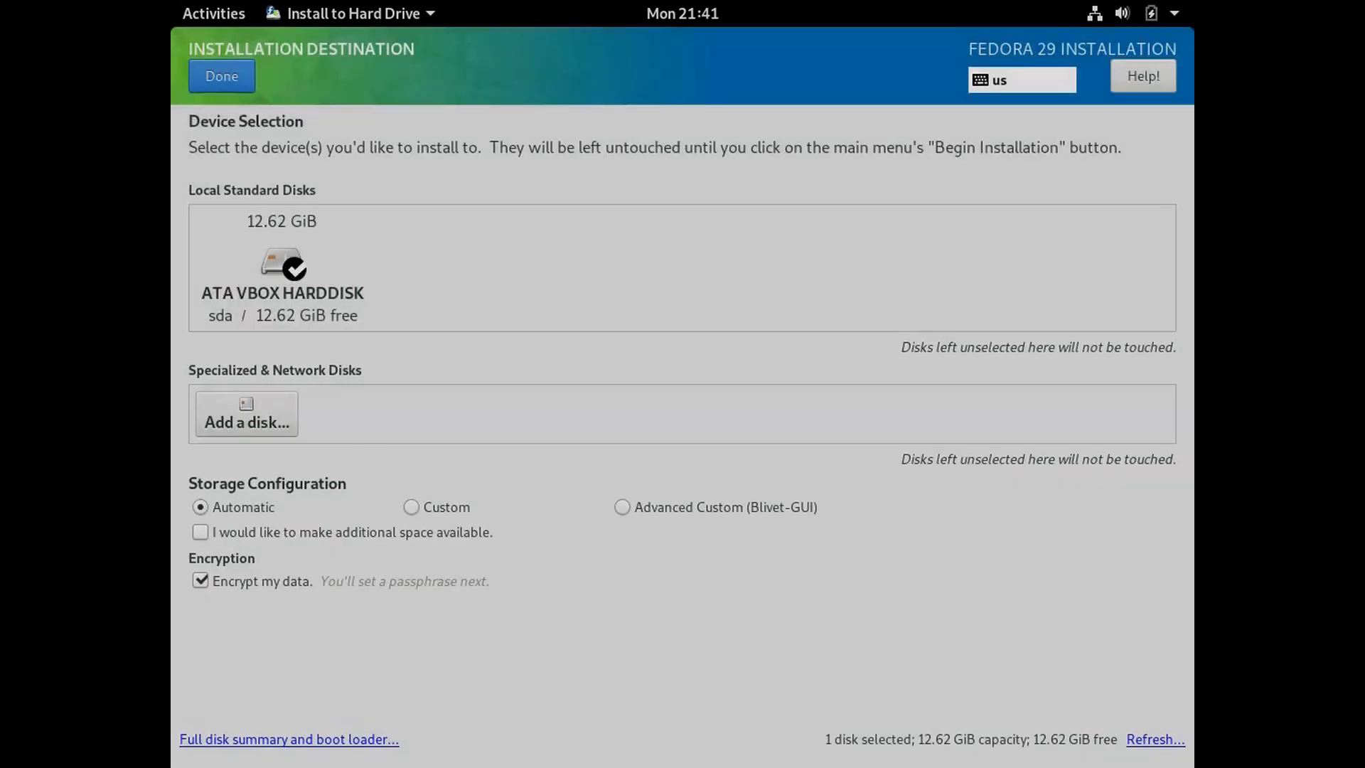
{"action": "left_click", "coordinate": [222, 75]}
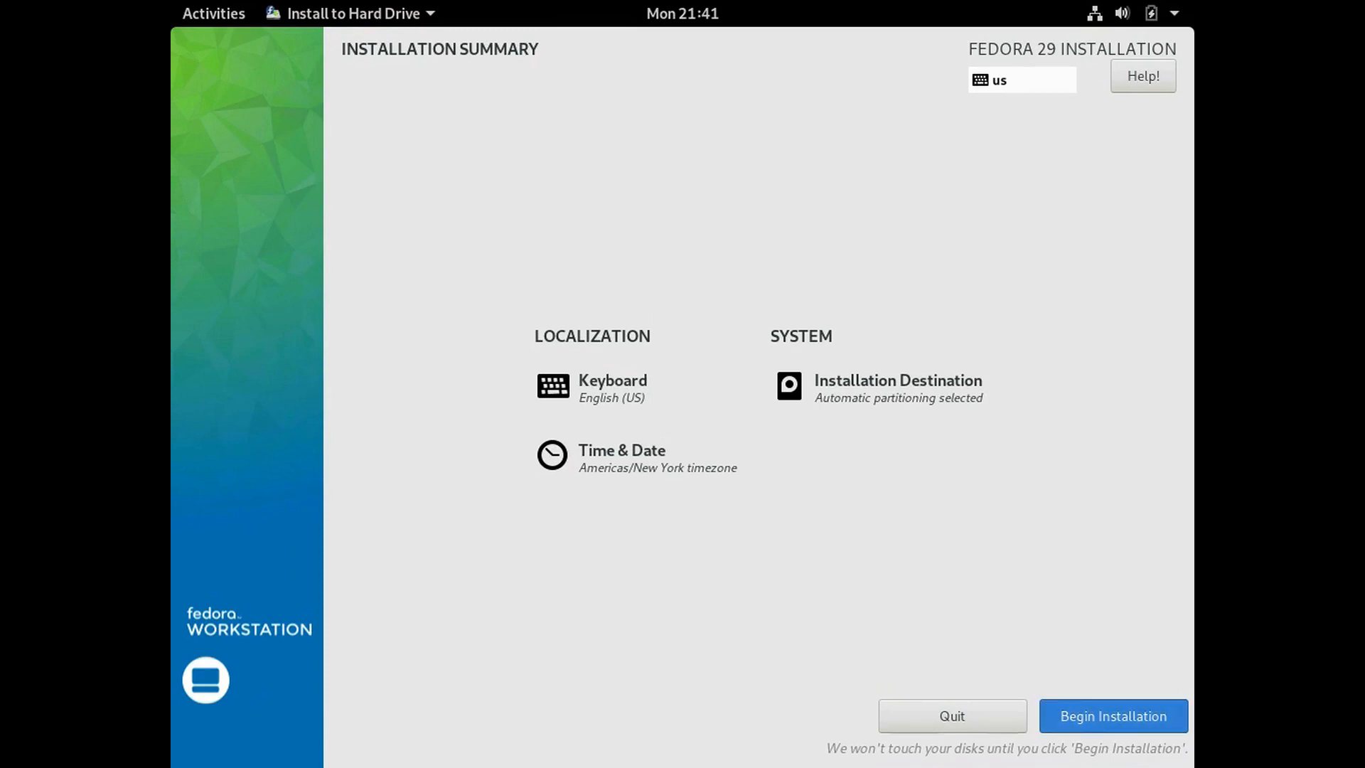
Begin the Fedora 29 installation, wait for it to finish, then quit the installer
{"action": "left_click", "coordinate": [1112, 715]}
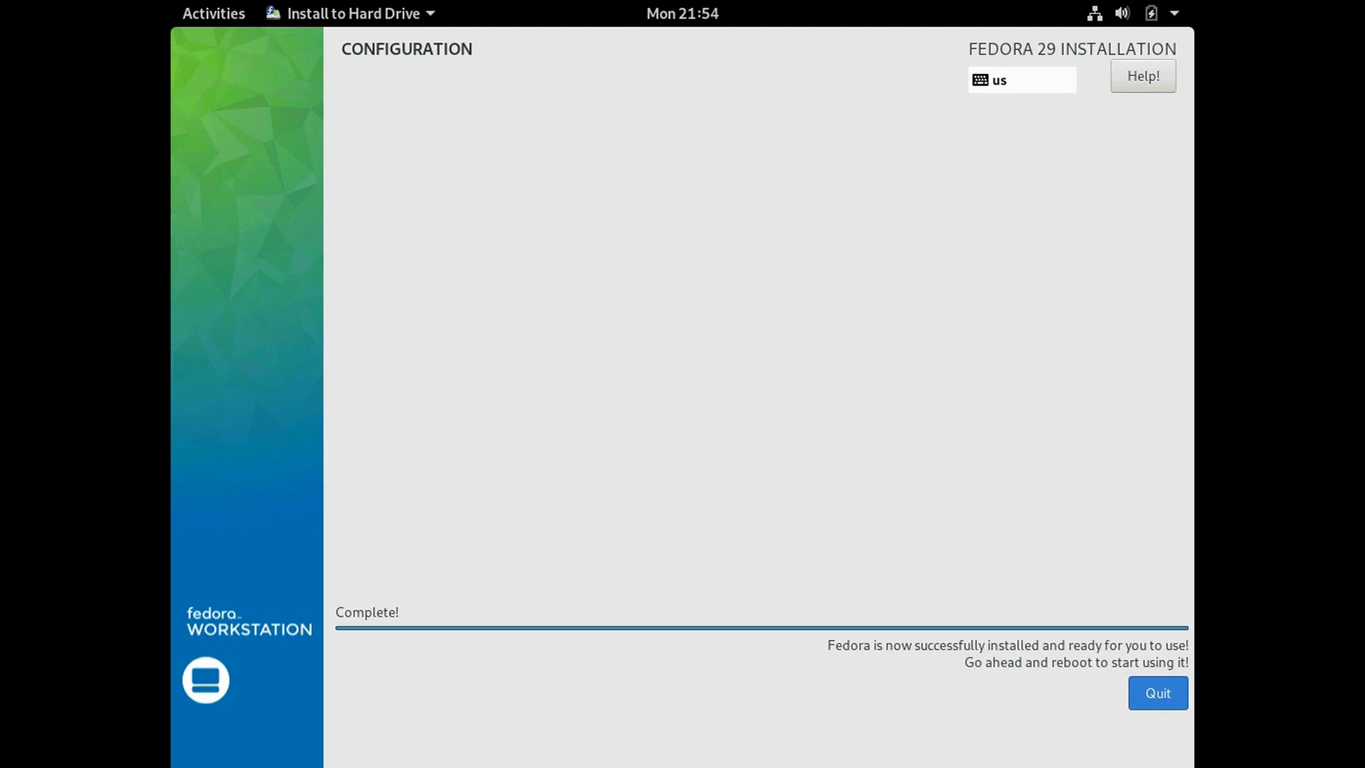
{"action": "left_click", "coordinate": [1158, 693]}
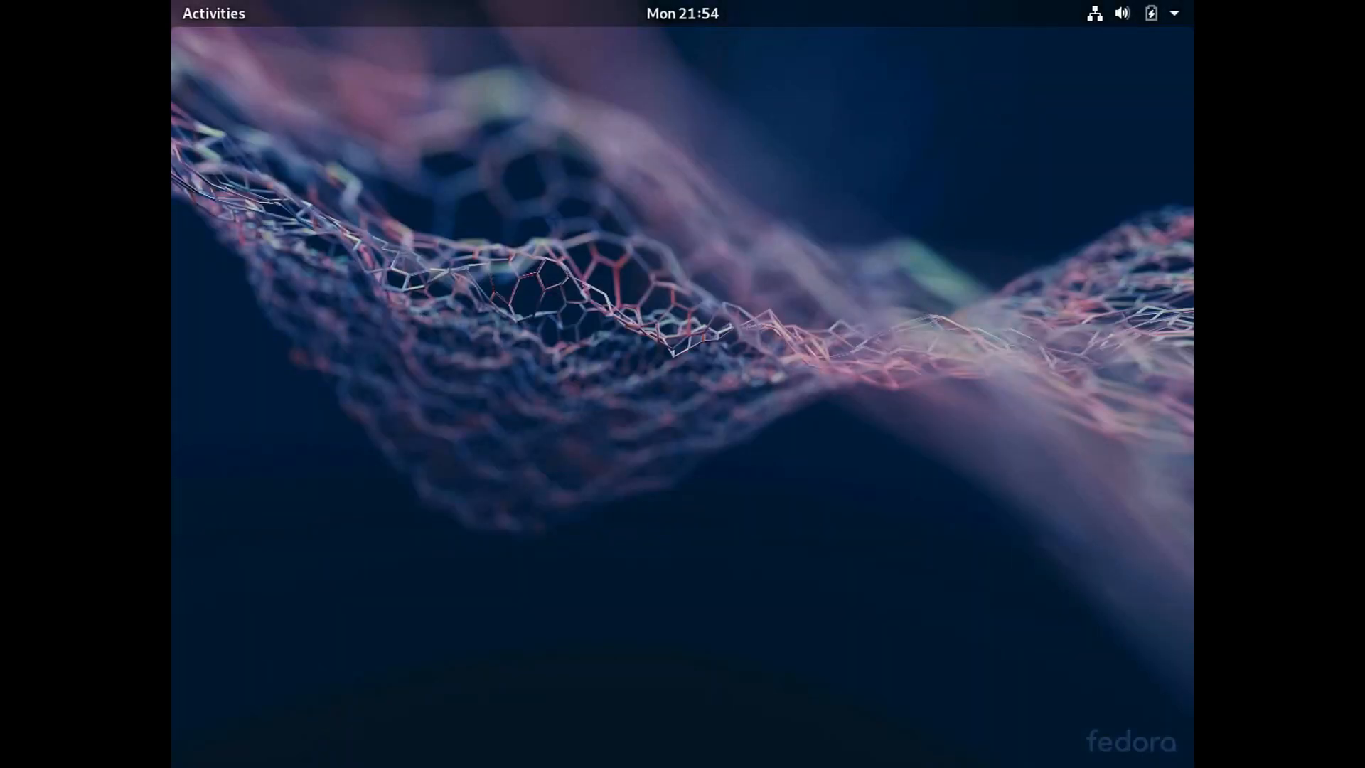
Power off the Fedora live session from the top-right system menu
{"action": "left_click", "coordinate": [1149, 13]}
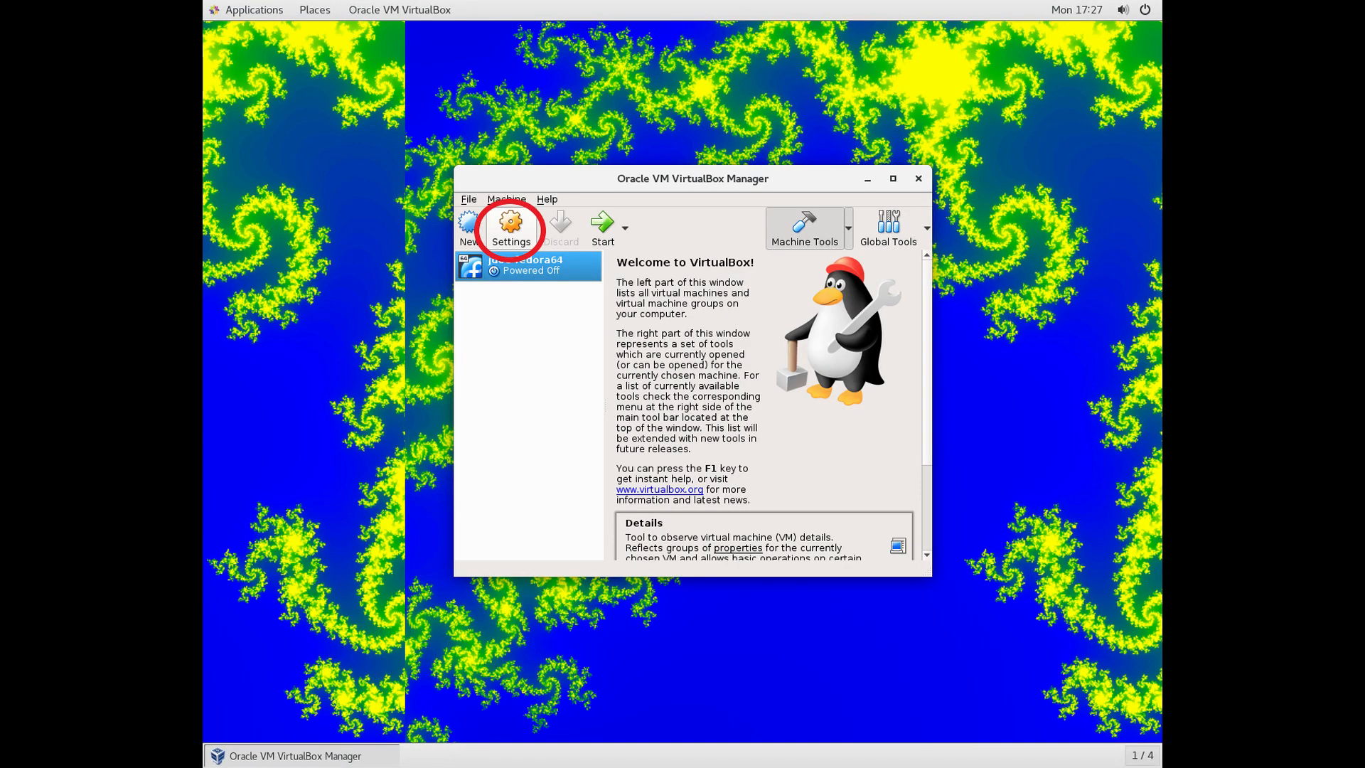
Eject the Fedora Workstation Live ISO from jdoe-fedora64's optical drive in Storage settings
{"action": "left_click", "coordinate": [510, 225]}
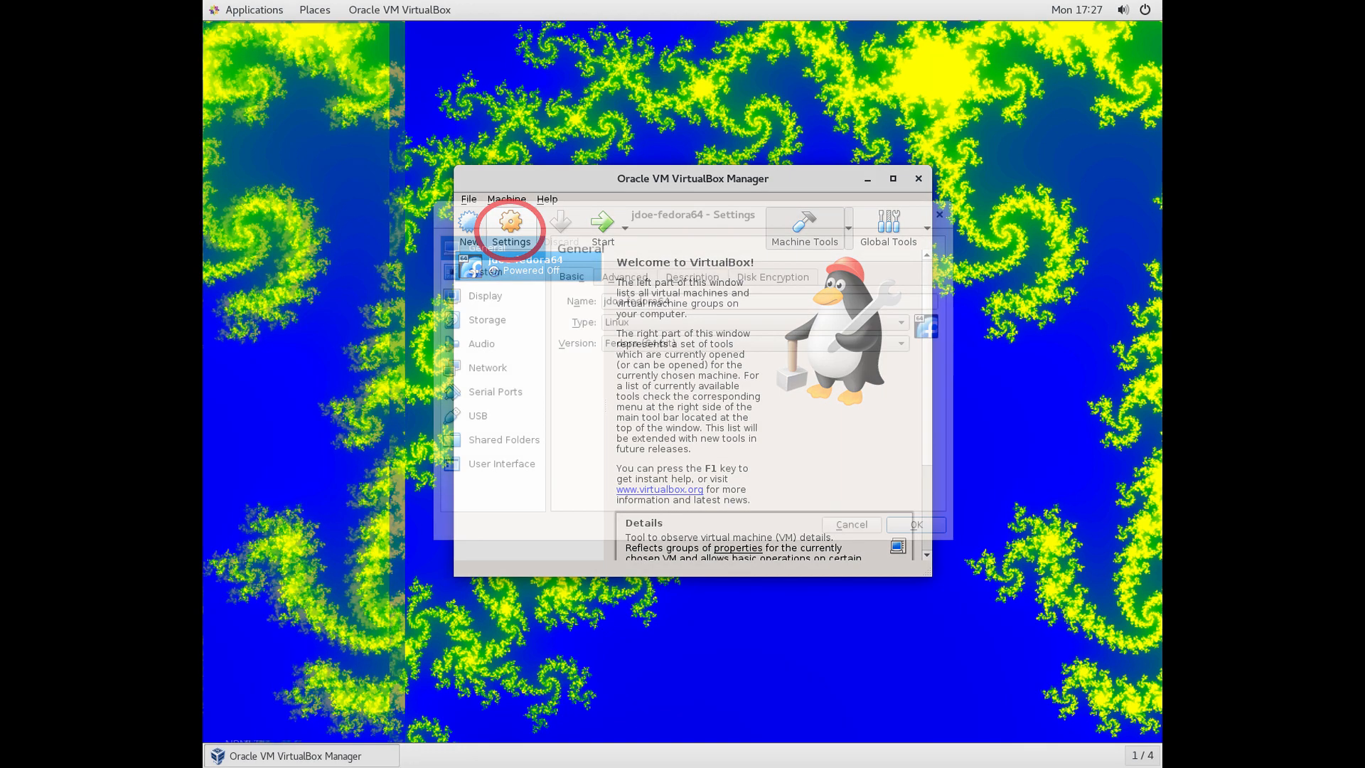
{"action": "left_click", "coordinate": [511, 224]}
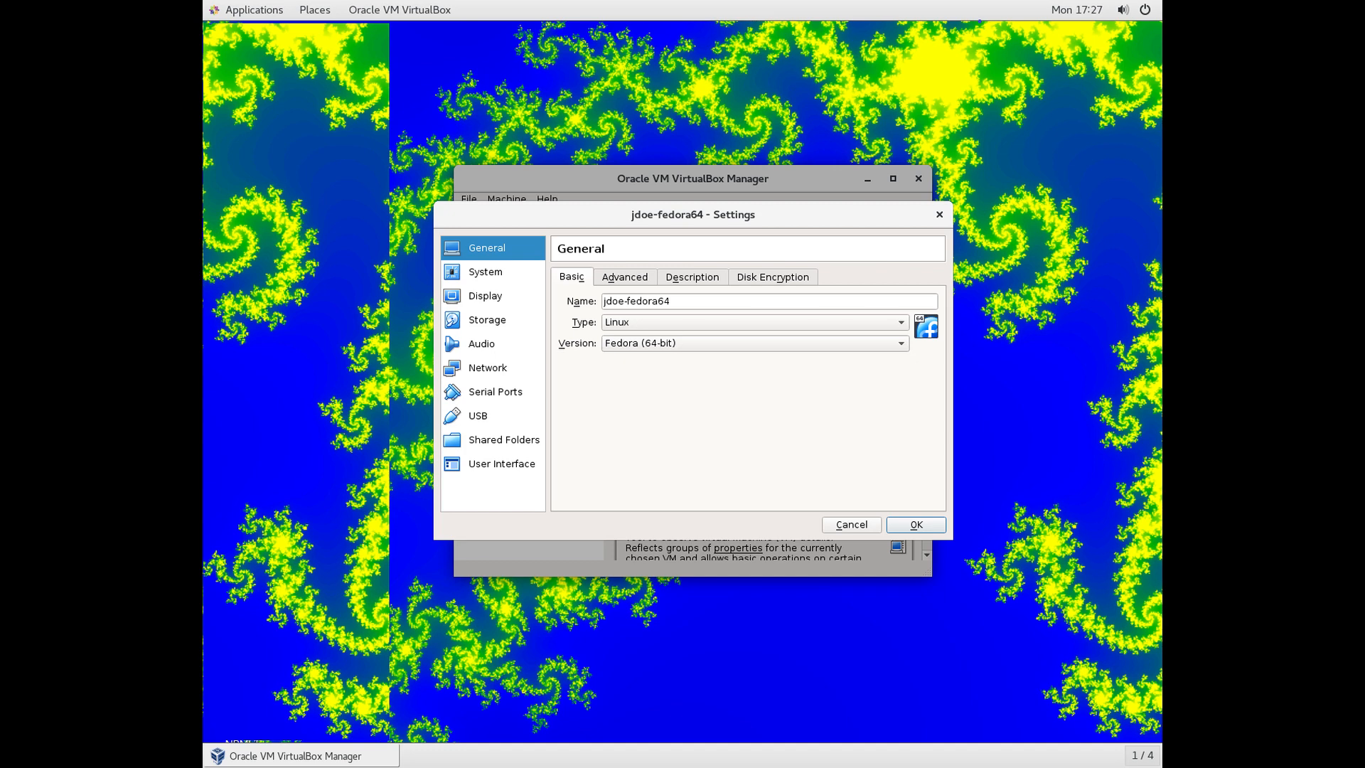
{"action": "left_click", "coordinate": [487, 320]}
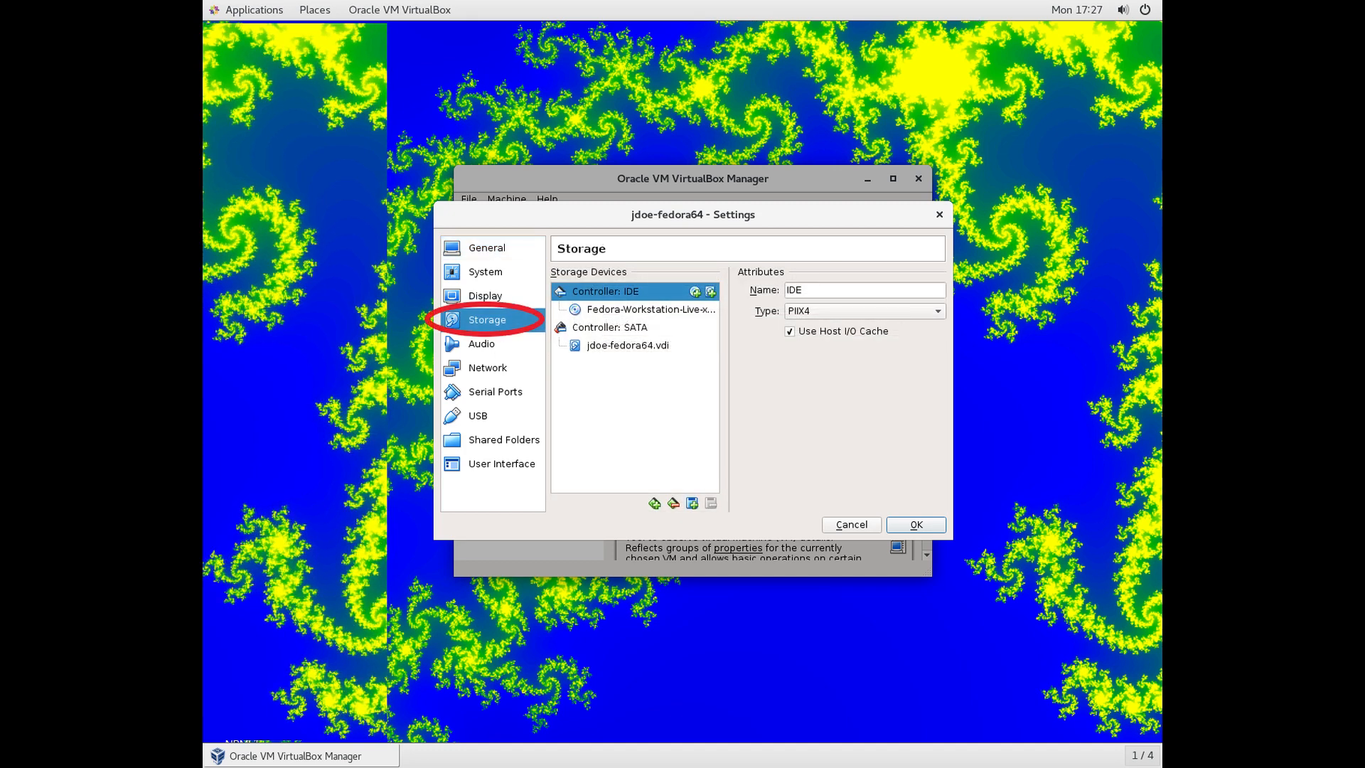
{"action": "left_click", "coordinate": [649, 309]}
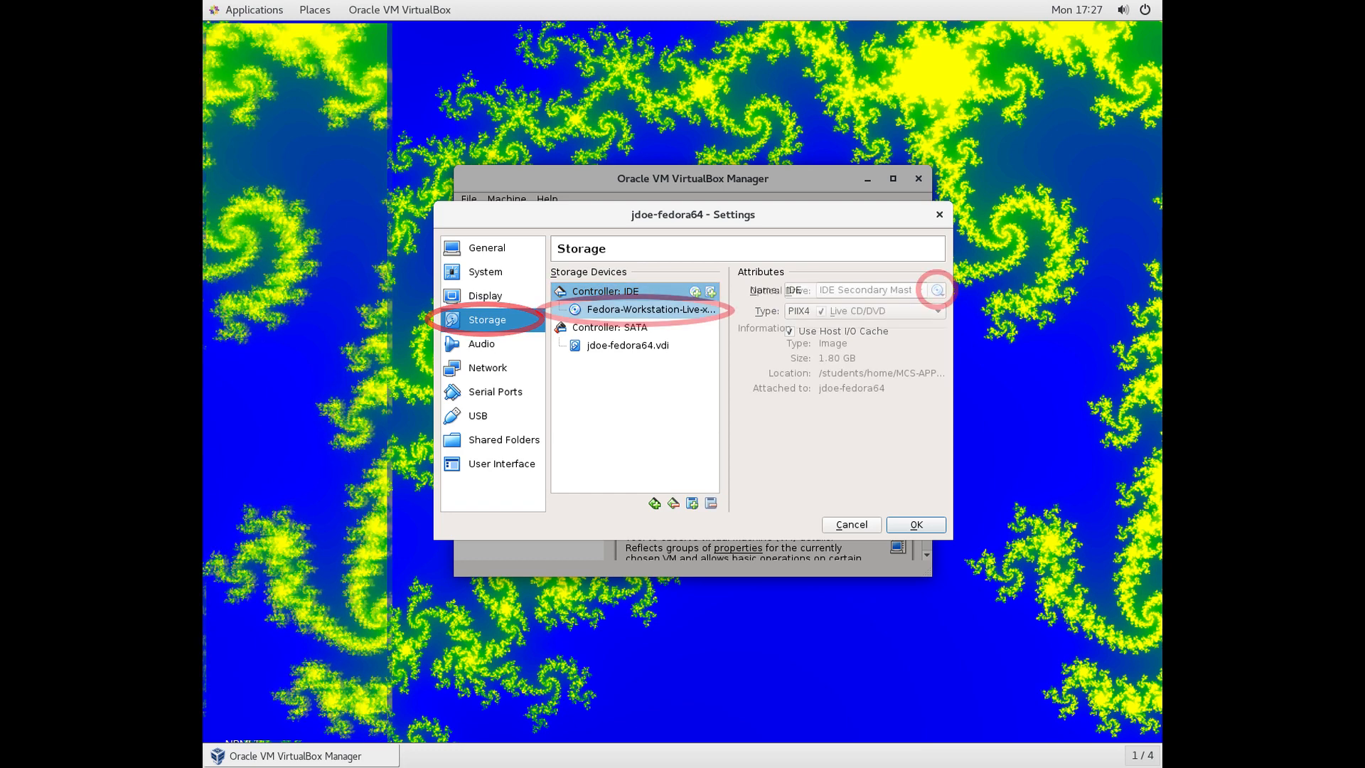
{"action": "left_click", "coordinate": [650, 309]}
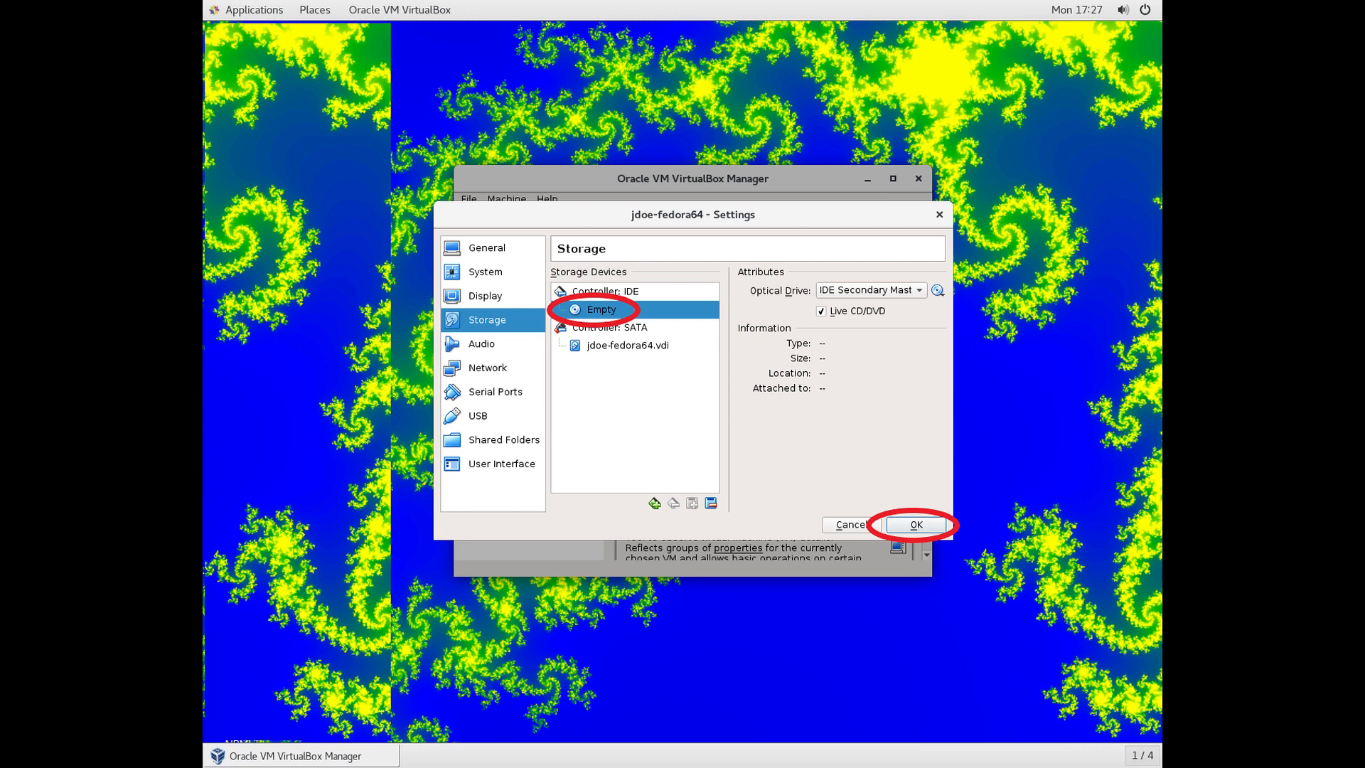
Save the storage changes and start the jdoe-fedora64 virtual machine
{"action": "left_click", "coordinate": [915, 524]}
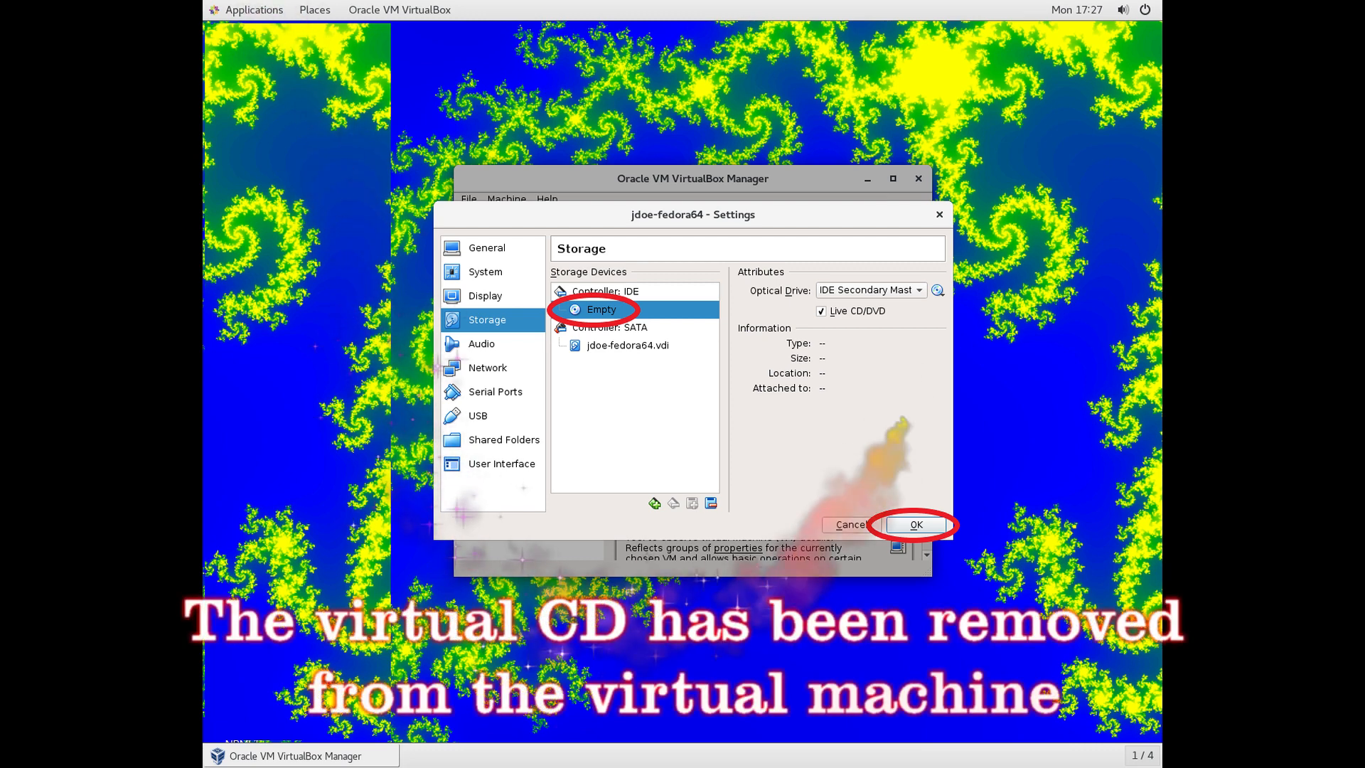
{"action": "left_click", "coordinate": [914, 525]}
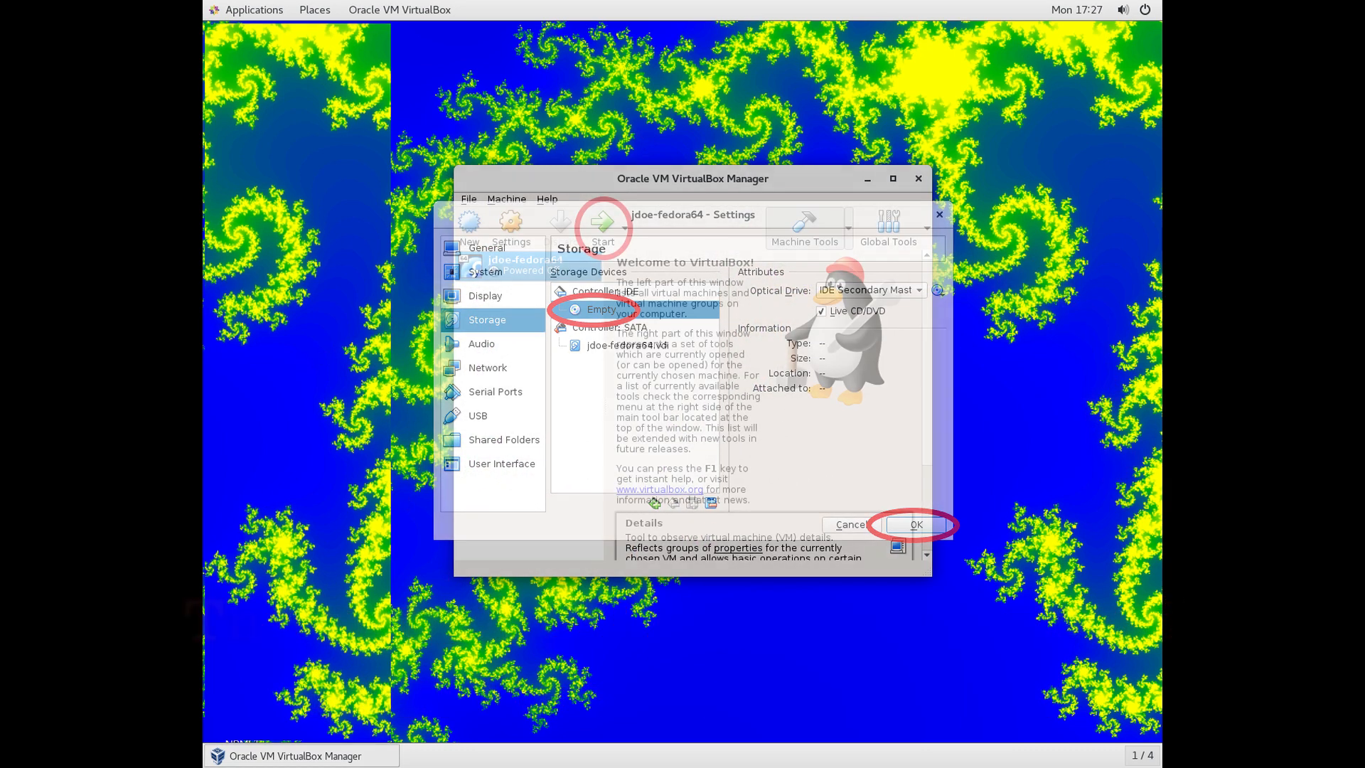
{"action": "left_click", "coordinate": [914, 525]}
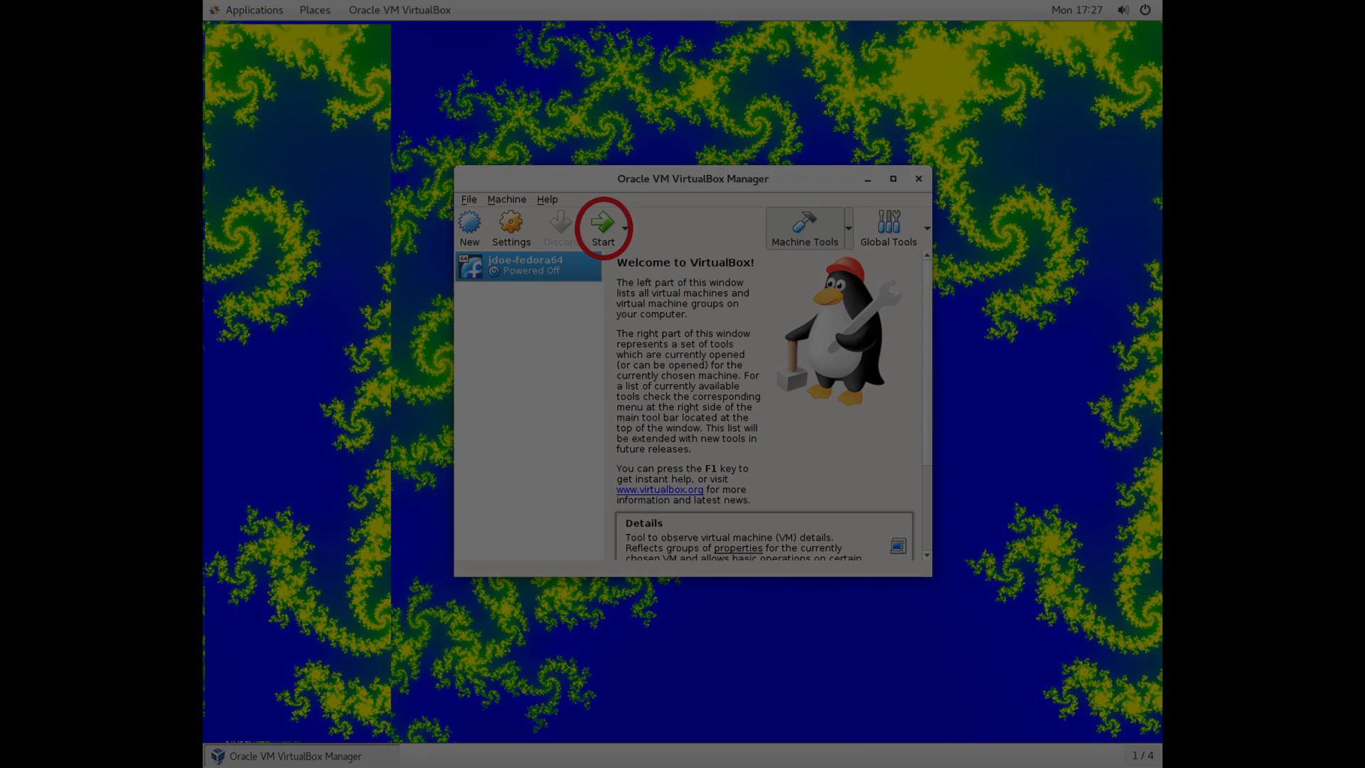
Boot jdoe-fedora64 from its installed disk to the first-time setup Welcome screen
{"action": "left_click", "coordinate": [603, 222]}
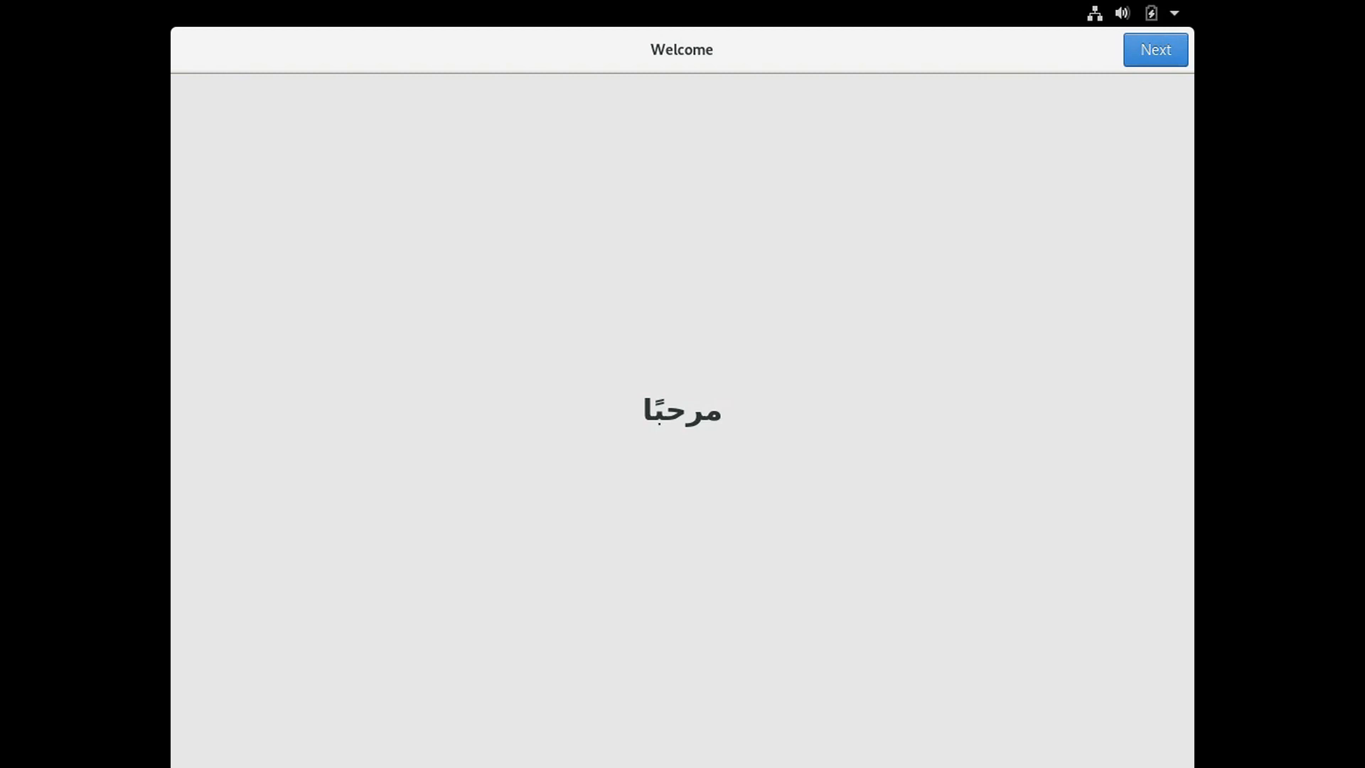
Pass Welcome and Privacy, skip Online Accounts, and enter full name 'John Doe'
{"action": "left_click", "coordinate": [1155, 50]}
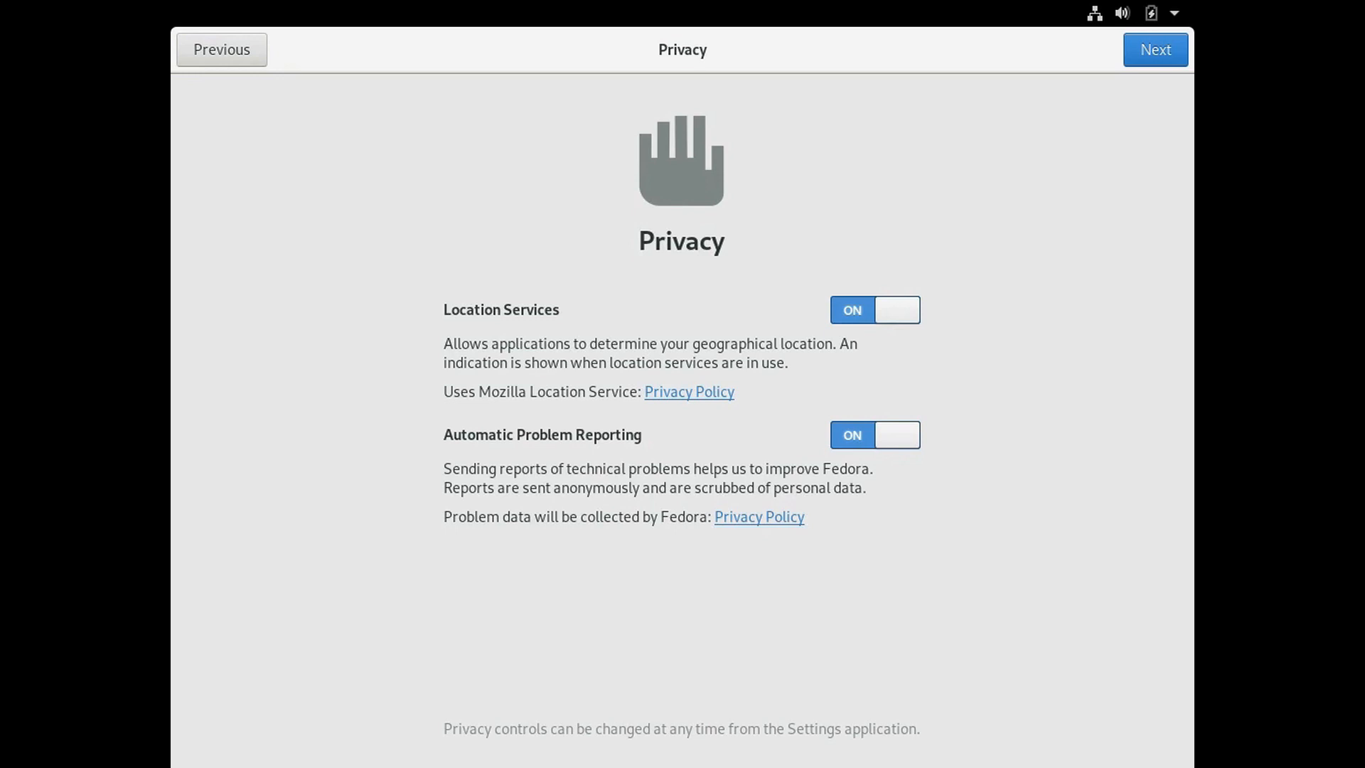
{"action": "left_click", "coordinate": [1155, 48]}
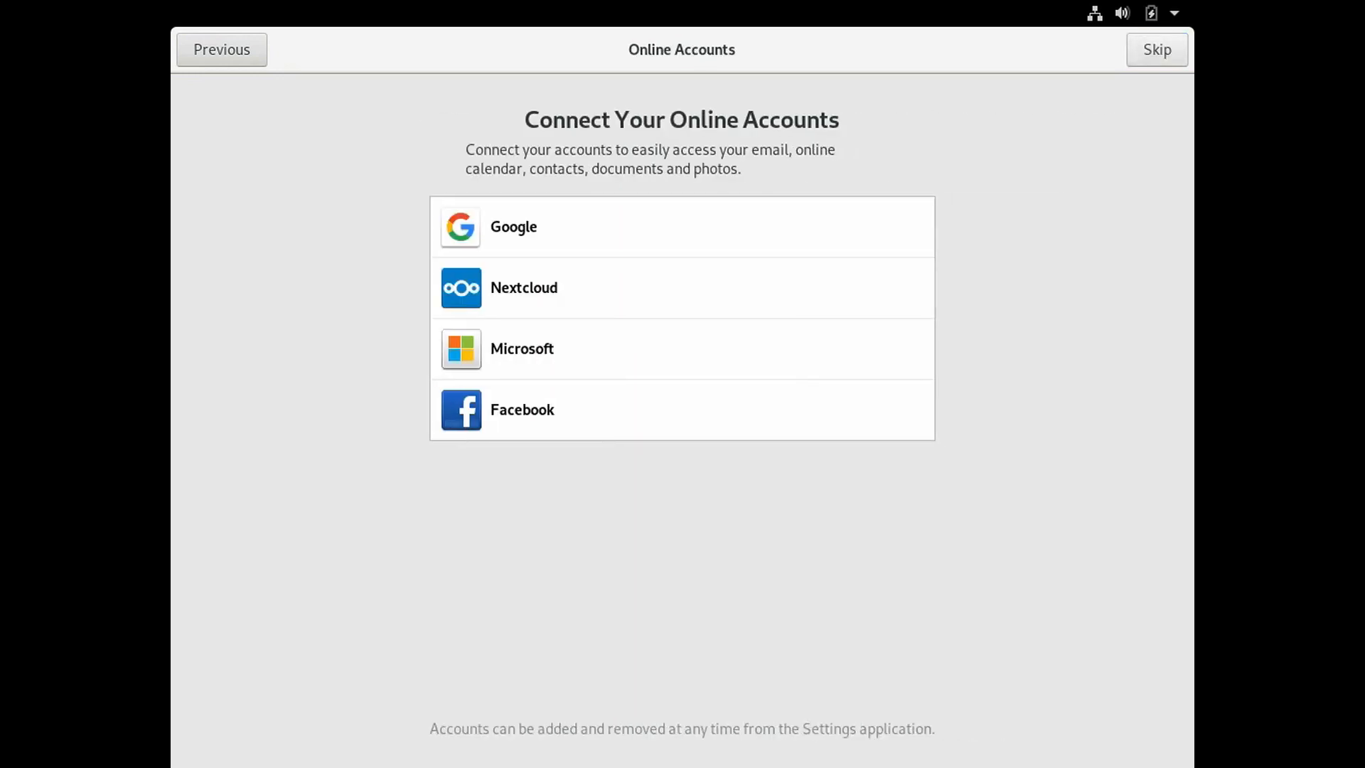
{"action": "left_click", "coordinate": [1157, 48]}
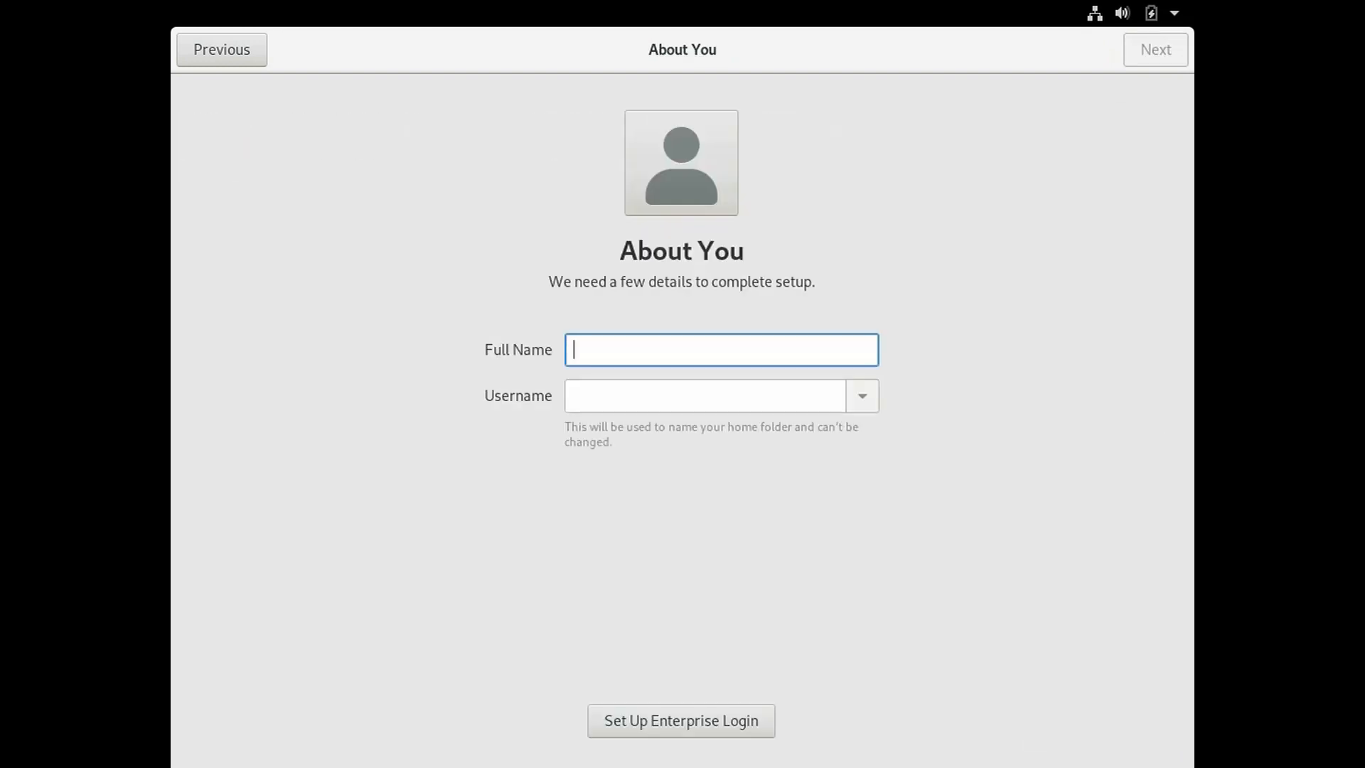
{"action": "type", "text": "J"}
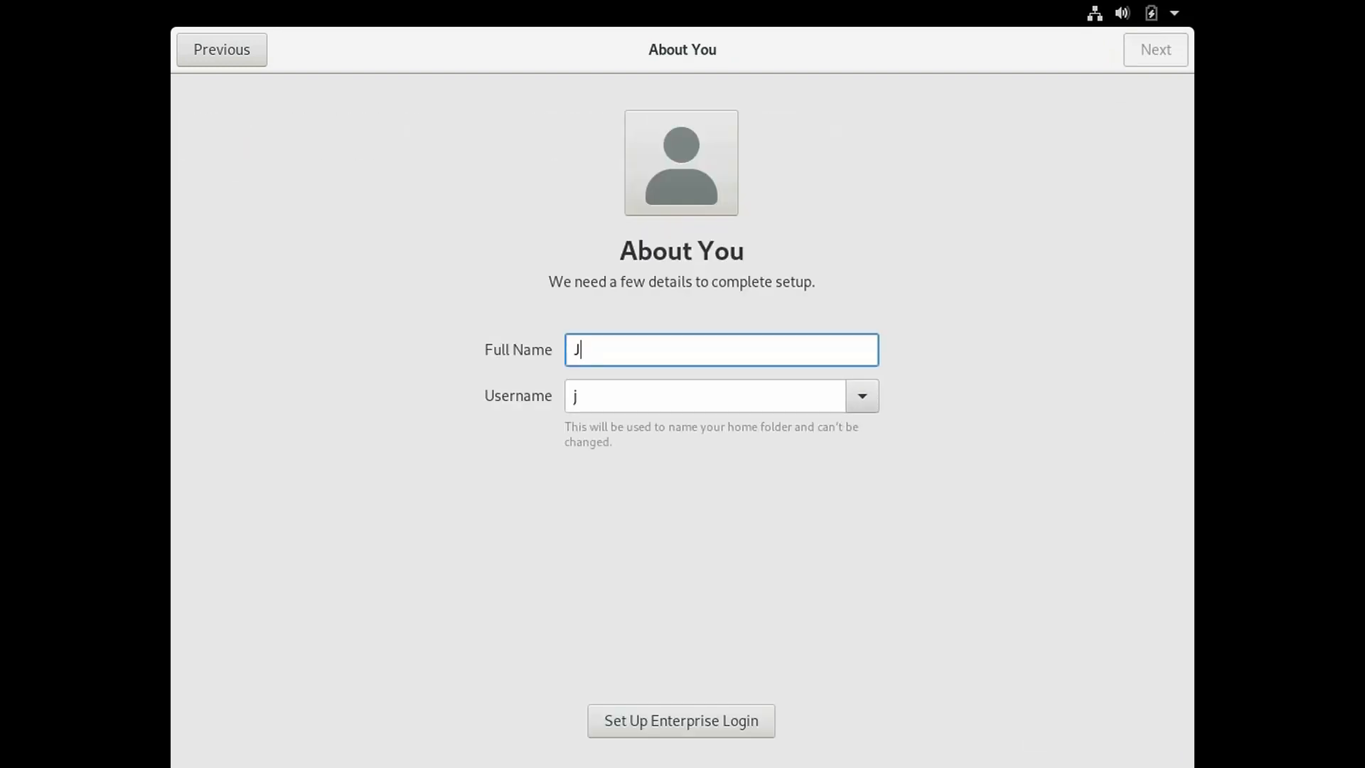
{"action": "type", "text": "ohn Doe"}
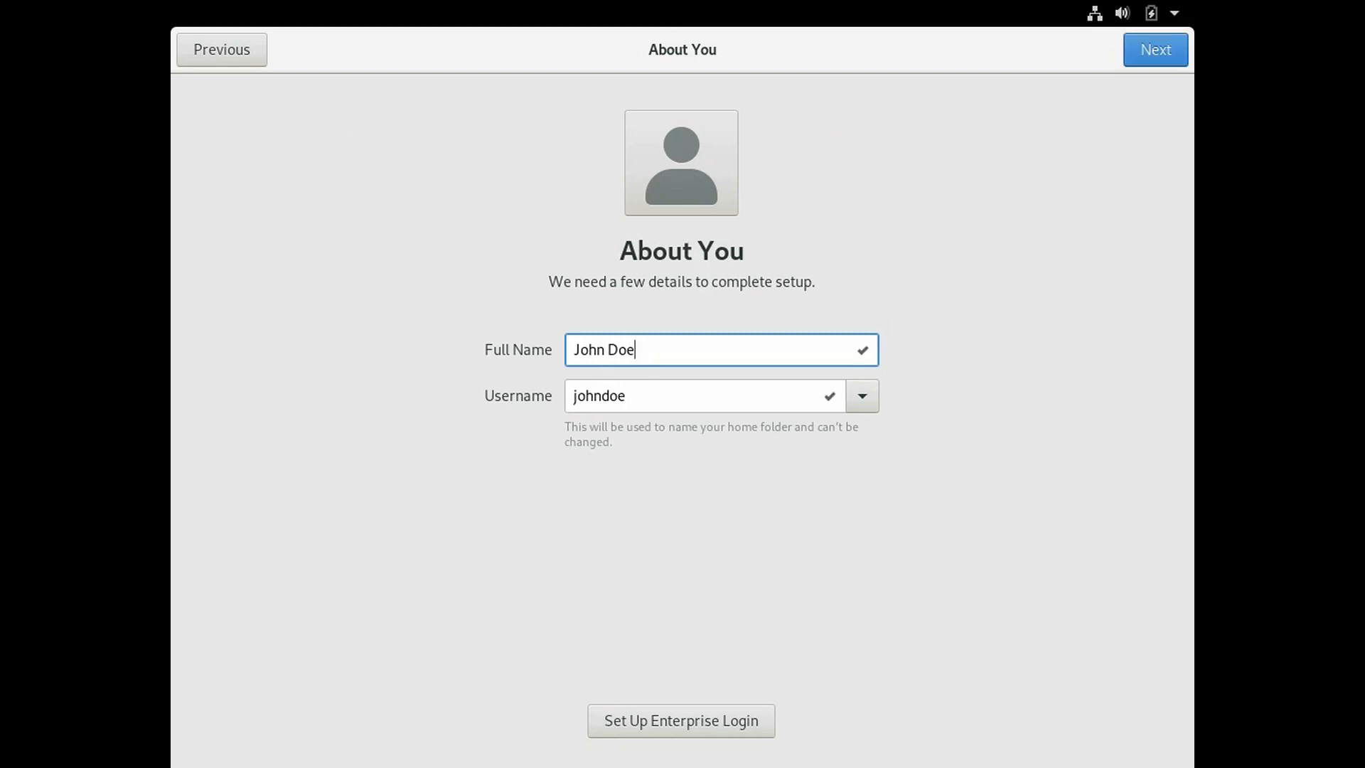
Replace the suggested username with 'jdoe'
{"action": "left_click", "coordinate": [704, 395]}
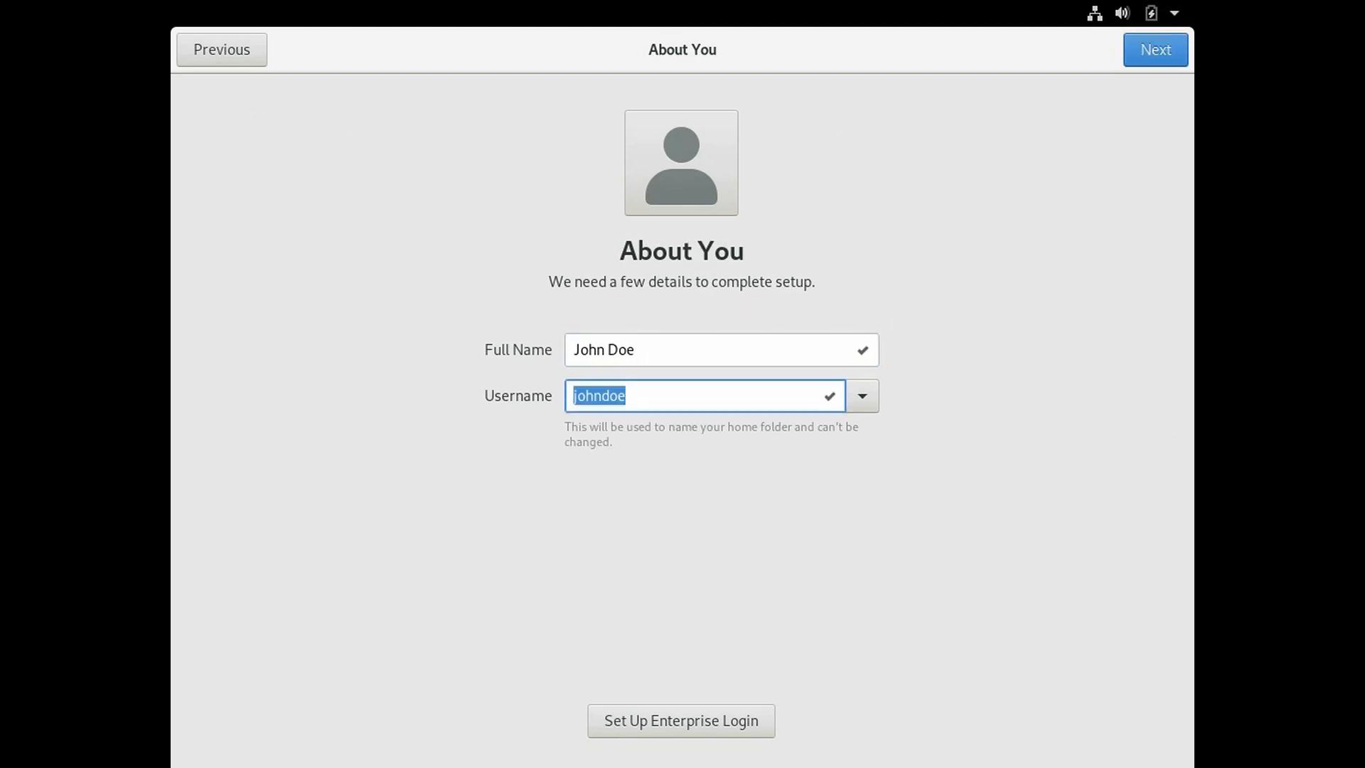
{"action": "type", "text": "jdoe"}
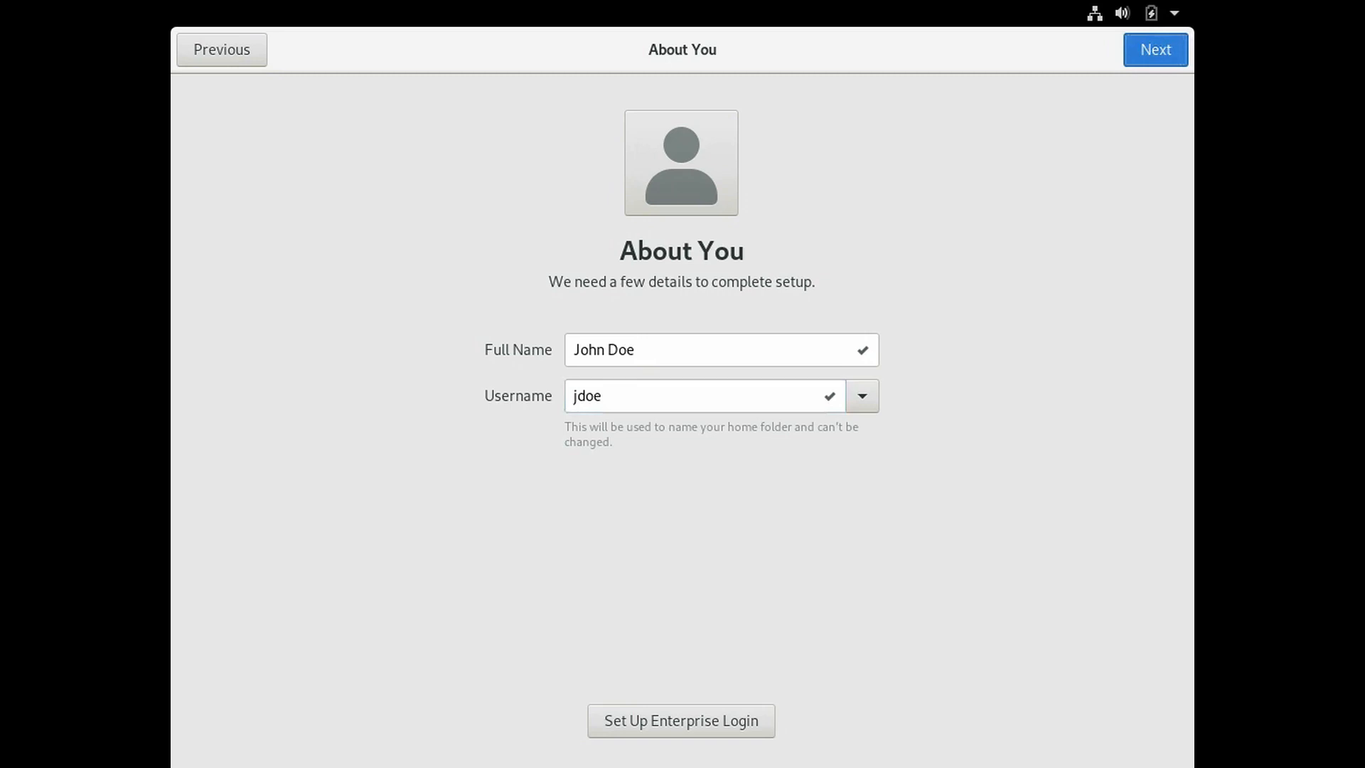
Set and confirm the account password, reaching the Ready to Go screen
{"action": "left_click", "coordinate": [1155, 50]}
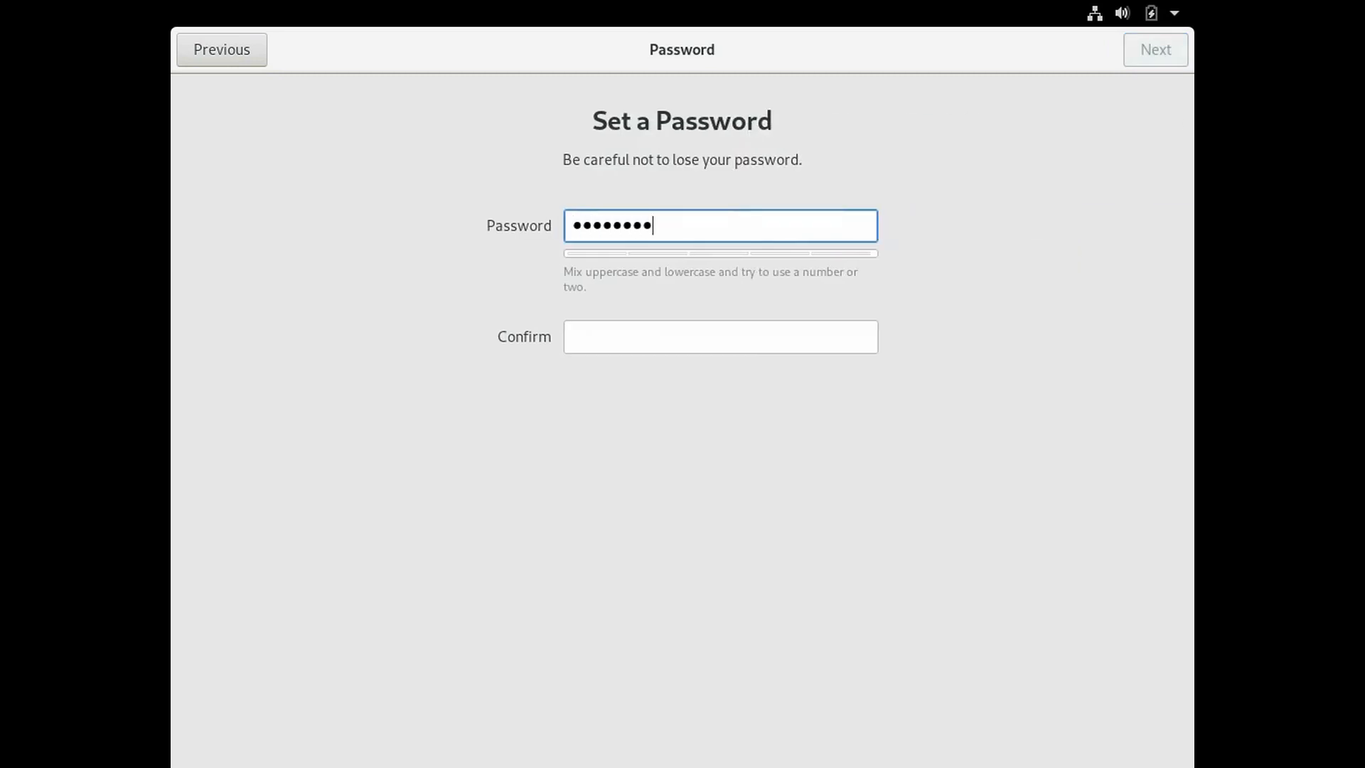
{"action": "left_click", "coordinate": [720, 336]}
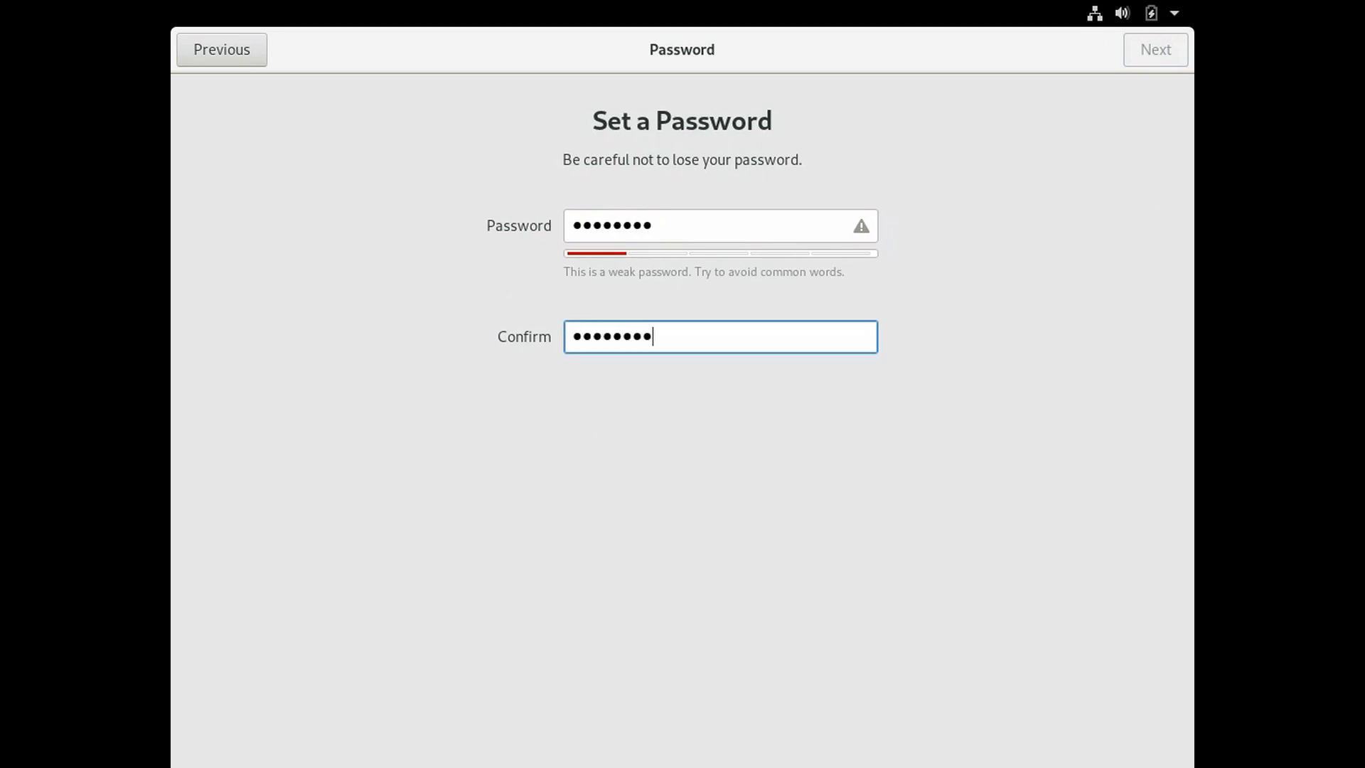
{"action": "type", "text": "•"}
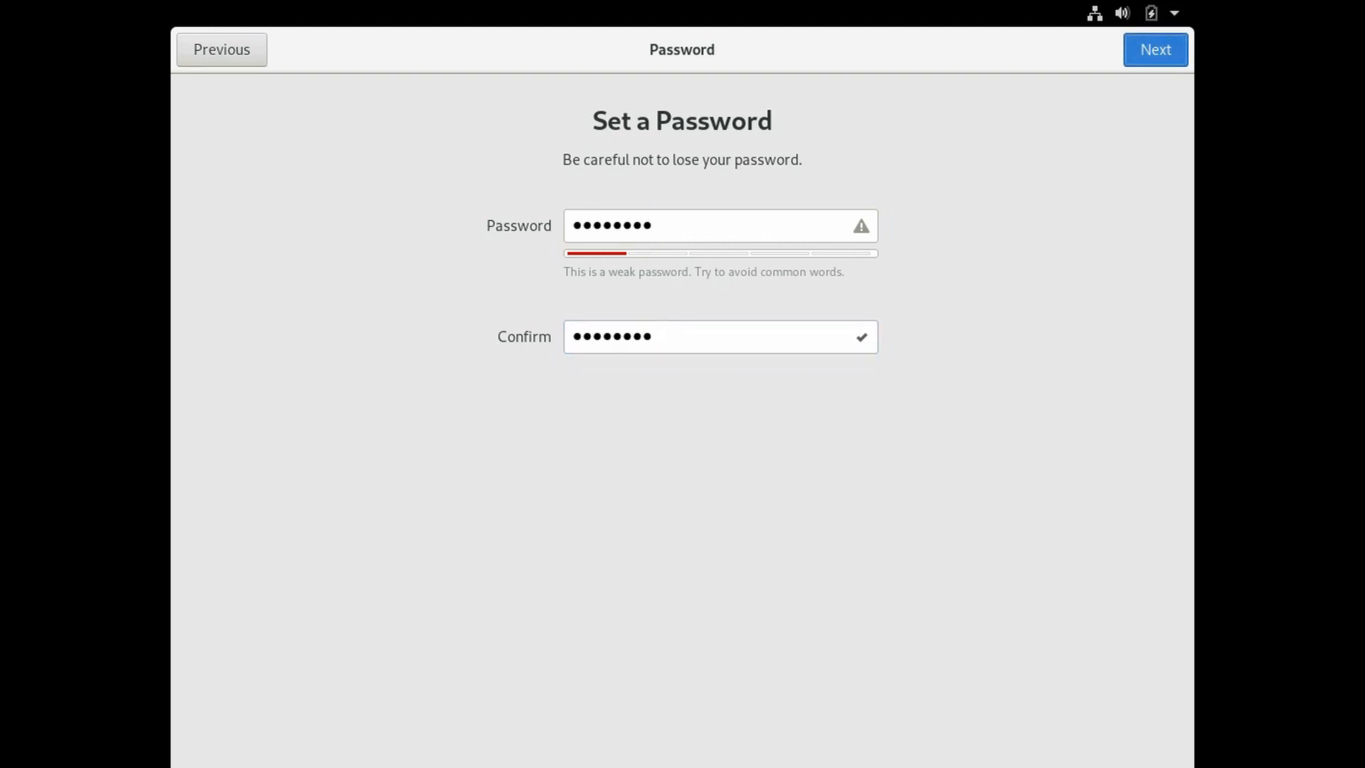
{"action": "left_click", "coordinate": [1155, 48]}
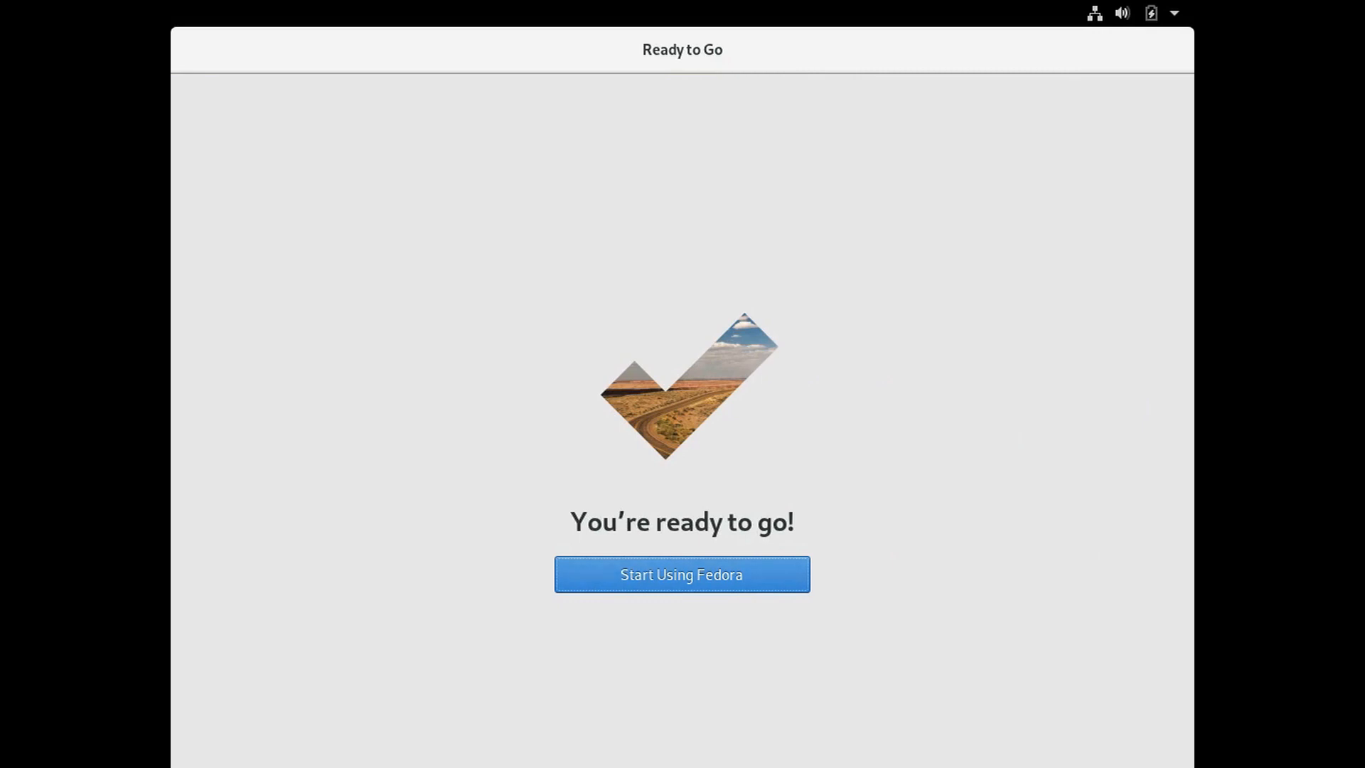
Start using Fedora, landing on GNOME Help's Getting Started page
{"action": "left_click", "coordinate": [681, 573]}
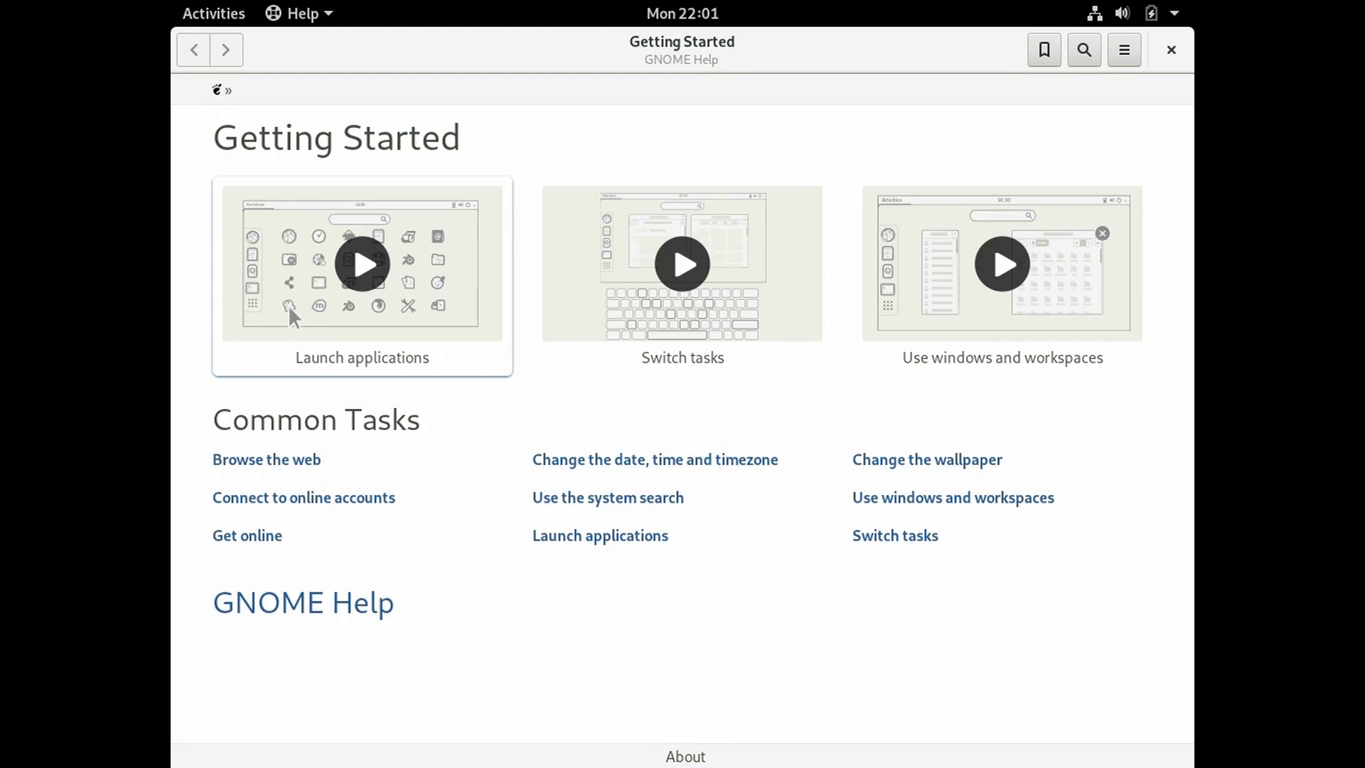
{"action": "mouse_move", "coordinate": [681, 263]}
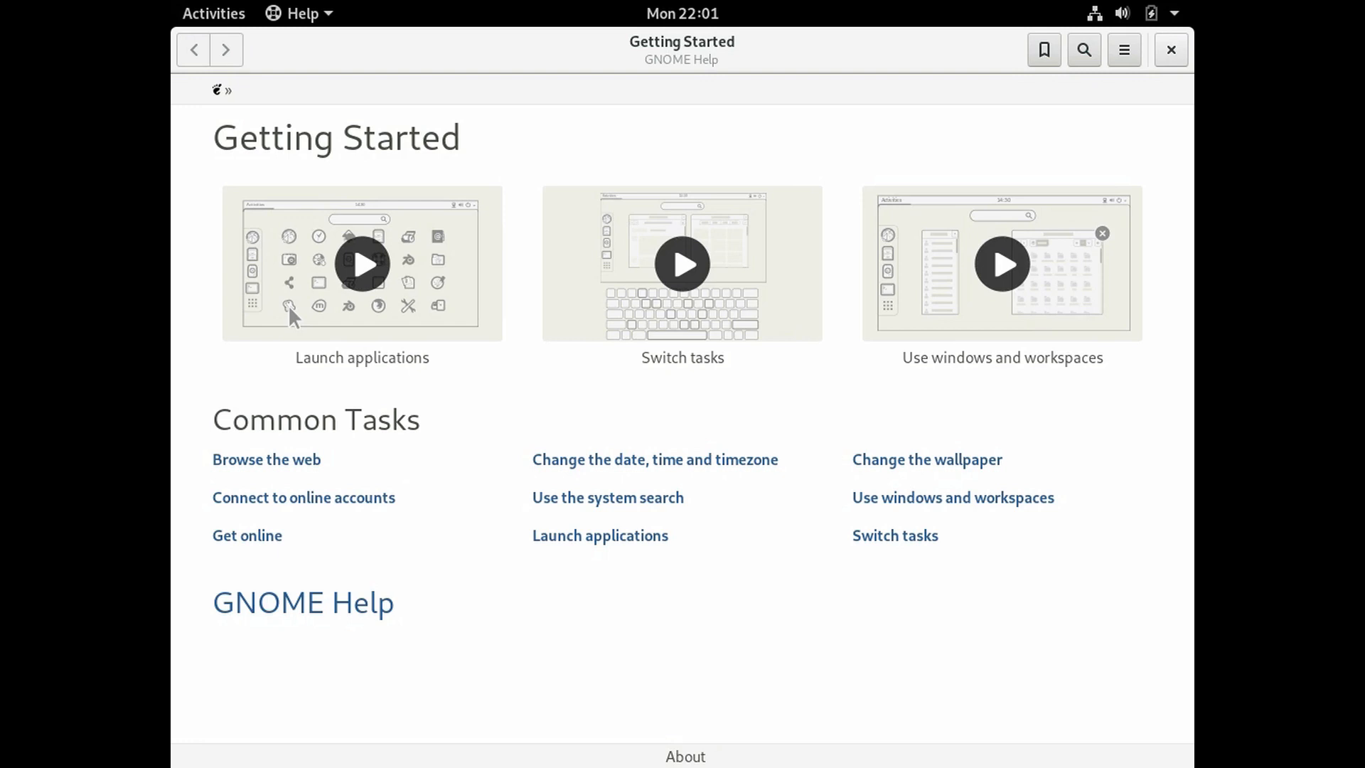
Close GNOME Help and show all applications with the Utilities folder opened
{"action": "left_click", "coordinate": [1170, 49]}
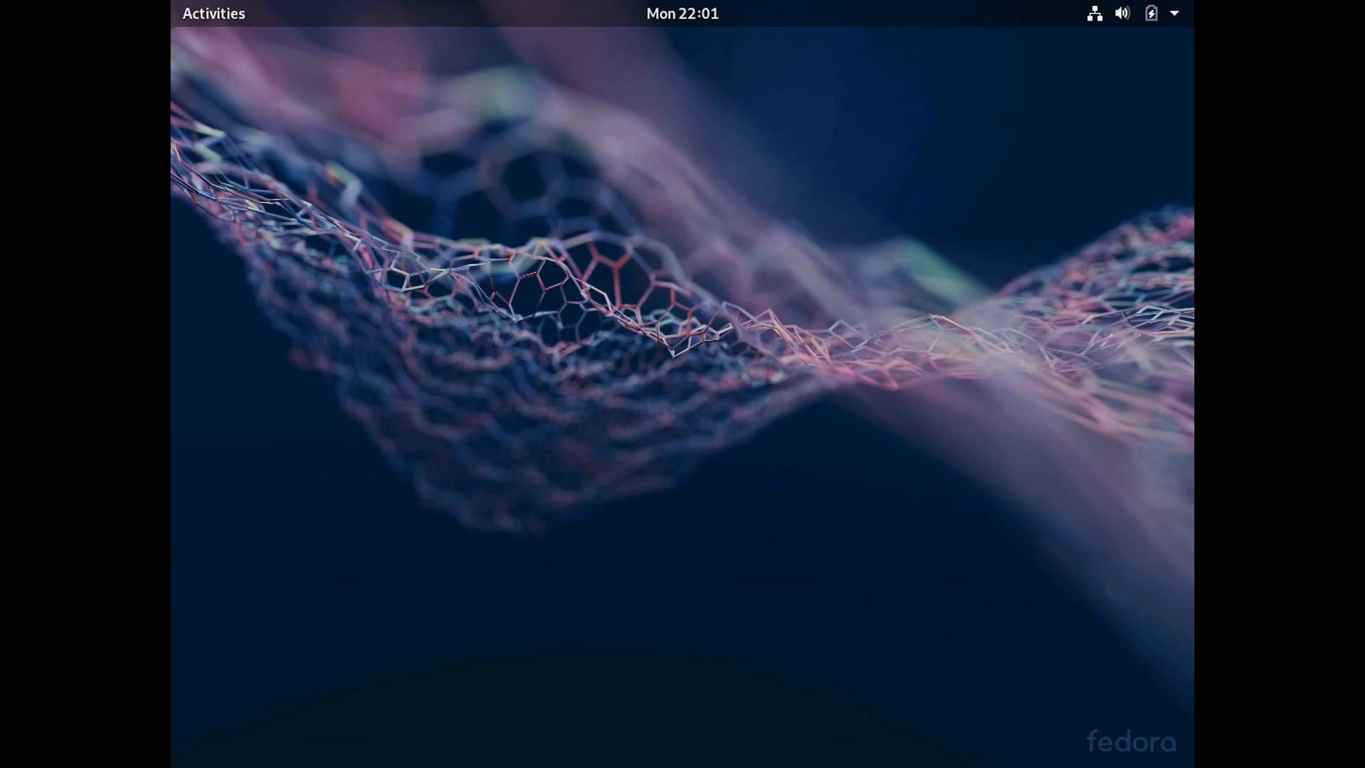
{"action": "left_click", "coordinate": [213, 12]}
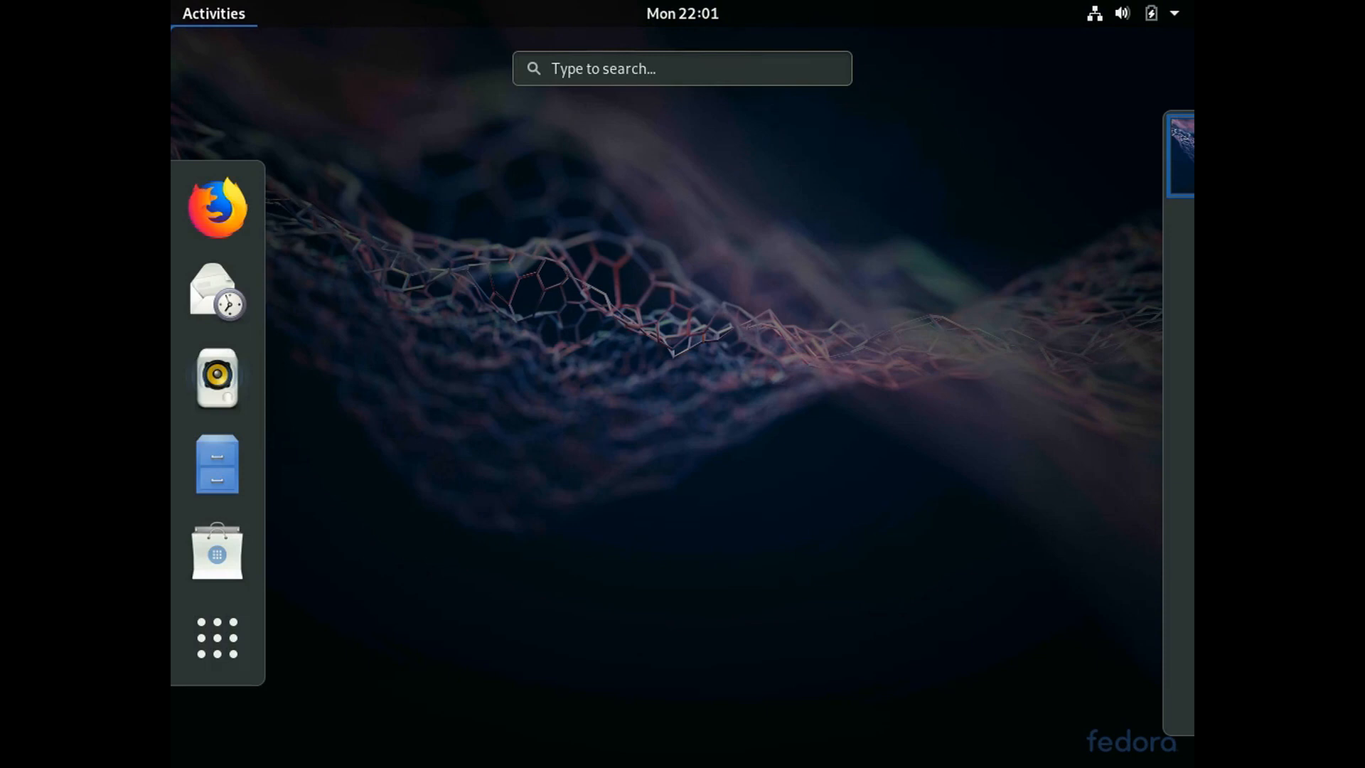
{"action": "mouse_move", "coordinate": [217, 552]}
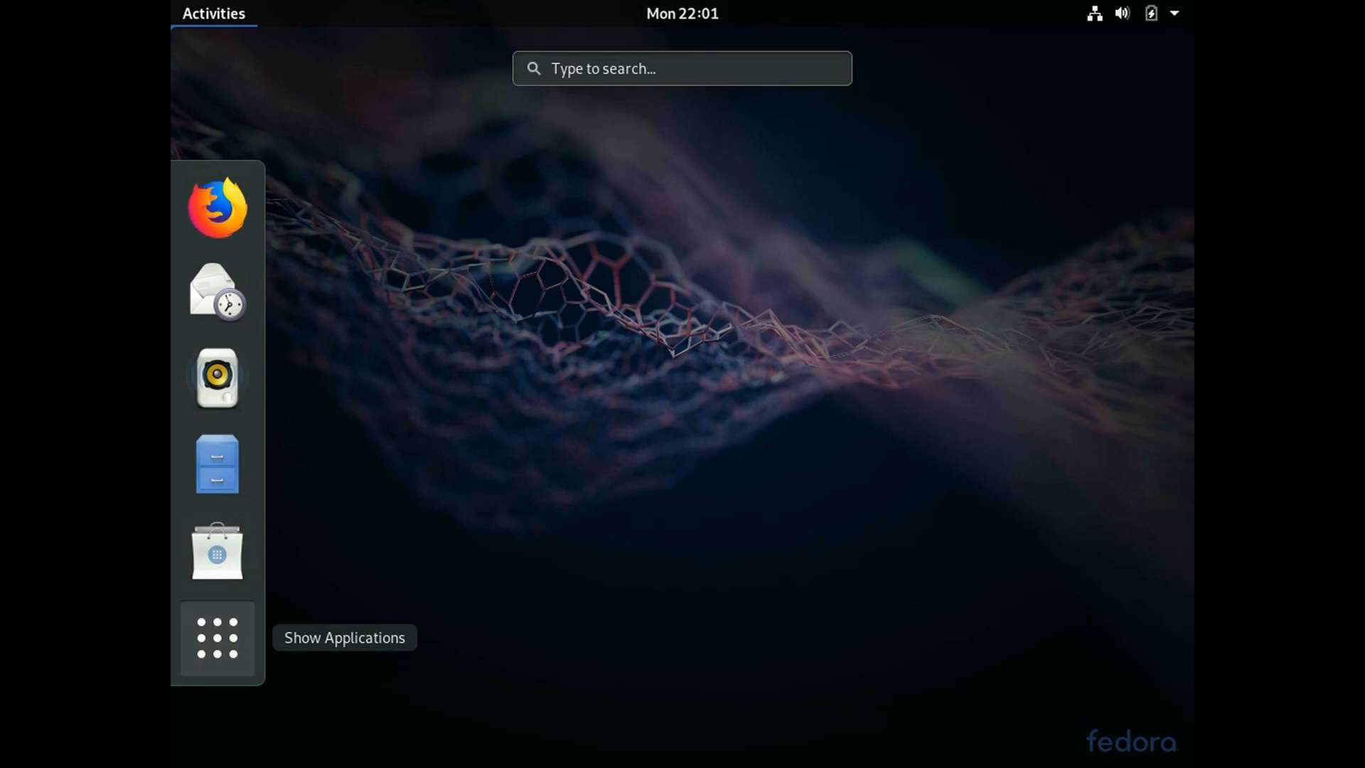
{"action": "left_click", "coordinate": [216, 639]}
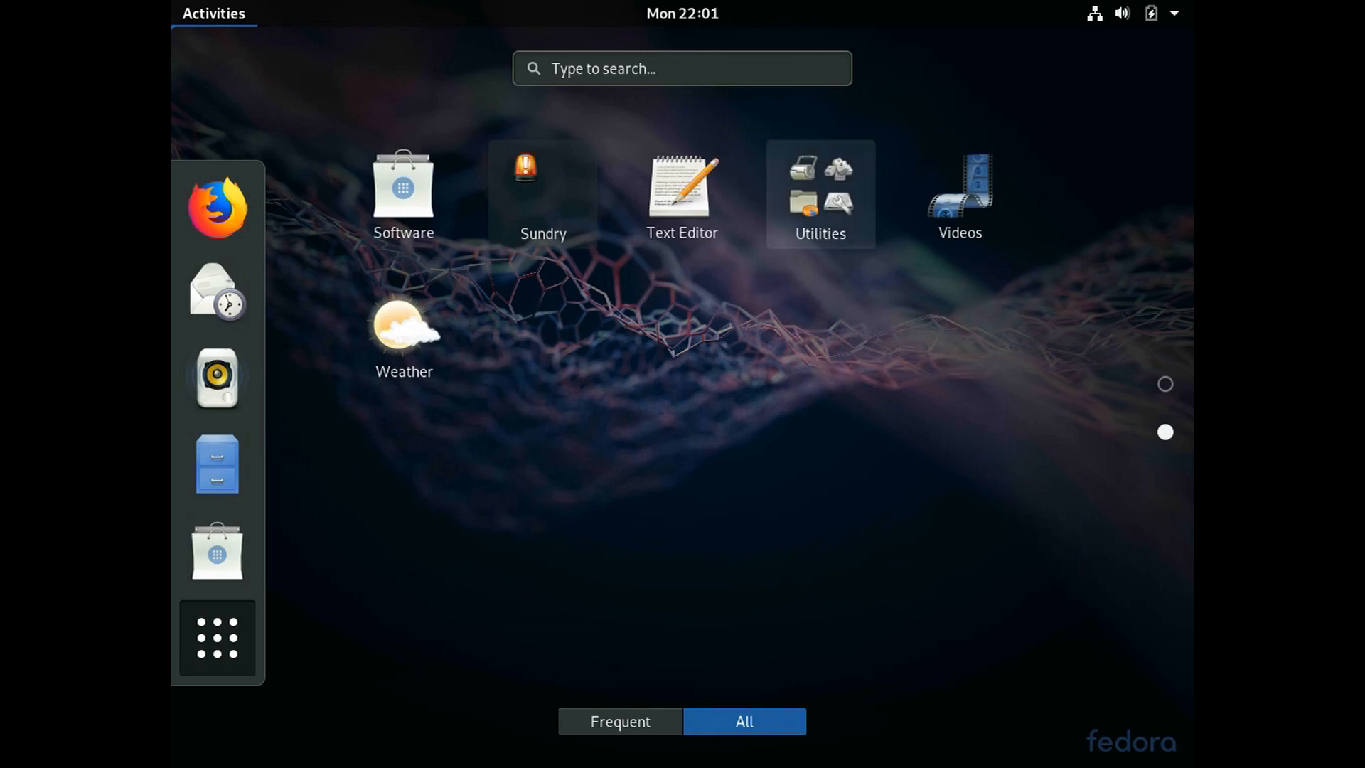
{"action": "left_click", "coordinate": [820, 192]}
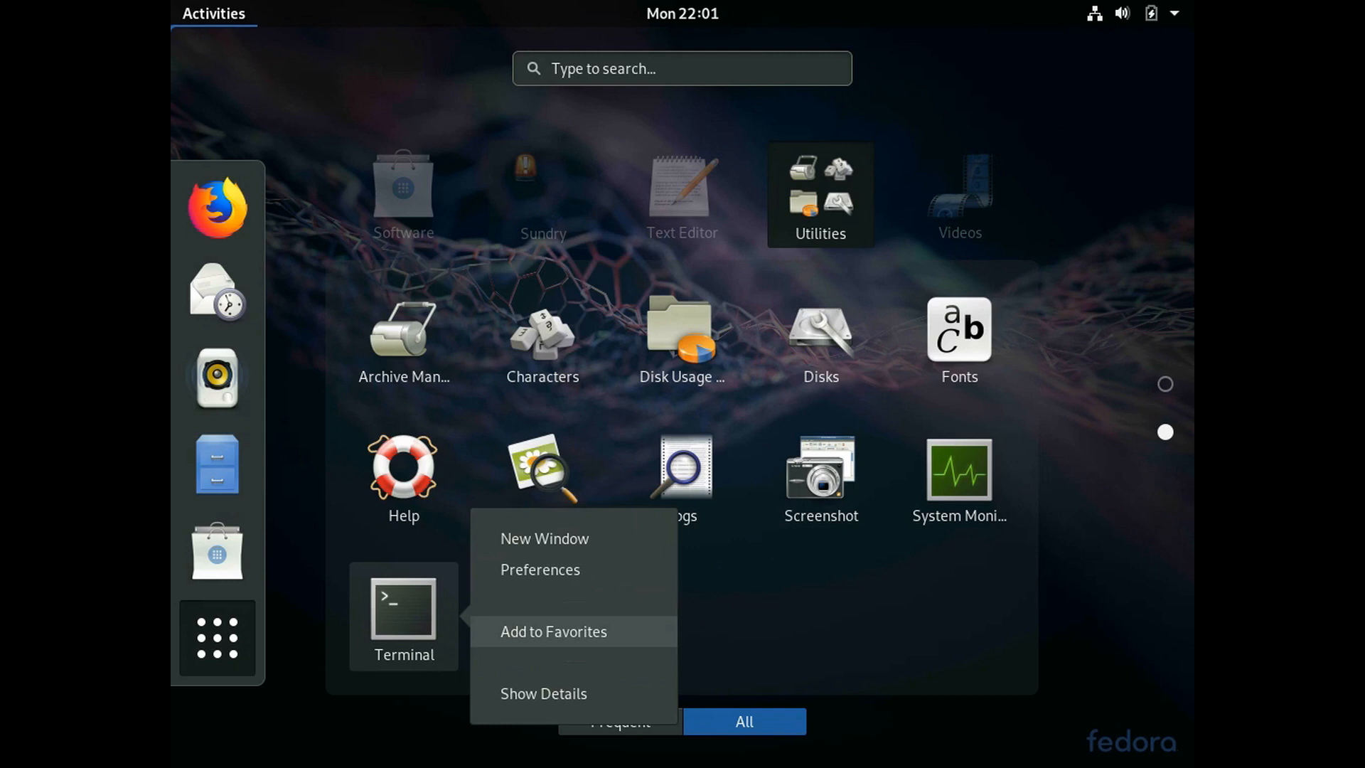
Add Terminal to the favorites dock
{"action": "left_click", "coordinate": [553, 632]}
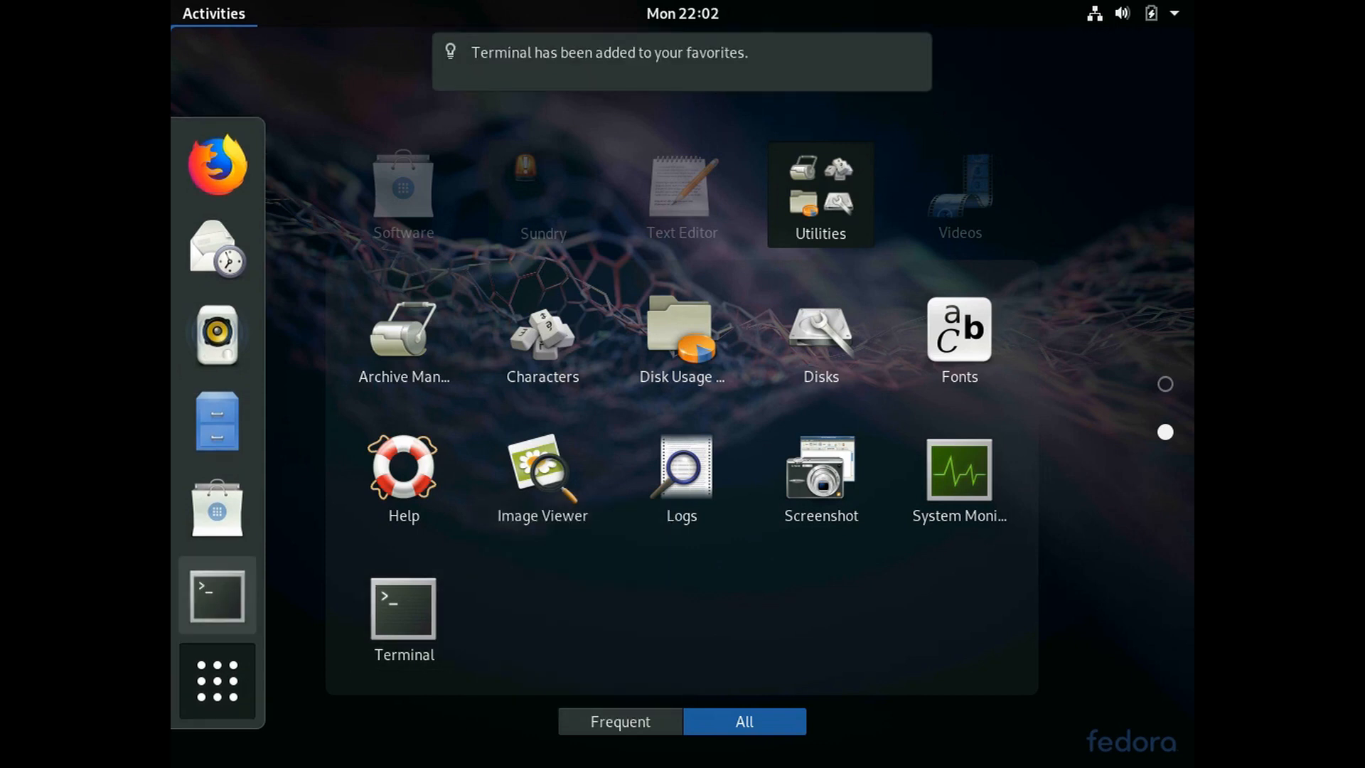
{"action": "mouse_move", "coordinate": [217, 595]}
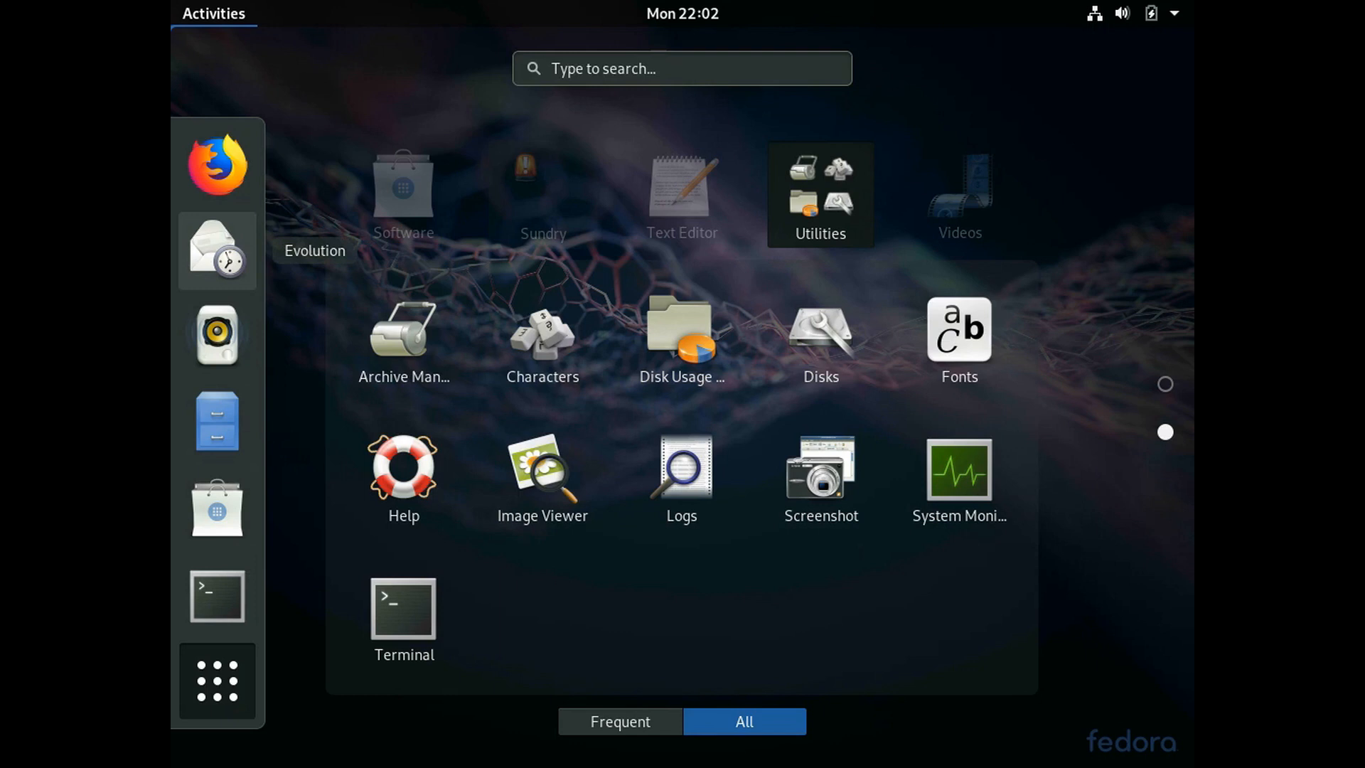
Remove Evolution, Rhythmbox and Software from favorites, leaving Firefox, Files and Terminal pinned
{"action": "right_click", "coordinate": [216, 250]}
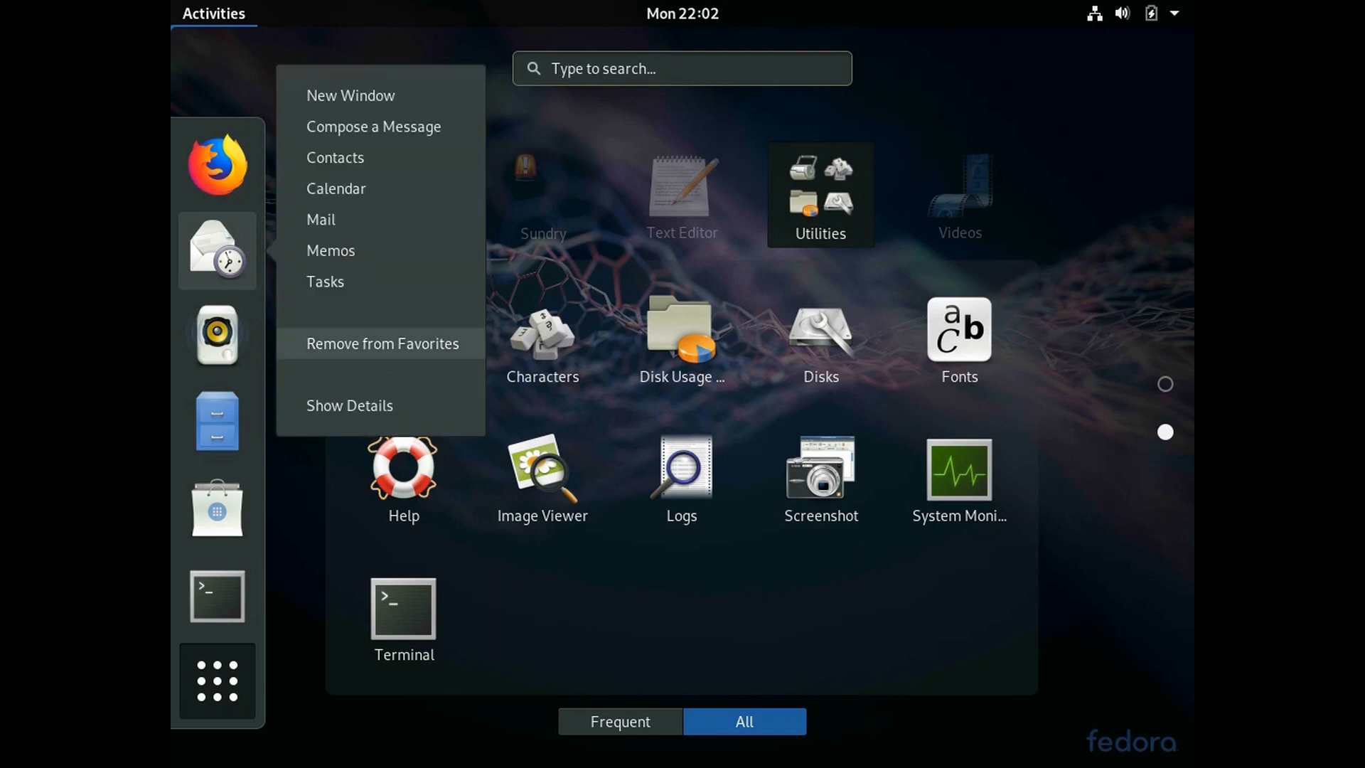
{"action": "left_click", "coordinate": [382, 343]}
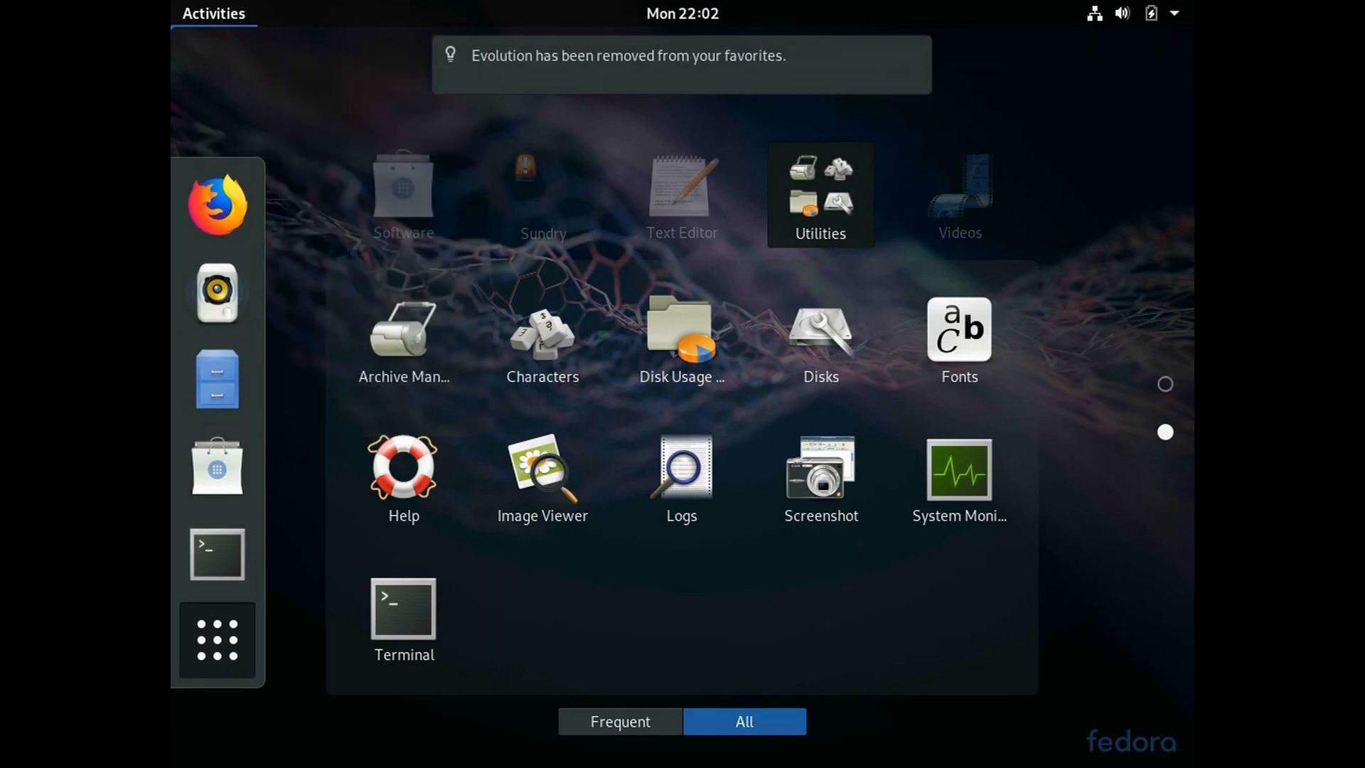
{"action": "right_click", "coordinate": [216, 292]}
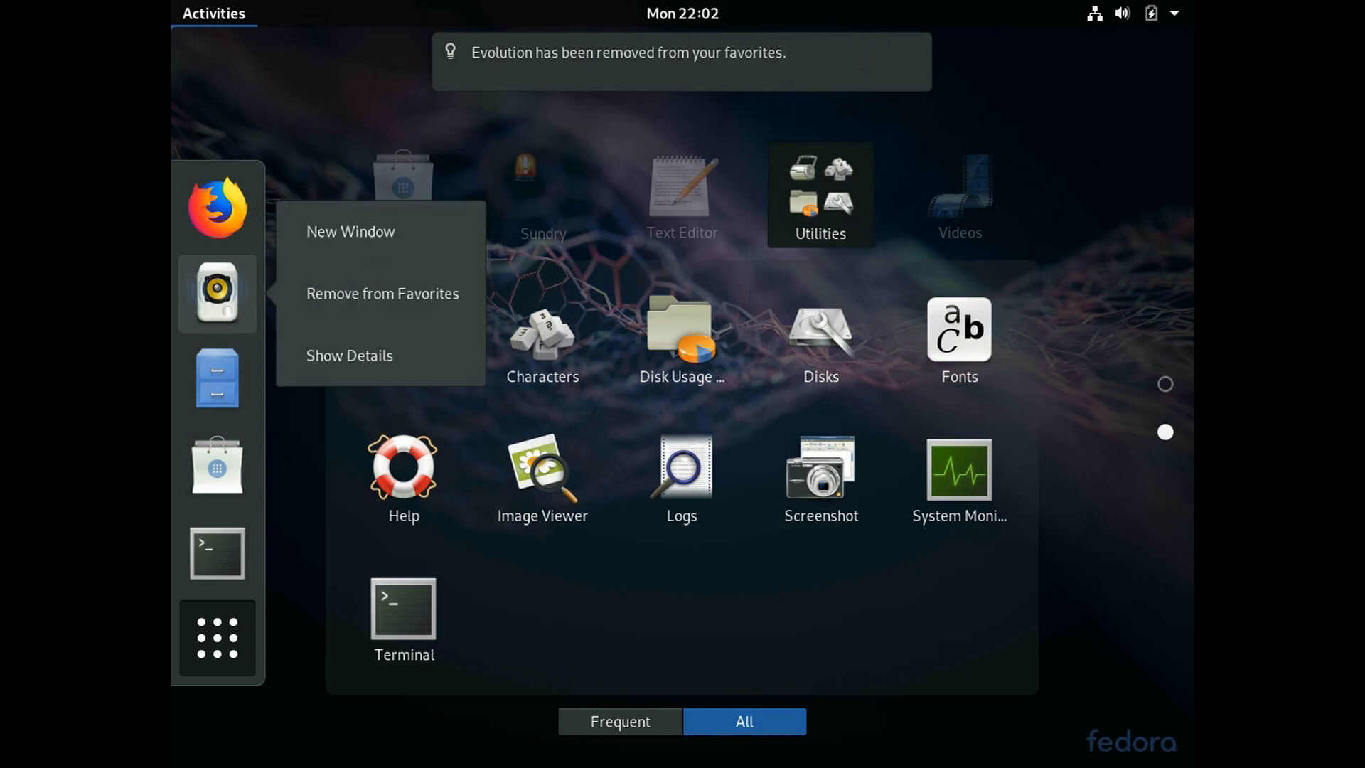
{"action": "left_click", "coordinate": [381, 293]}
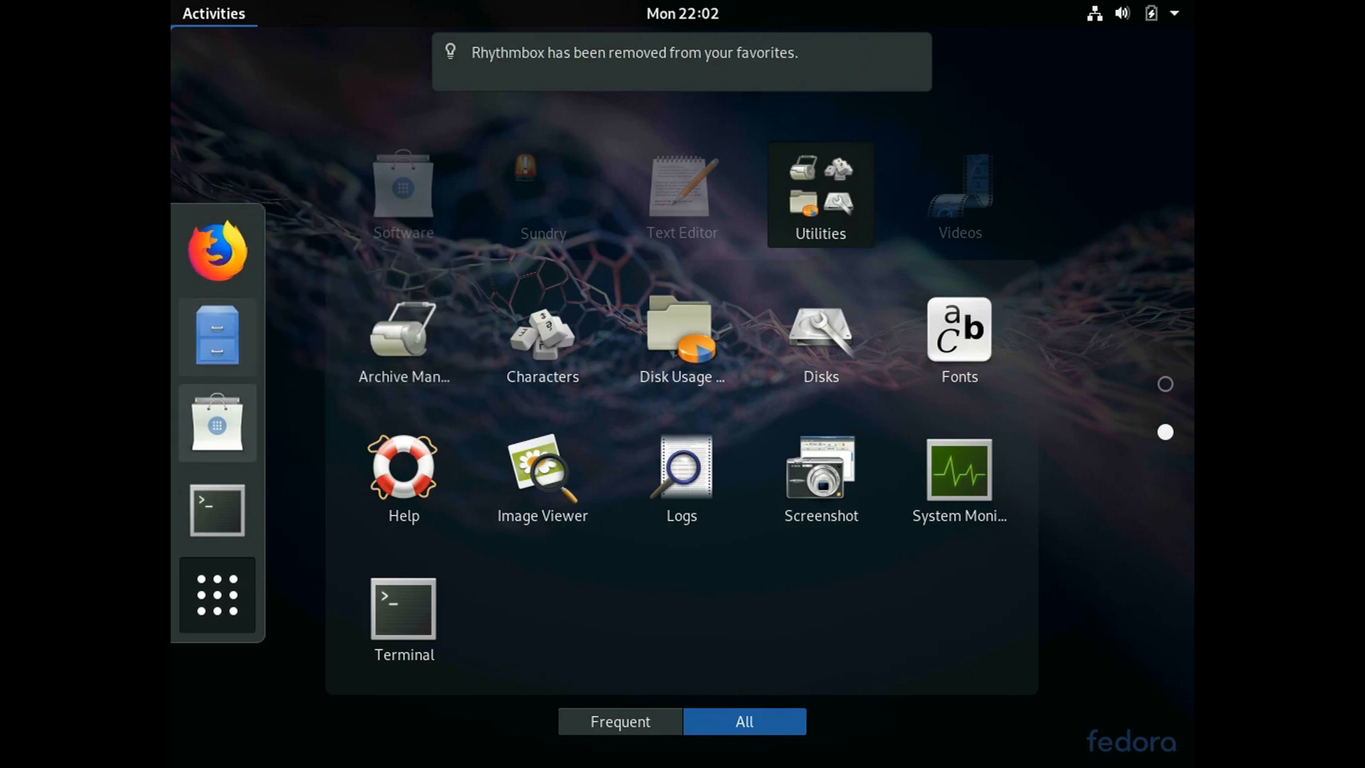
{"action": "right_click", "coordinate": [217, 422]}
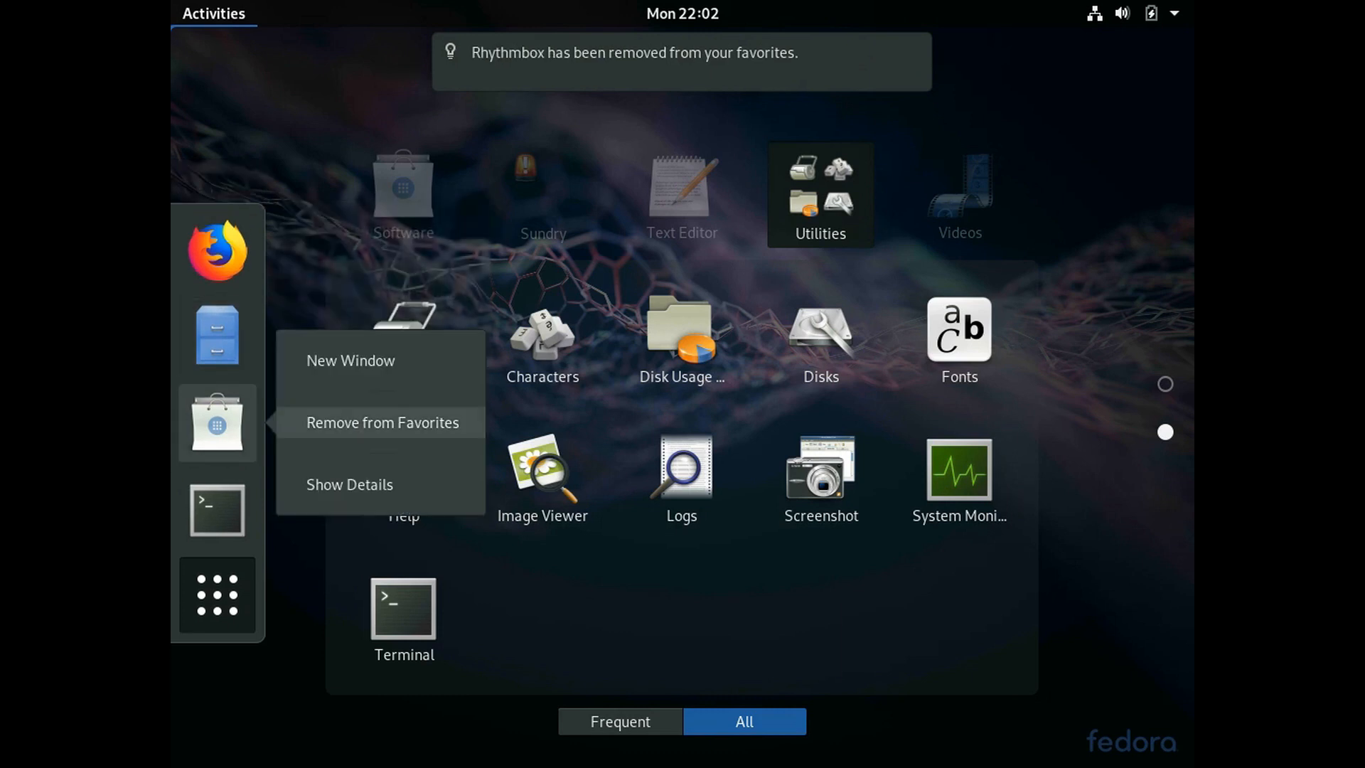
{"action": "left_click", "coordinate": [382, 422]}
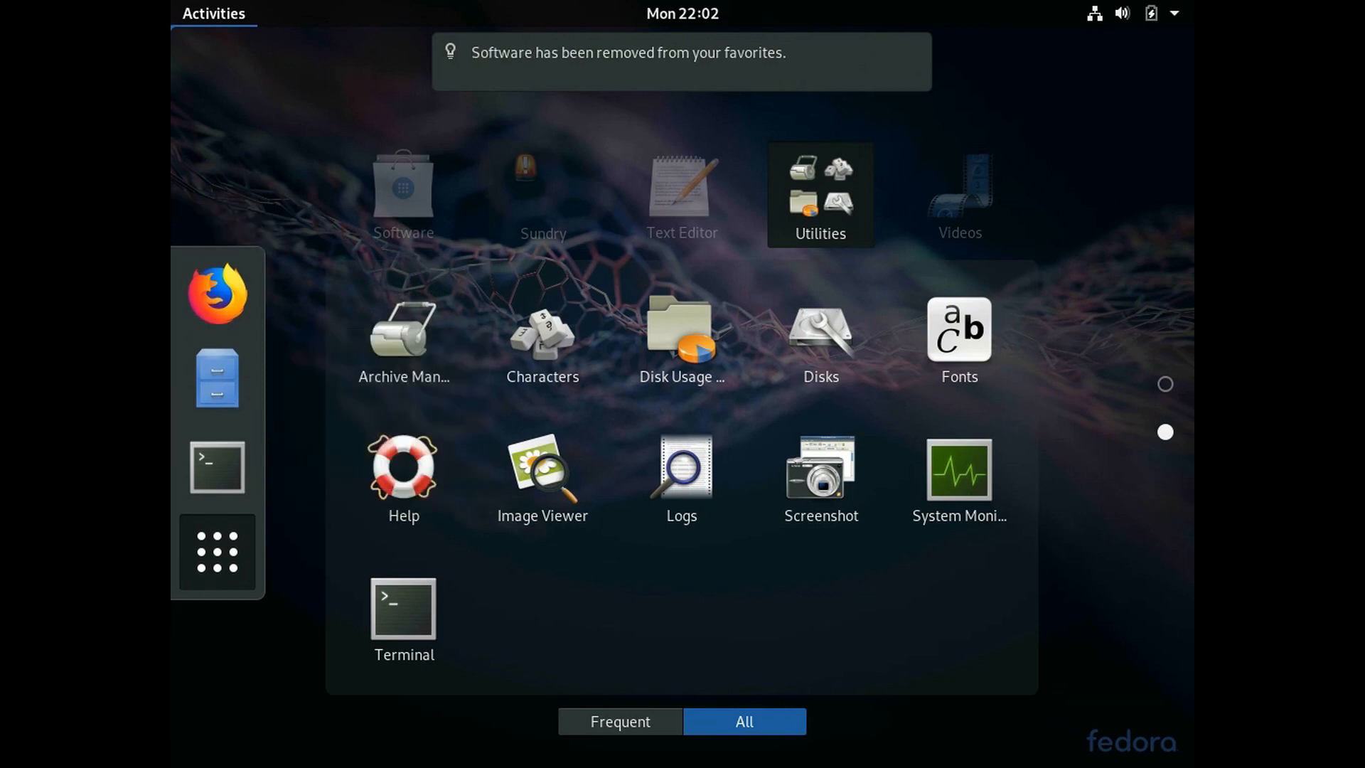
{"action": "mouse_move", "coordinate": [216, 467]}
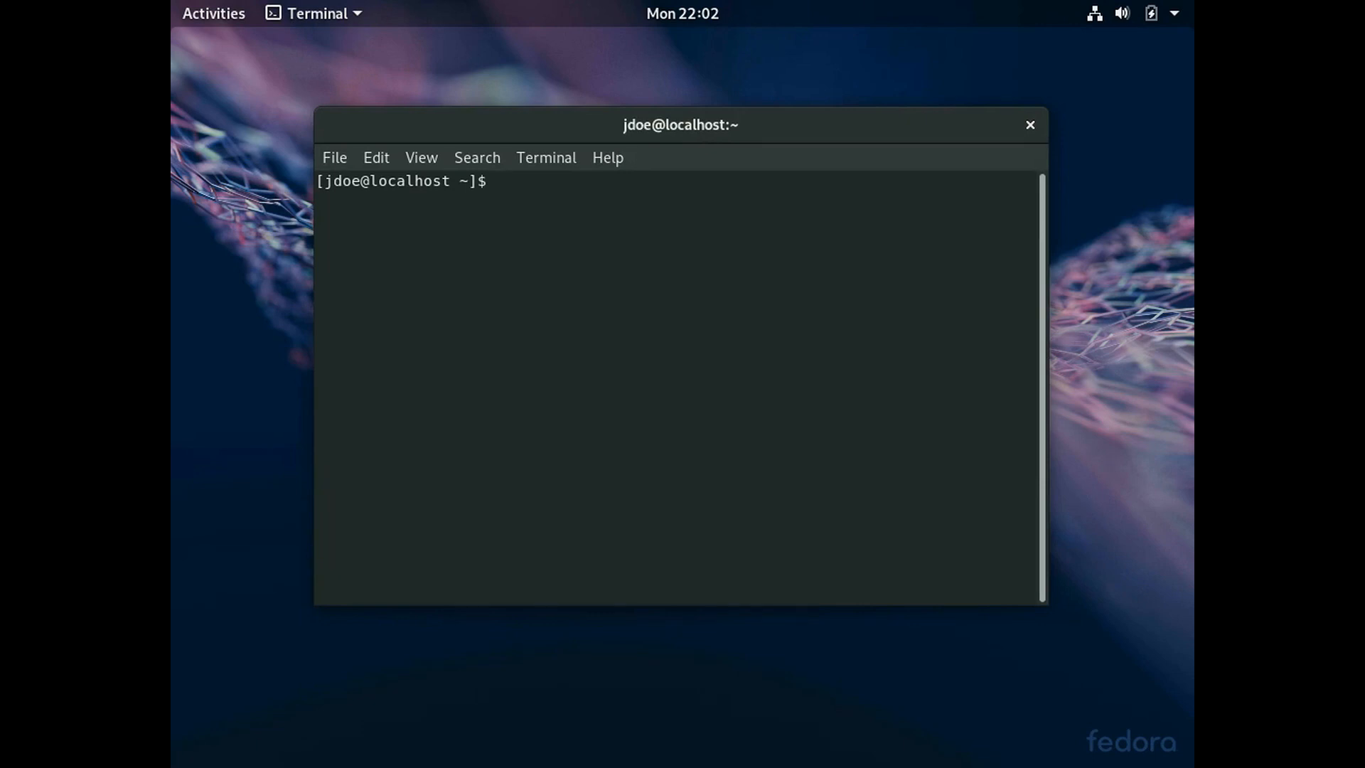
Close Terminal and power off the Fedora guest from the system menu
{"action": "left_click", "coordinate": [1030, 125]}
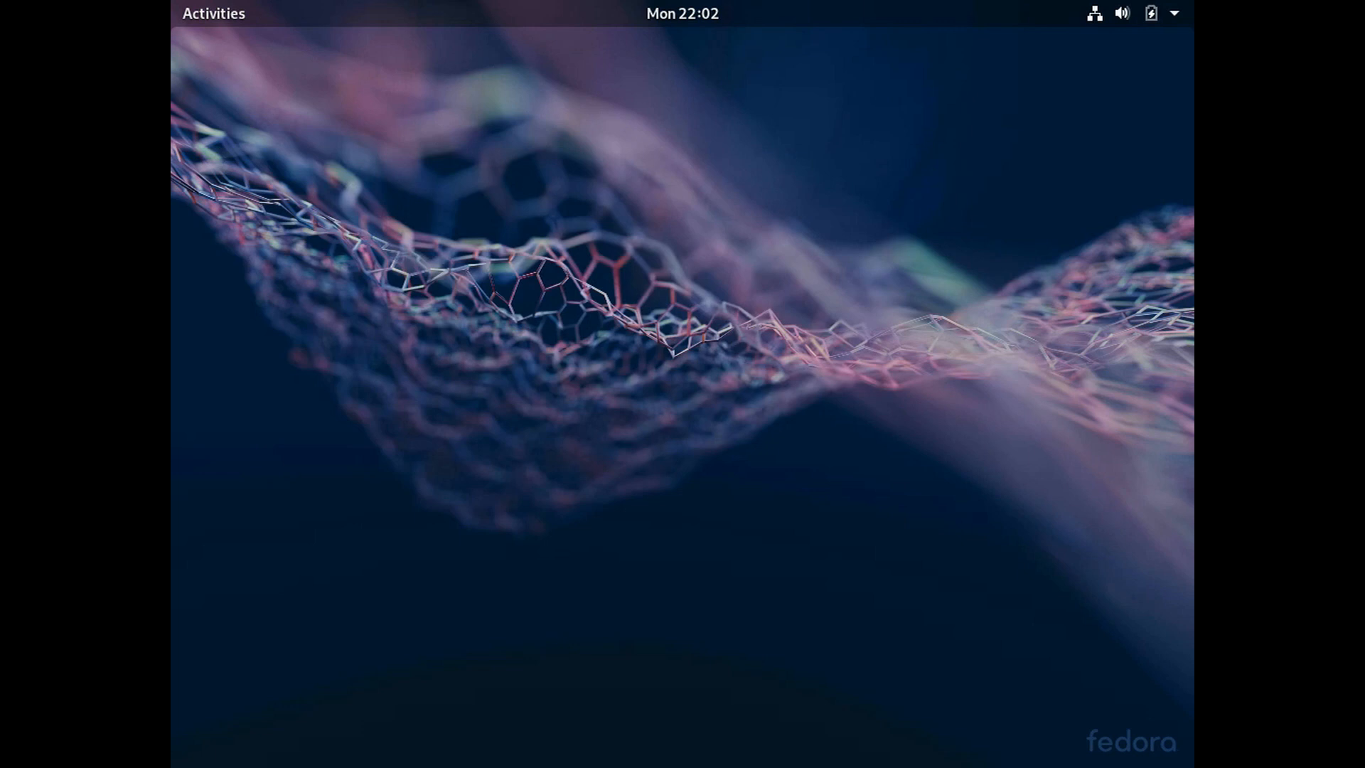
{"action": "left_click", "coordinate": [1150, 12]}
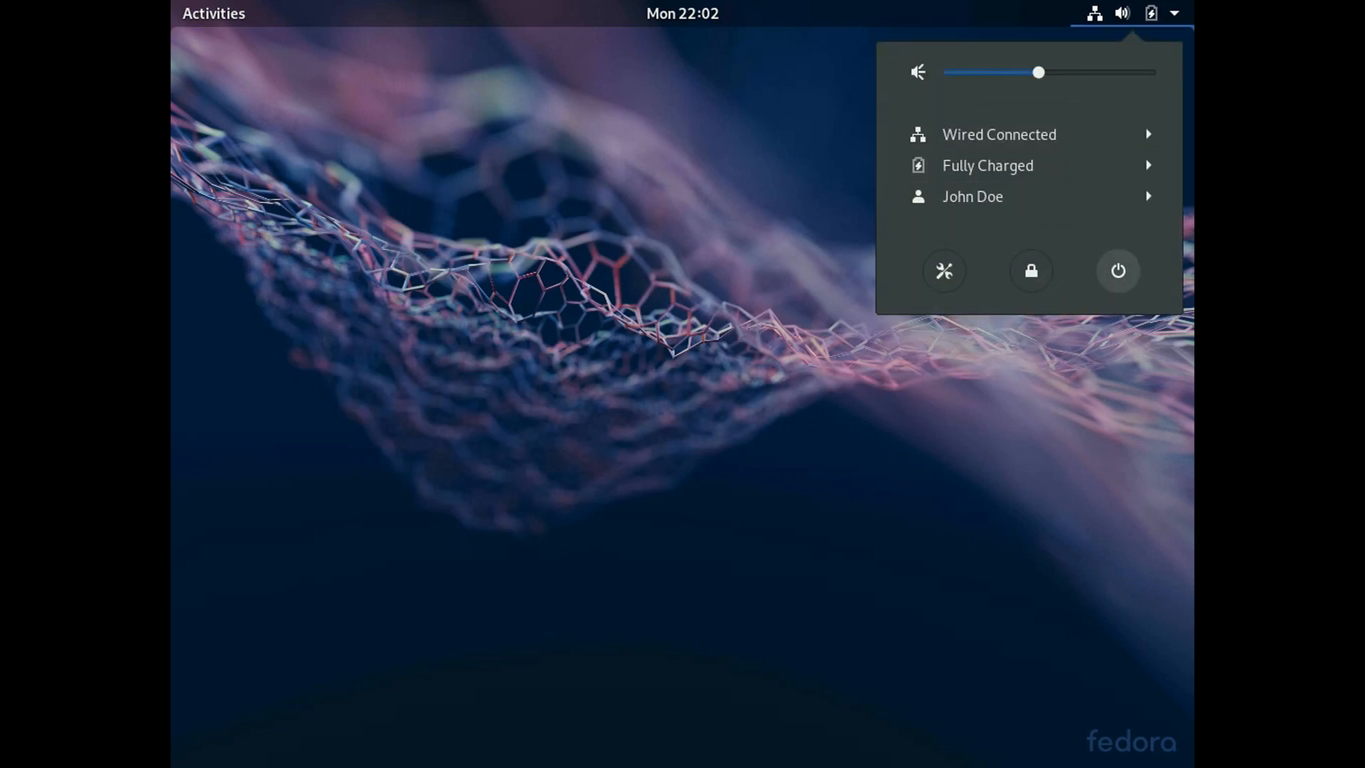
{"action": "left_click", "coordinate": [1118, 270]}
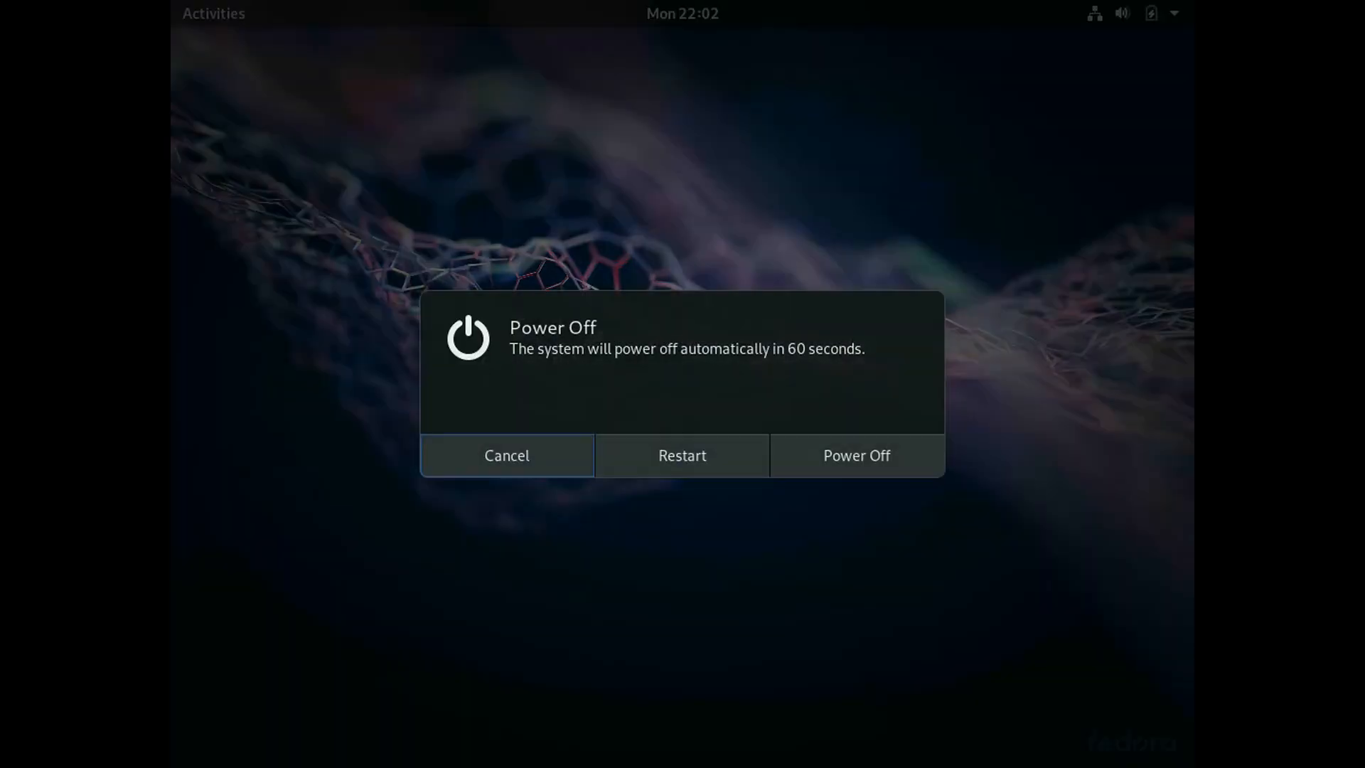
{"action": "left_click", "coordinate": [507, 456]}
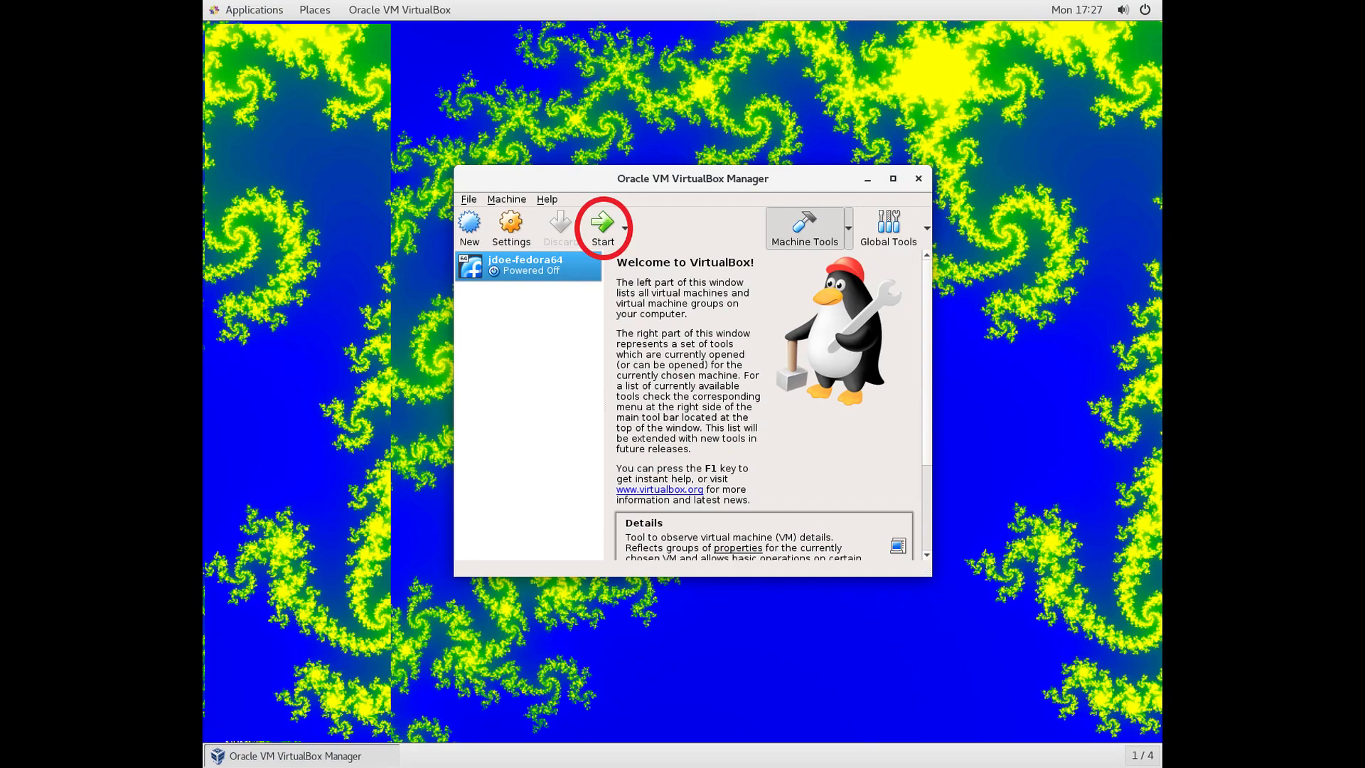
Start the jdoe-fedora64 VM and bring it to the John Doe login screen
{"action": "left_click", "coordinate": [601, 227]}
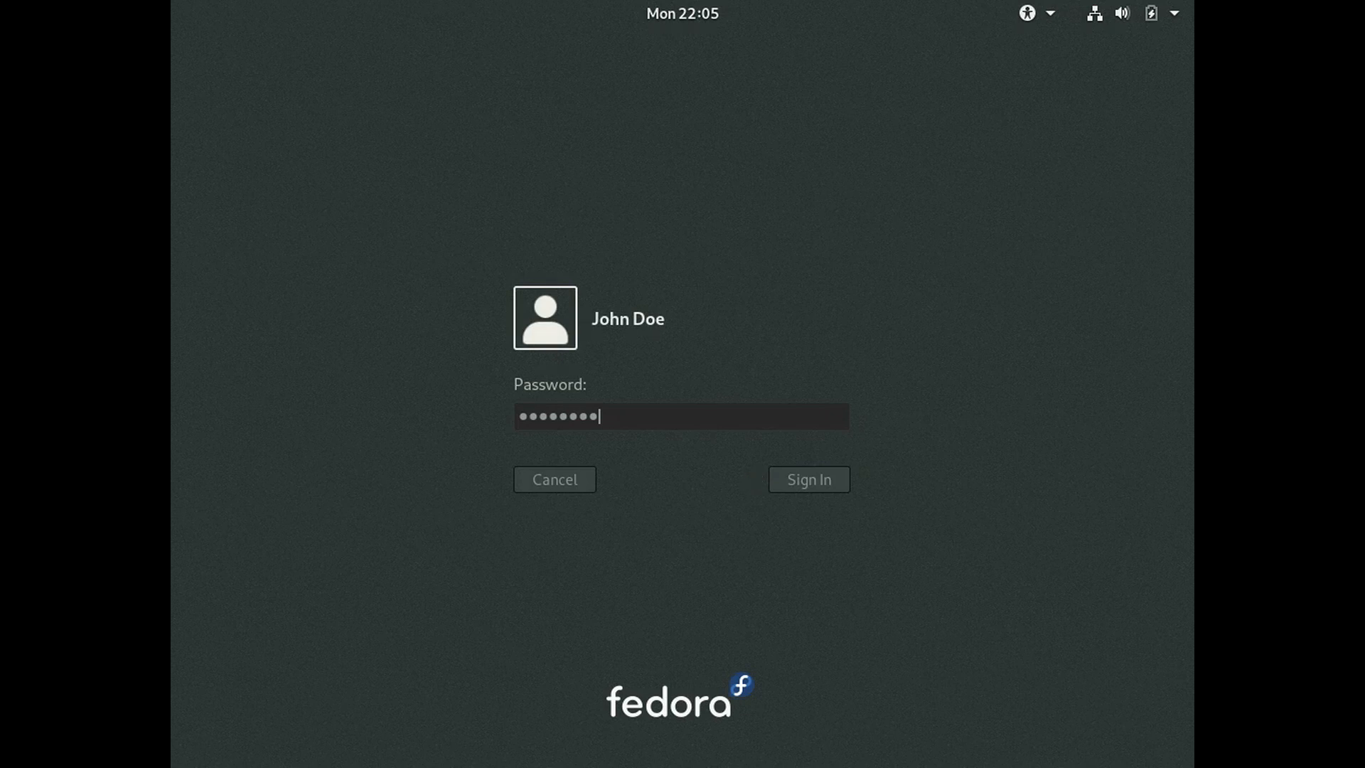
Sign in as John Doe and launch Settings from the system status menu
{"action": "left_click", "coordinate": [807, 479]}
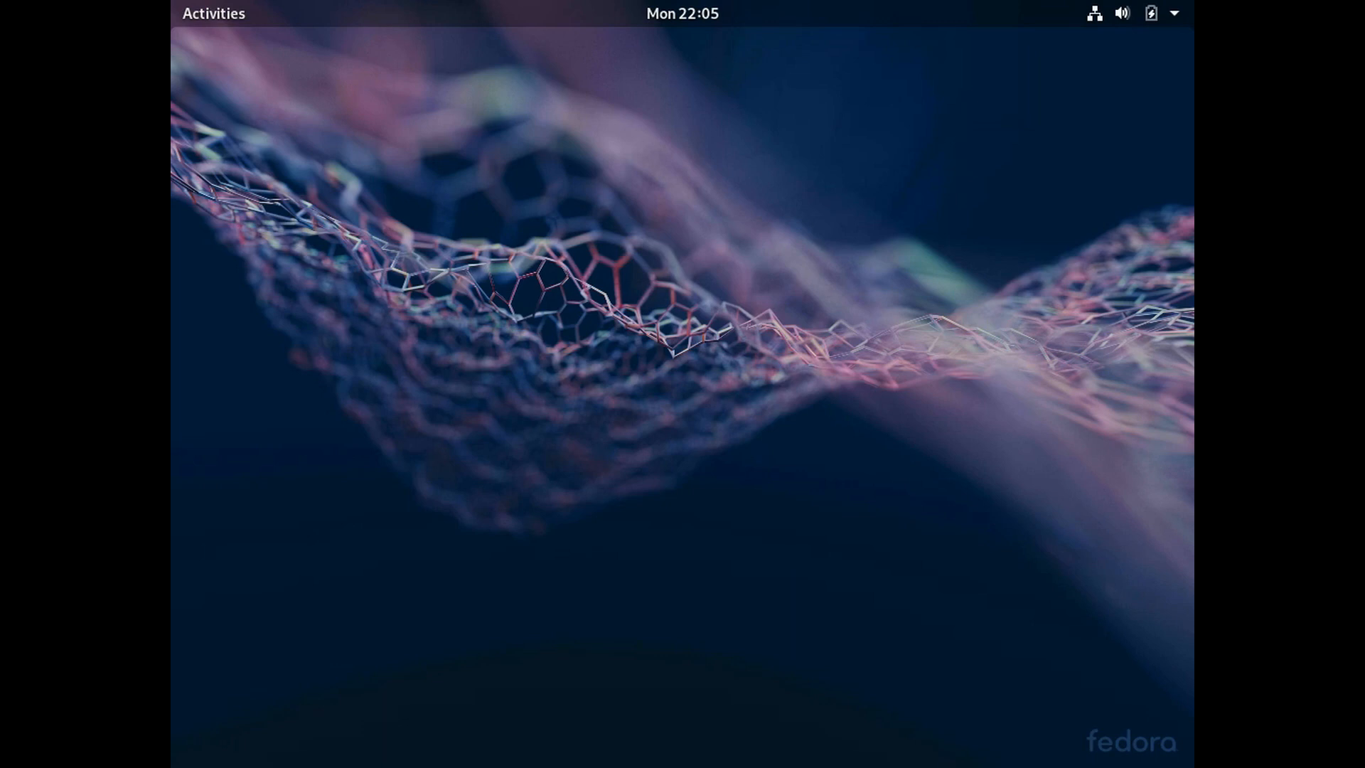
{"action": "left_click", "coordinate": [1149, 13]}
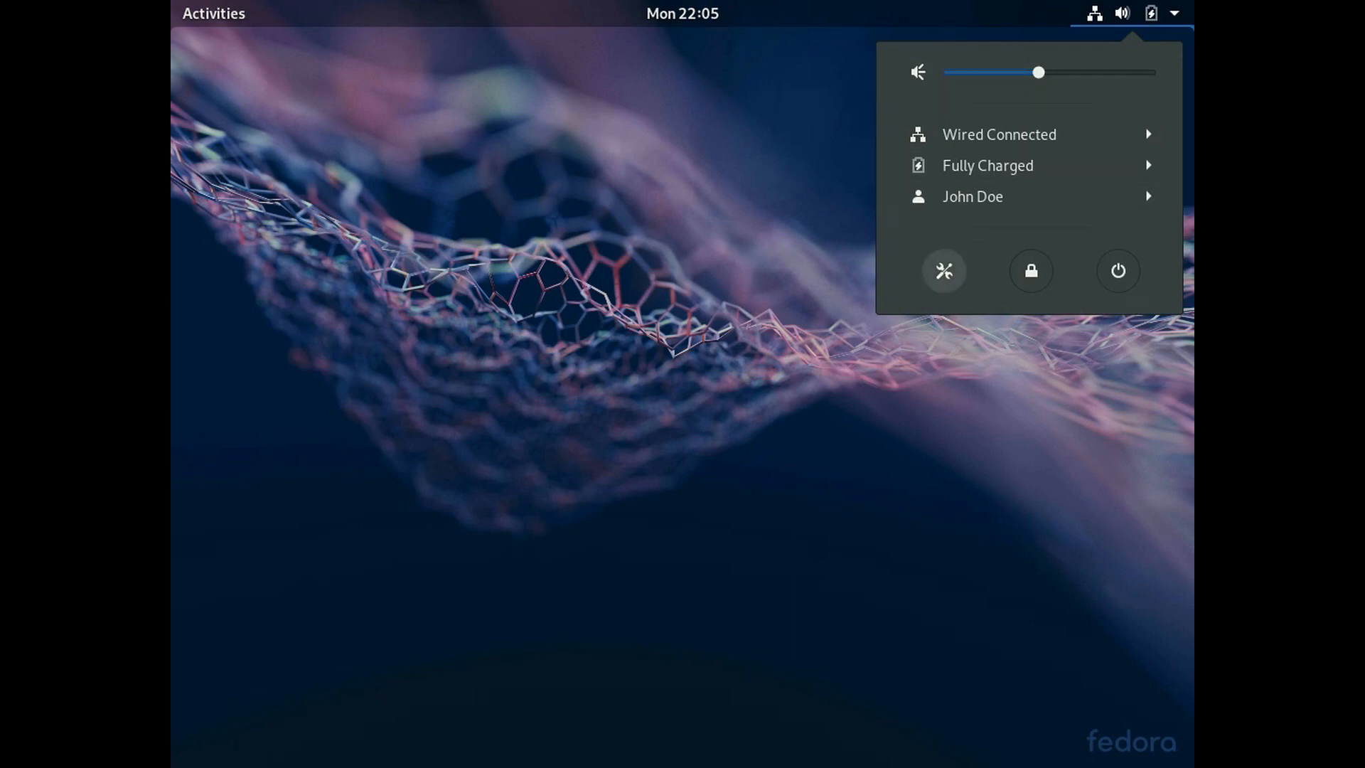
{"action": "left_click", "coordinate": [944, 270]}
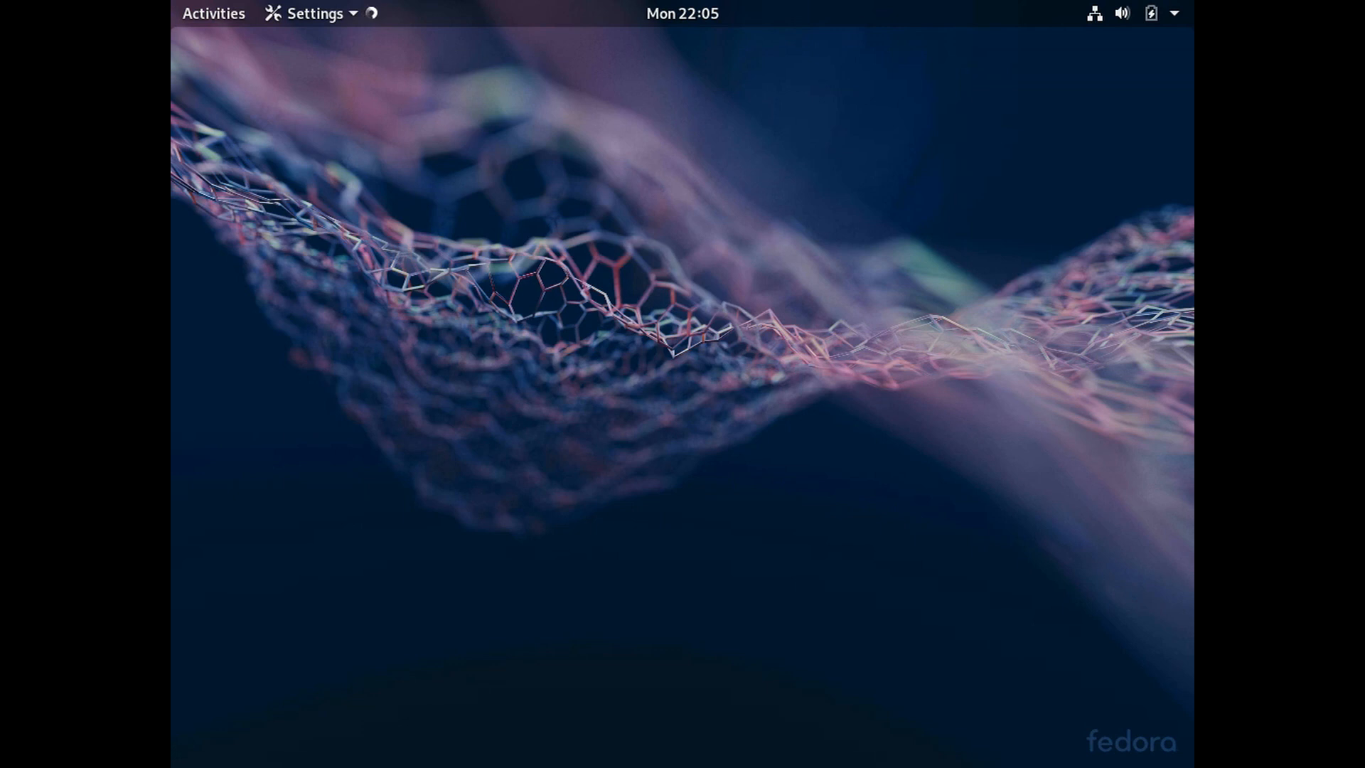
{"action": "left_click", "coordinate": [315, 13]}
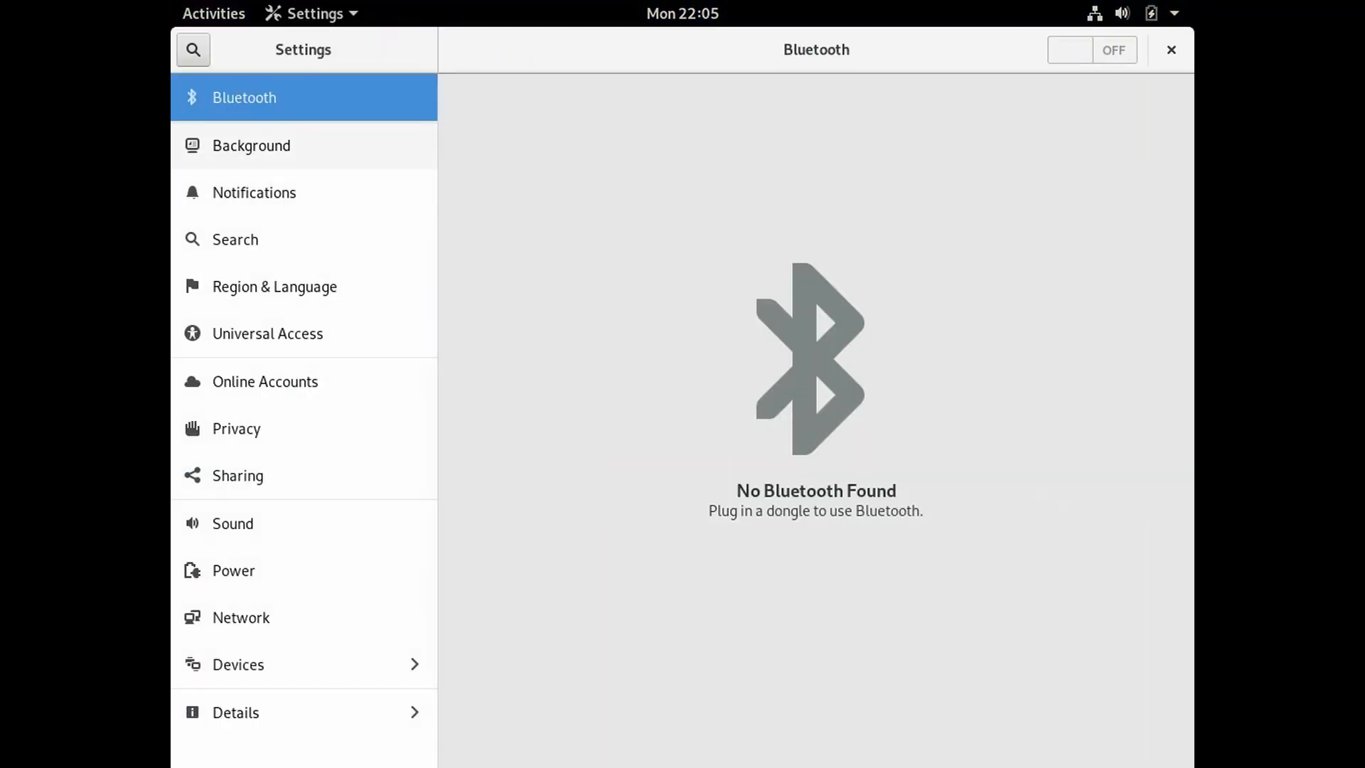
{"action": "left_click", "coordinate": [251, 145]}
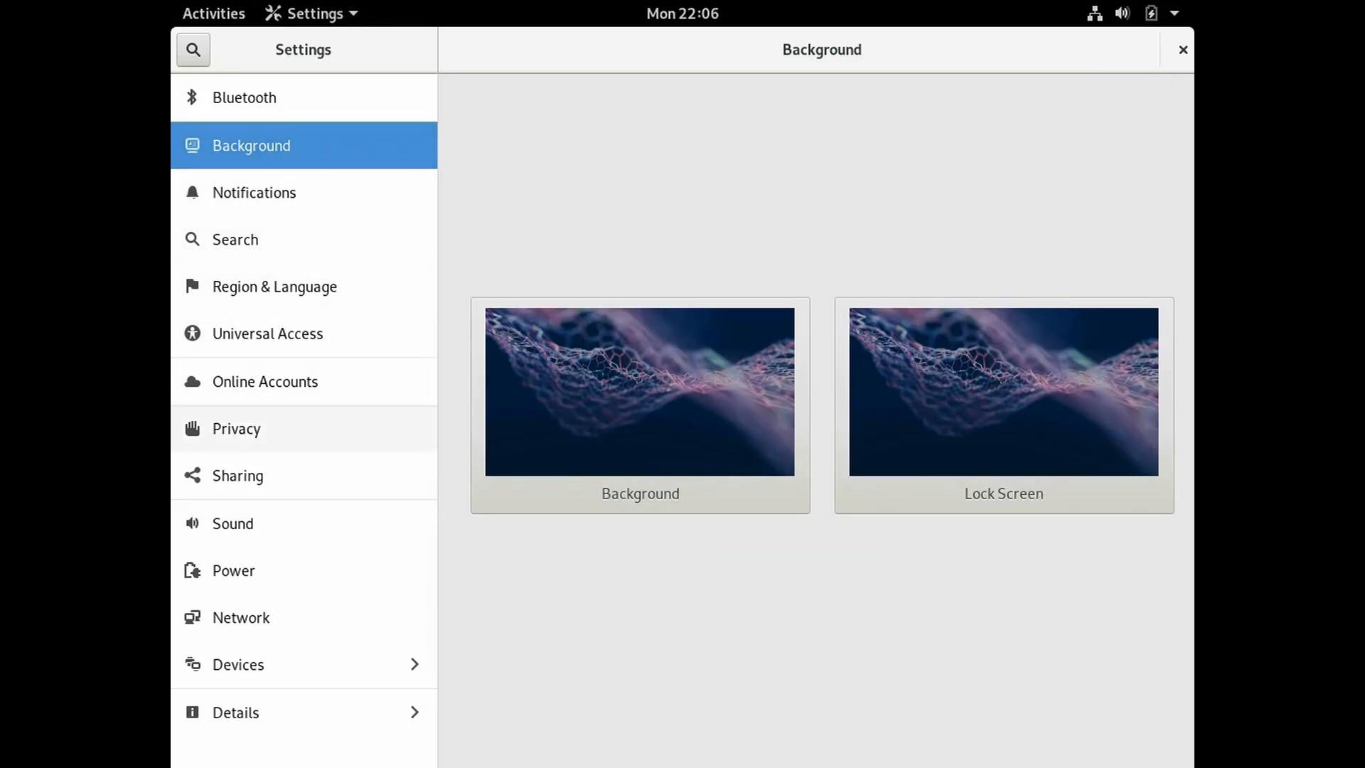
{"action": "left_click", "coordinate": [236, 428]}
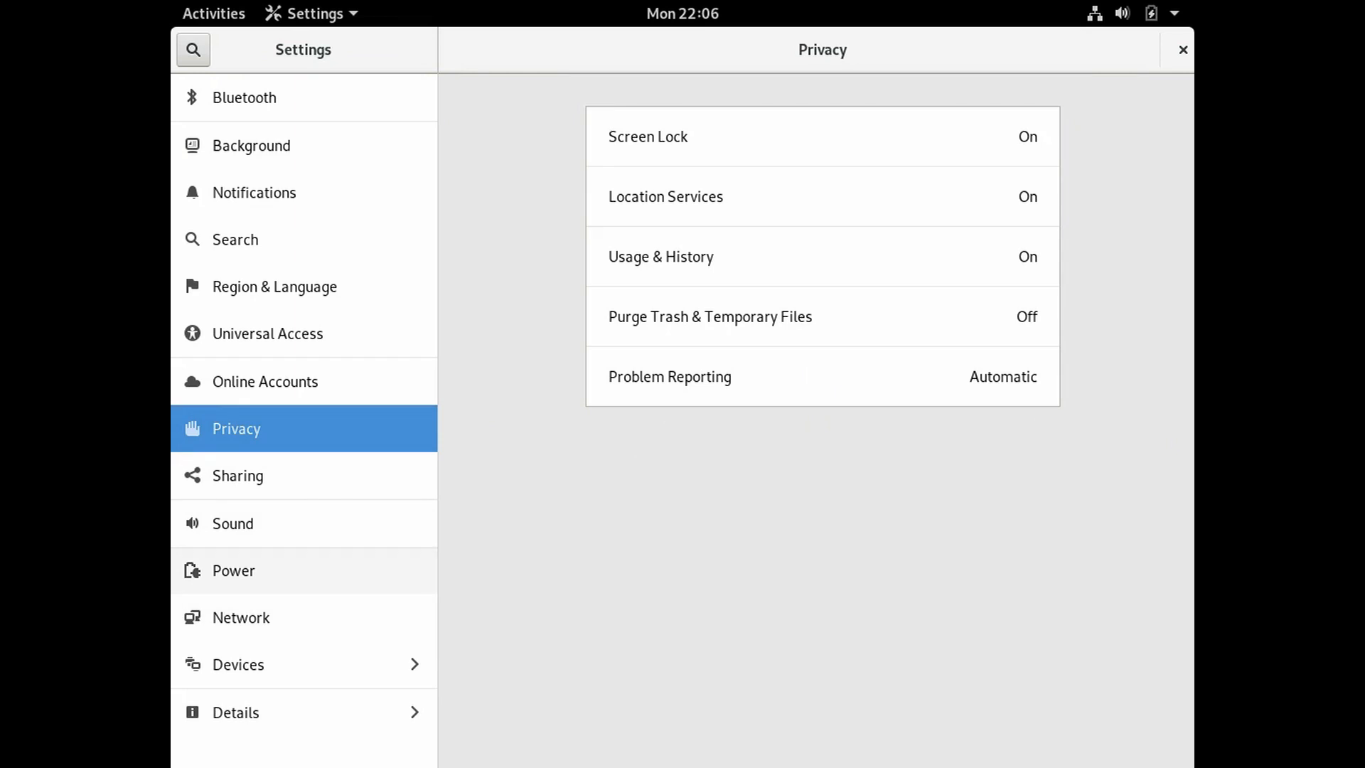
{"action": "left_click", "coordinate": [232, 570]}
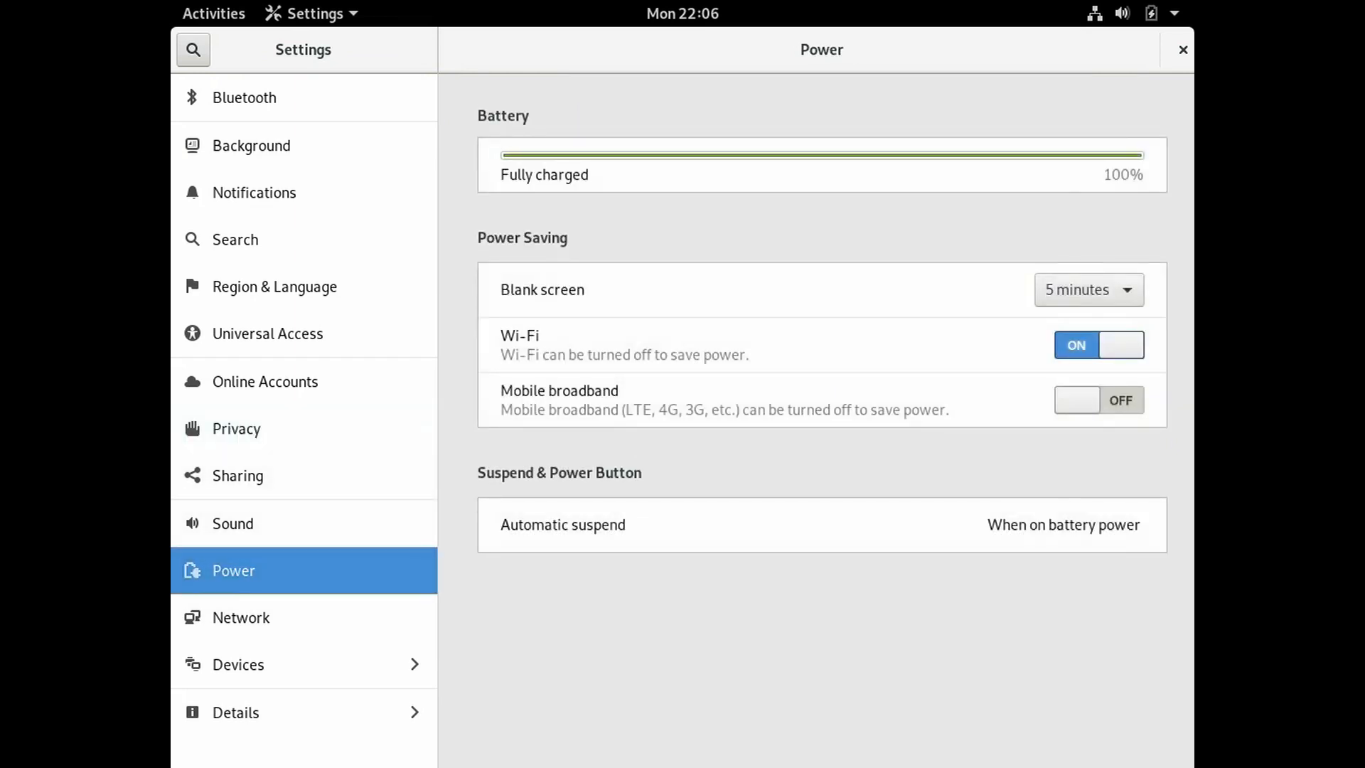
{"action": "left_click", "coordinate": [1087, 289]}
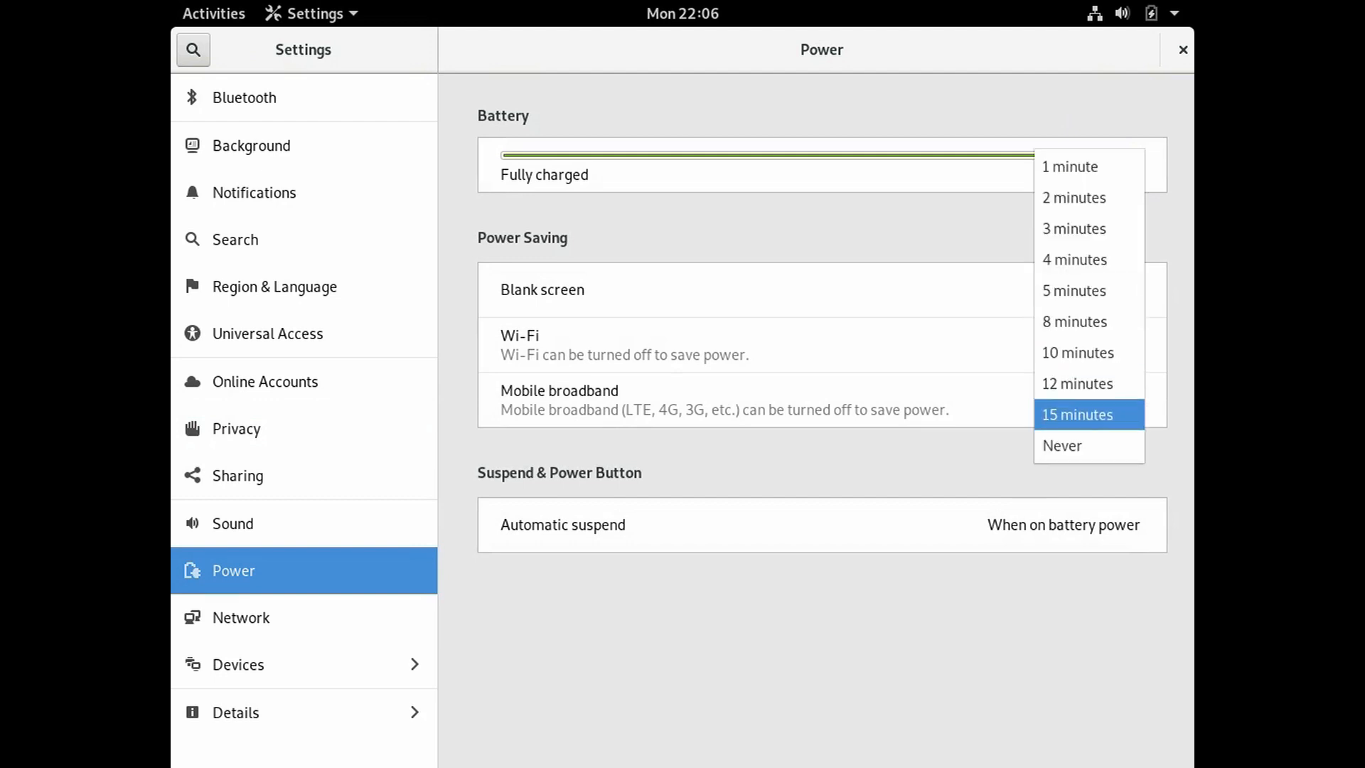
{"action": "left_click", "coordinate": [1076, 414]}
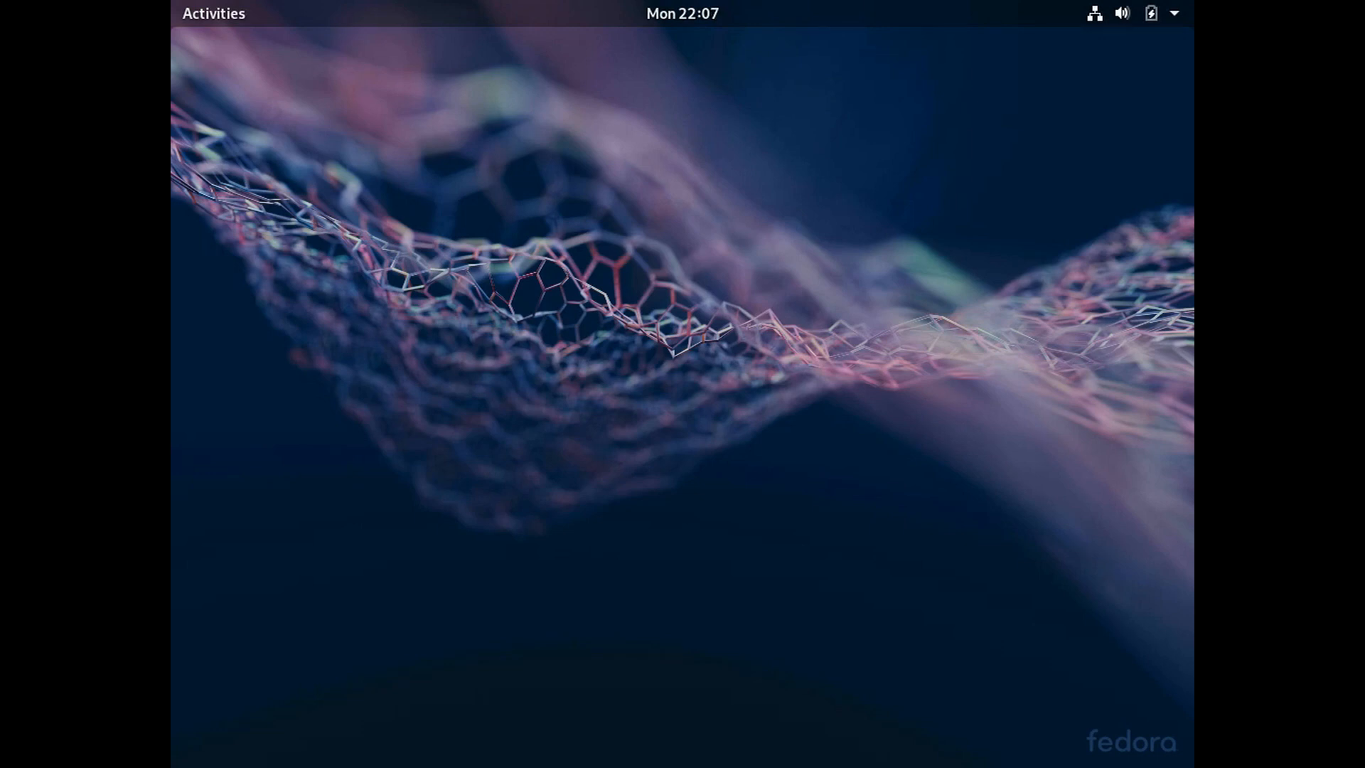
{"action": "left_click", "coordinate": [1149, 13]}
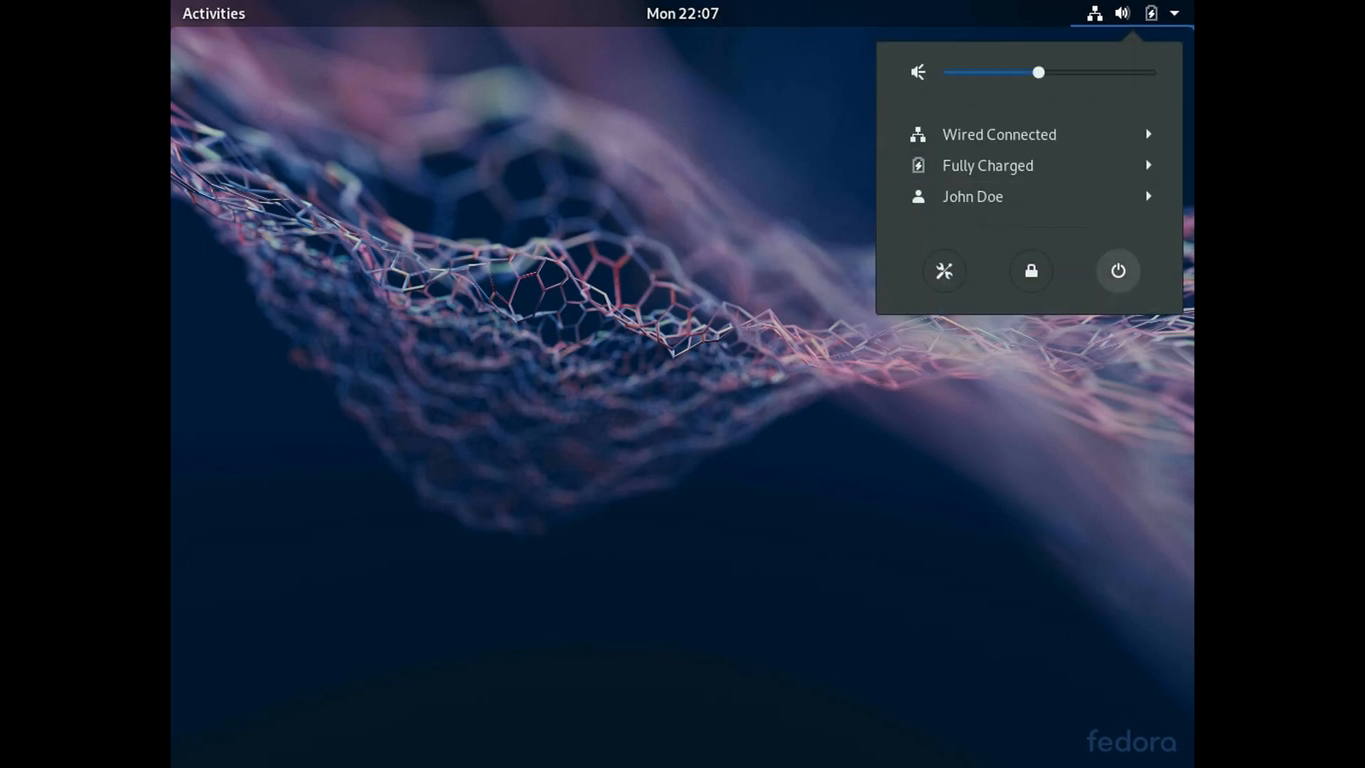
{"action": "left_click", "coordinate": [1118, 271]}
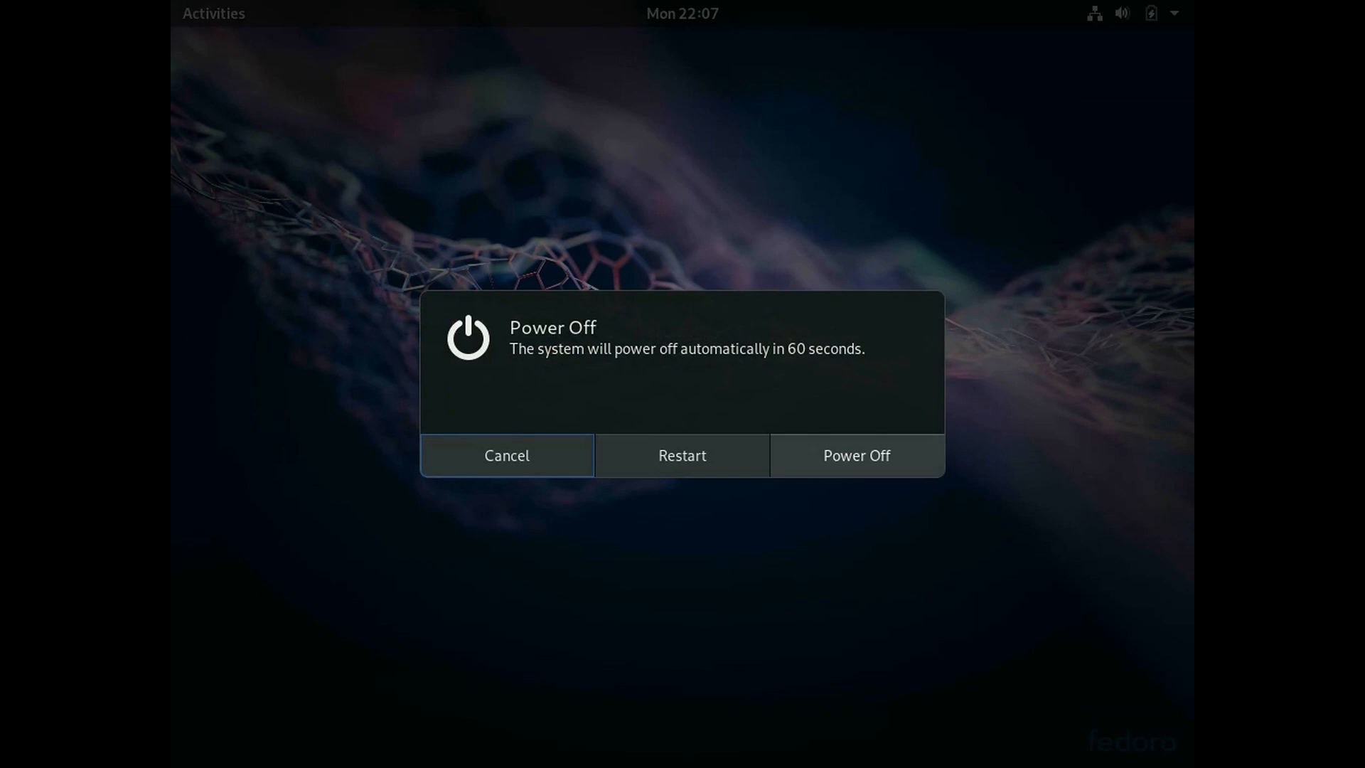
{"action": "left_click", "coordinate": [507, 455]}
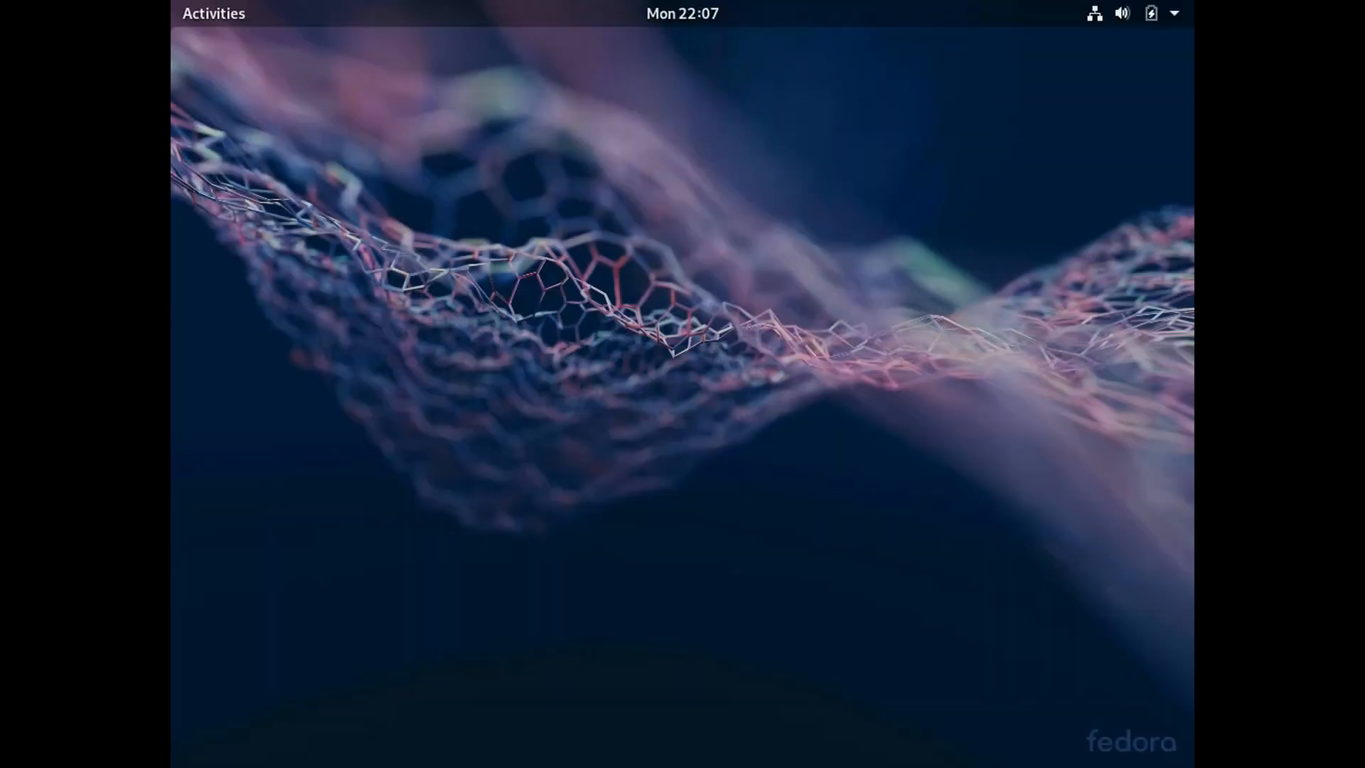